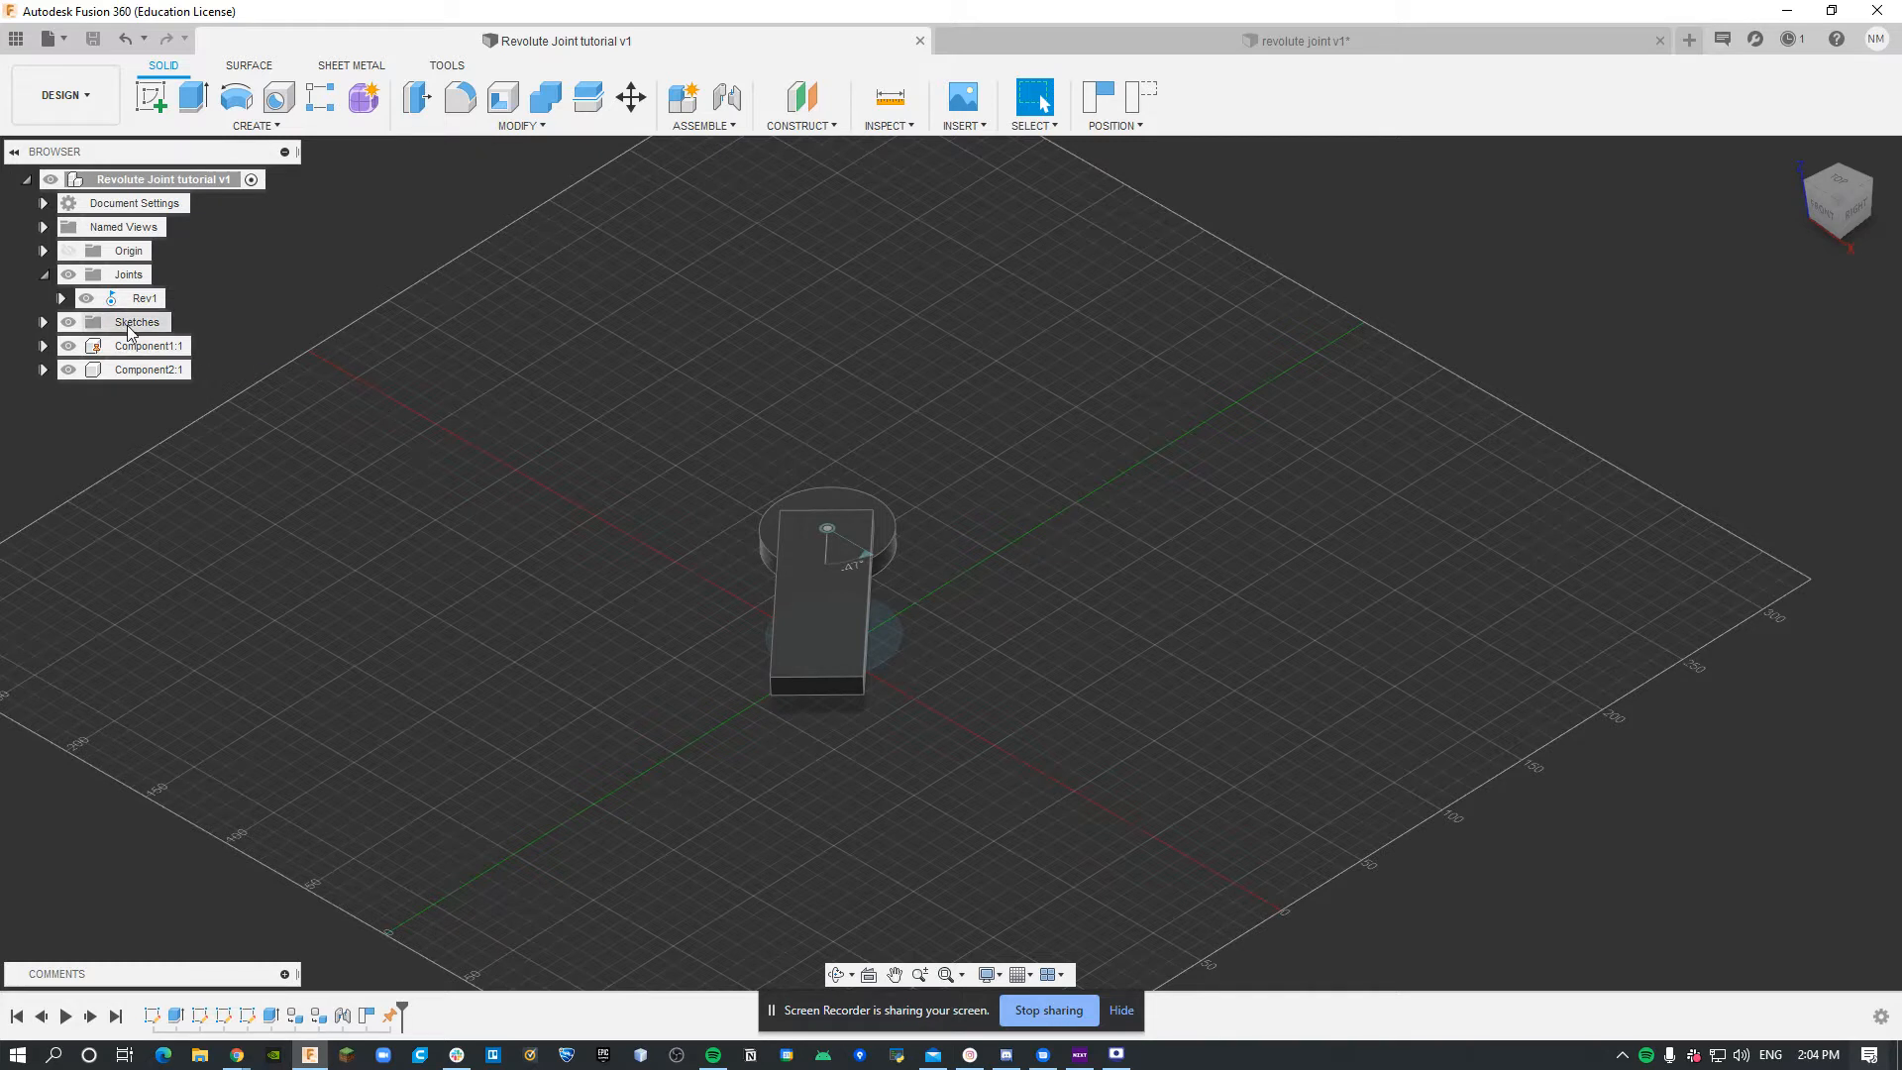
Review the Rev1 joint in the tutorial model, then switch to the blank 'revolute joint v1' document
right_click(145, 297)
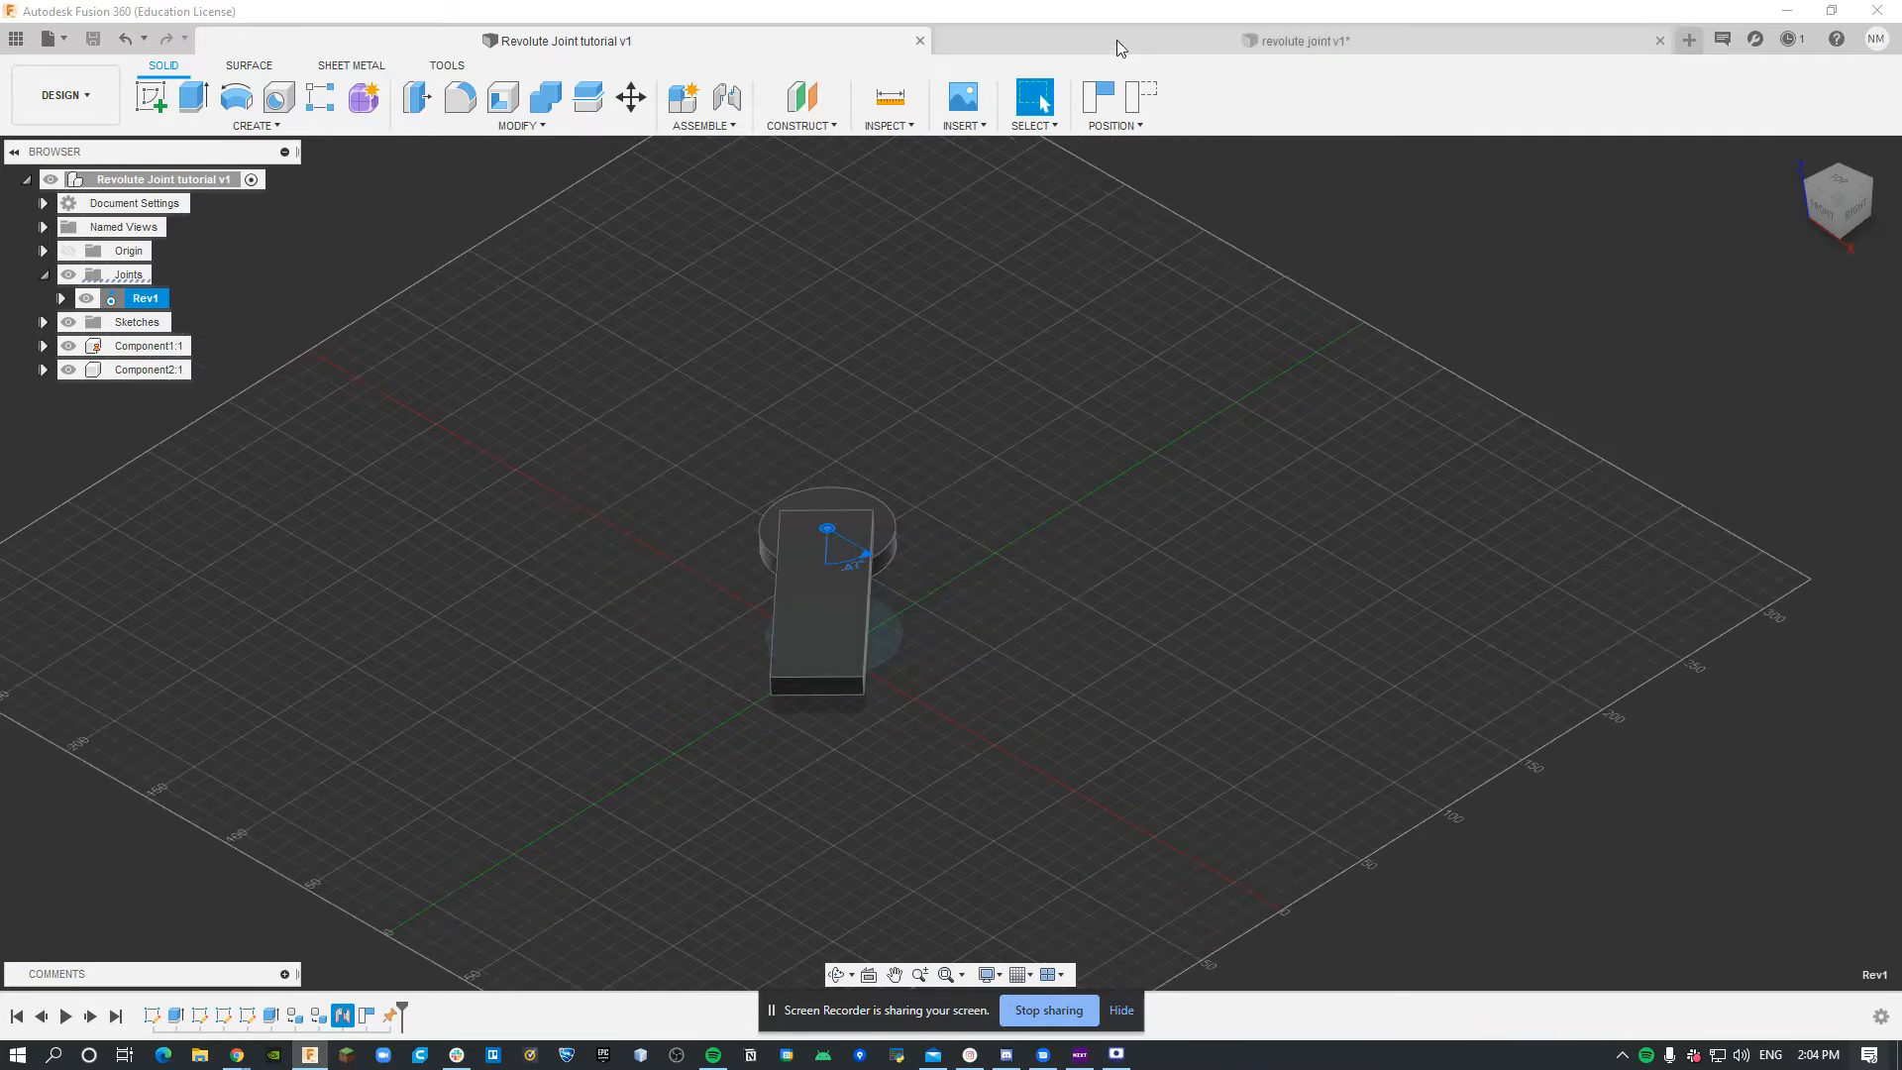
left_click(1304, 39)
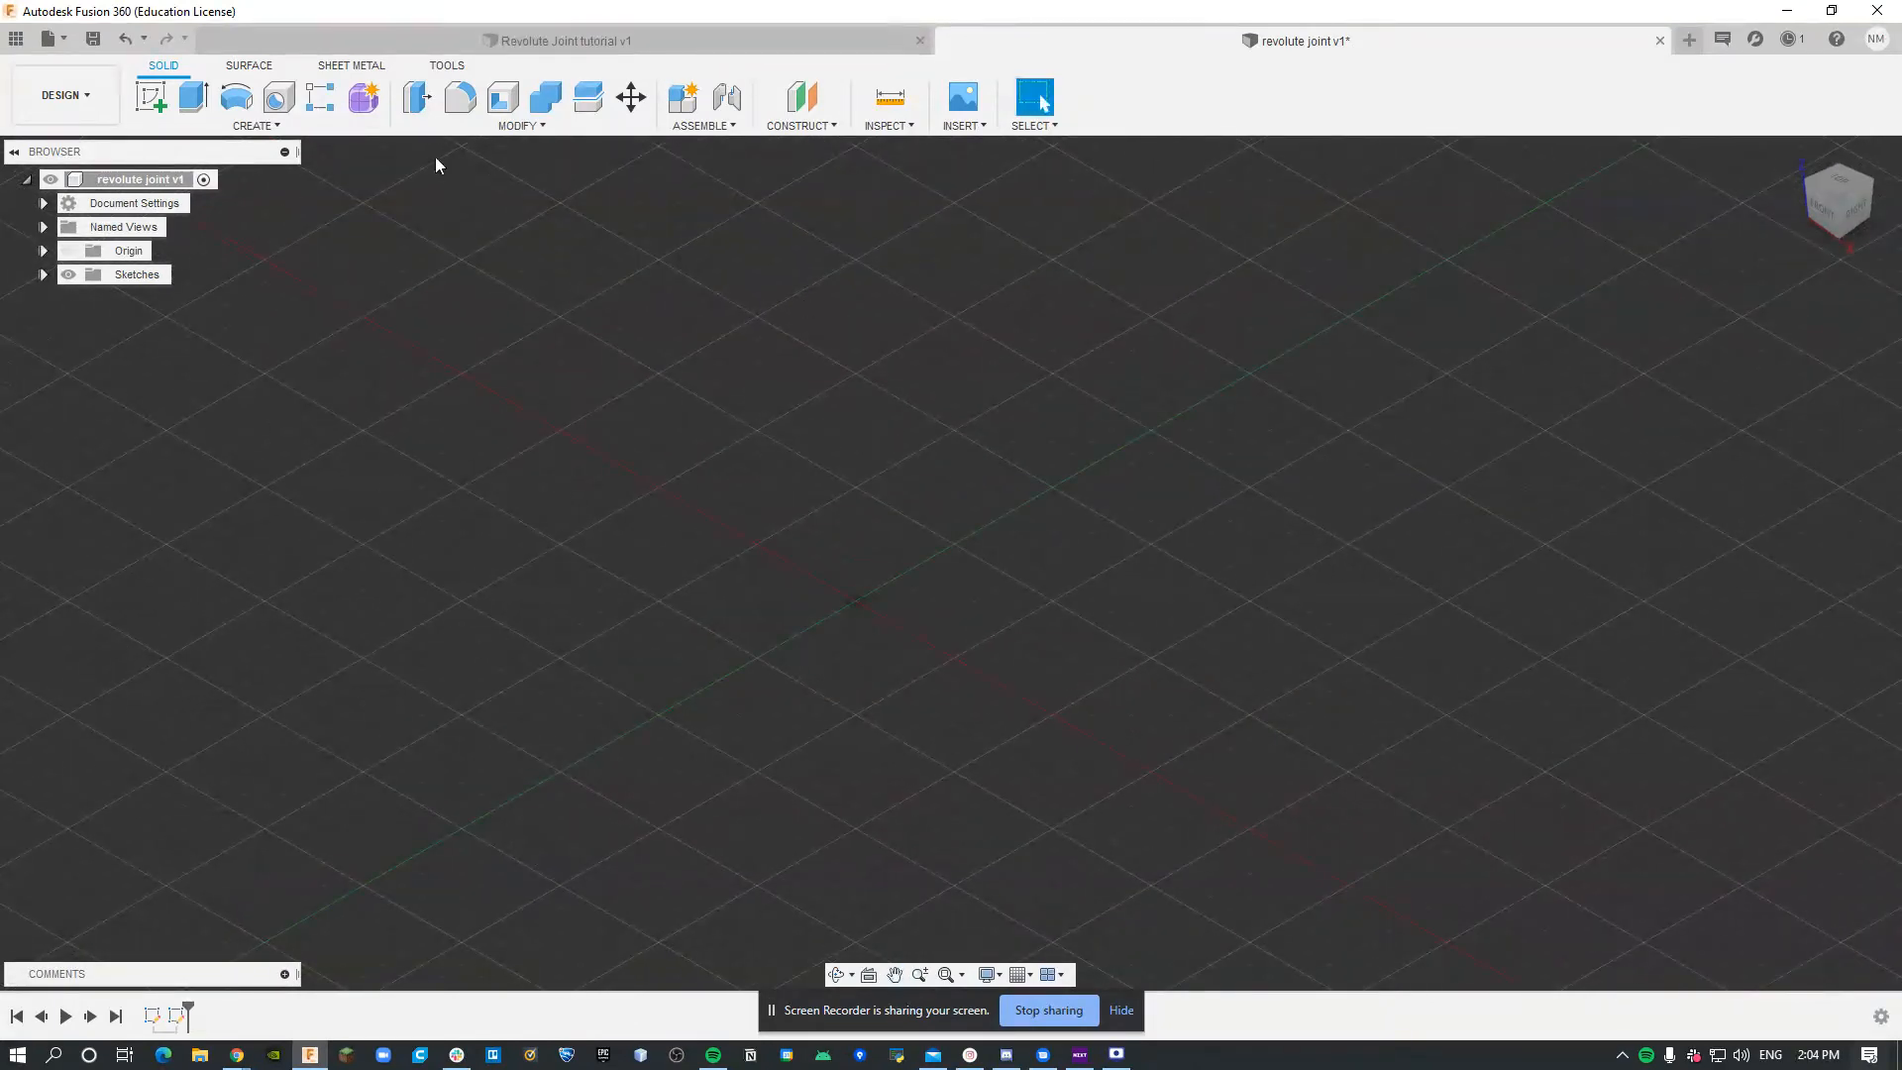
Extrude the circle profile 10 mm as a new body to form the disc
left_click(151, 97)
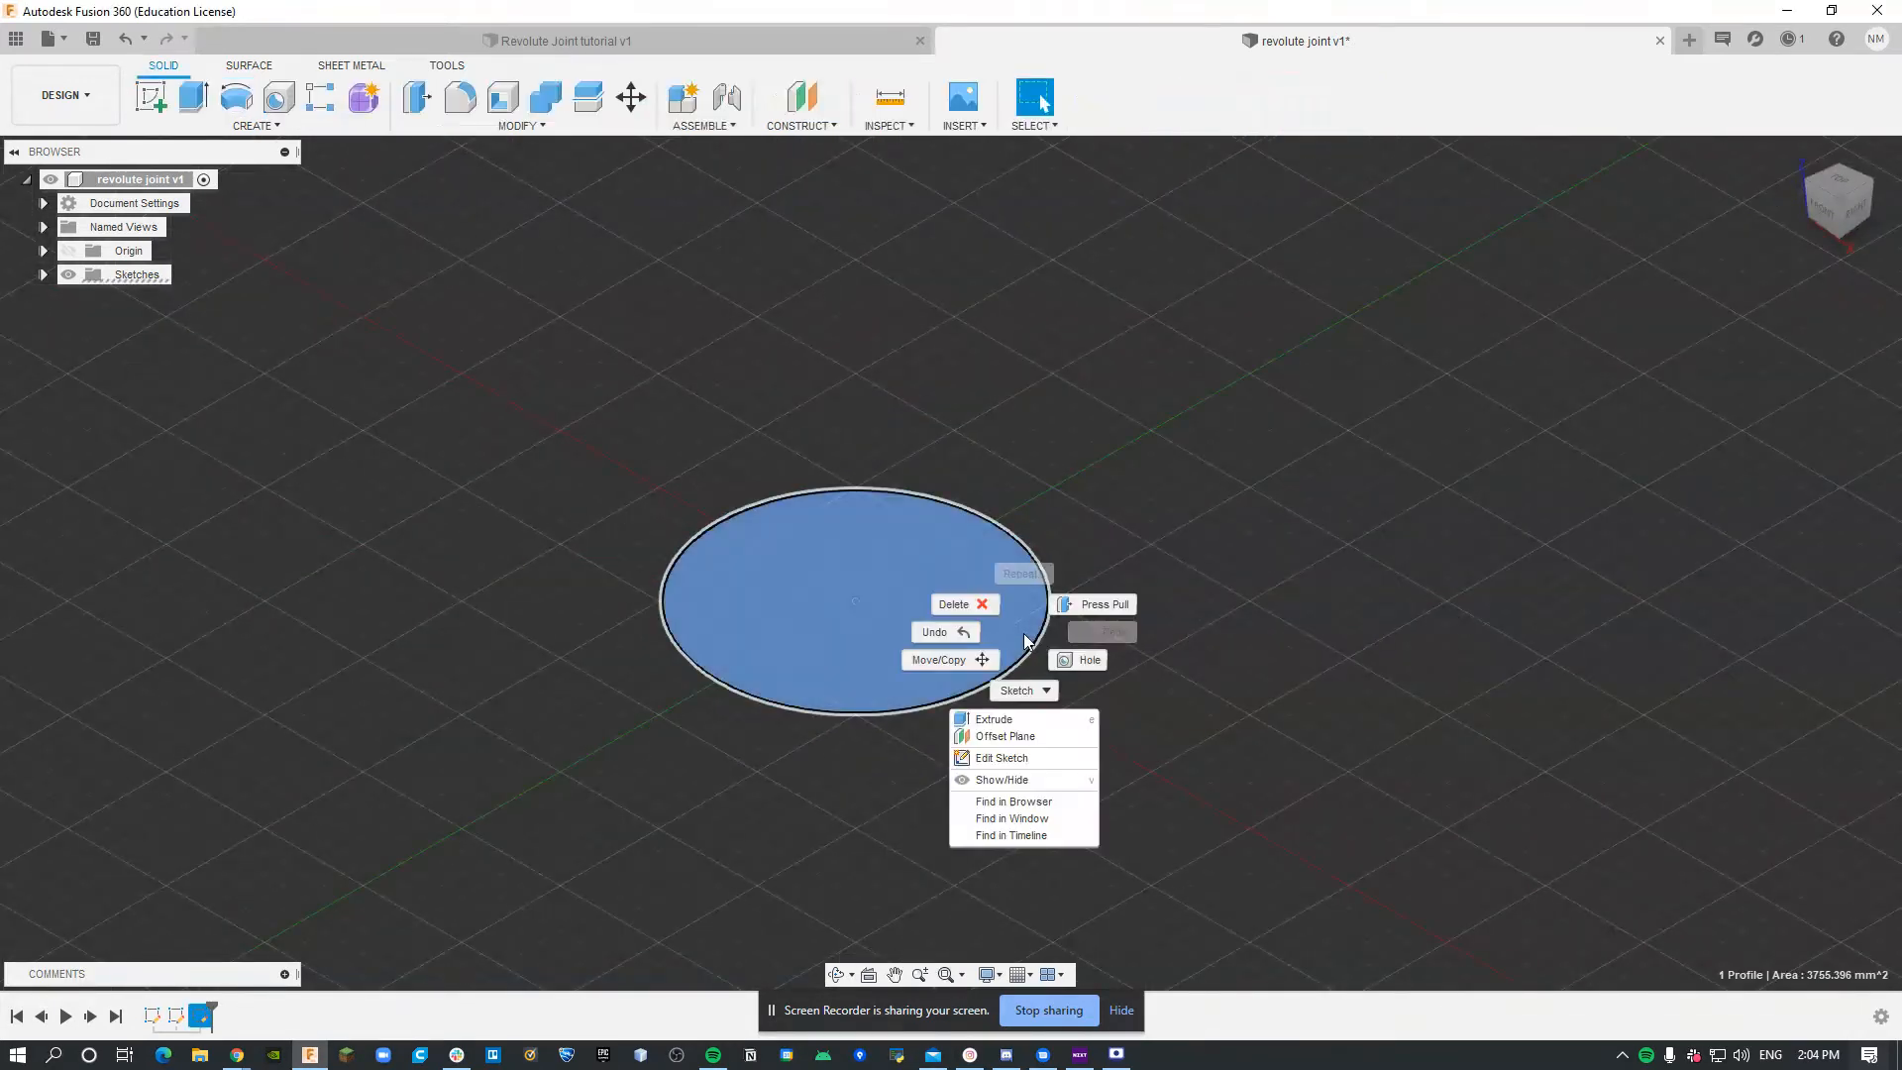
mouse_move(1005, 736)
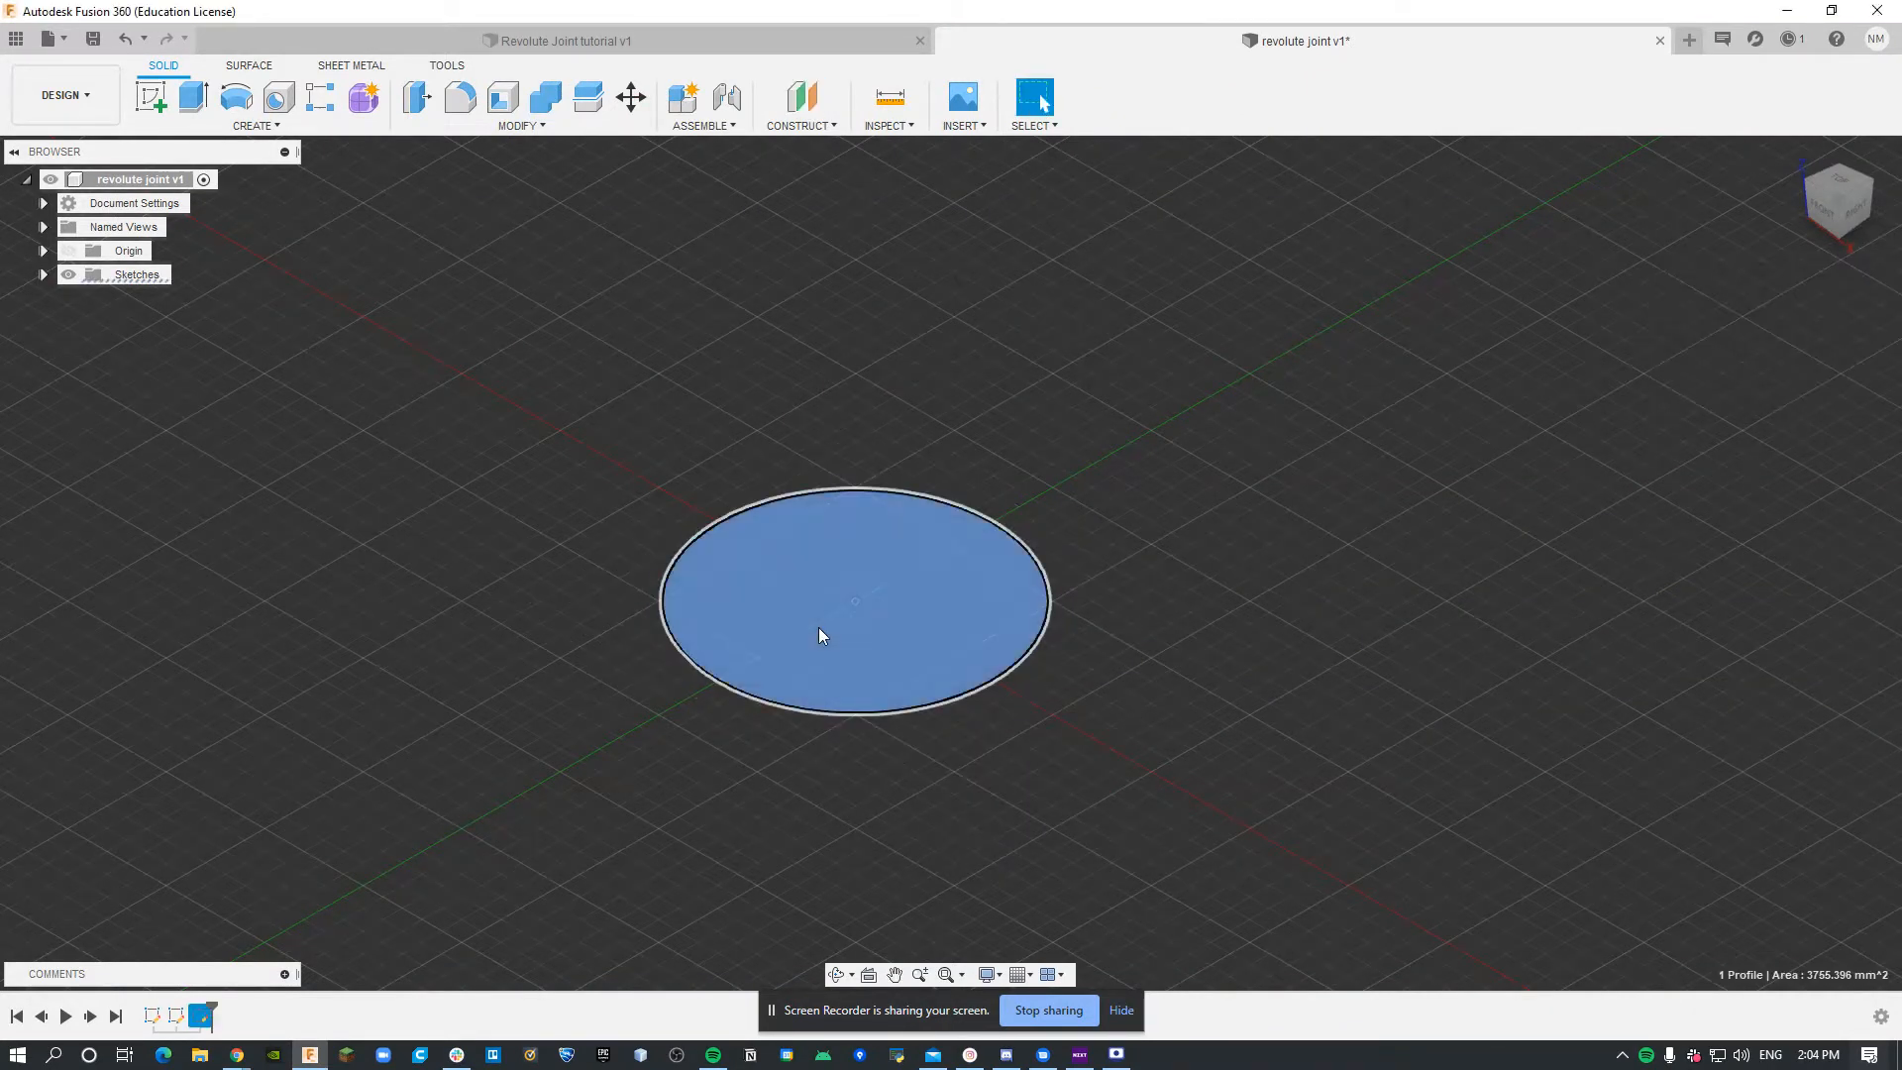
left_click(190, 96)
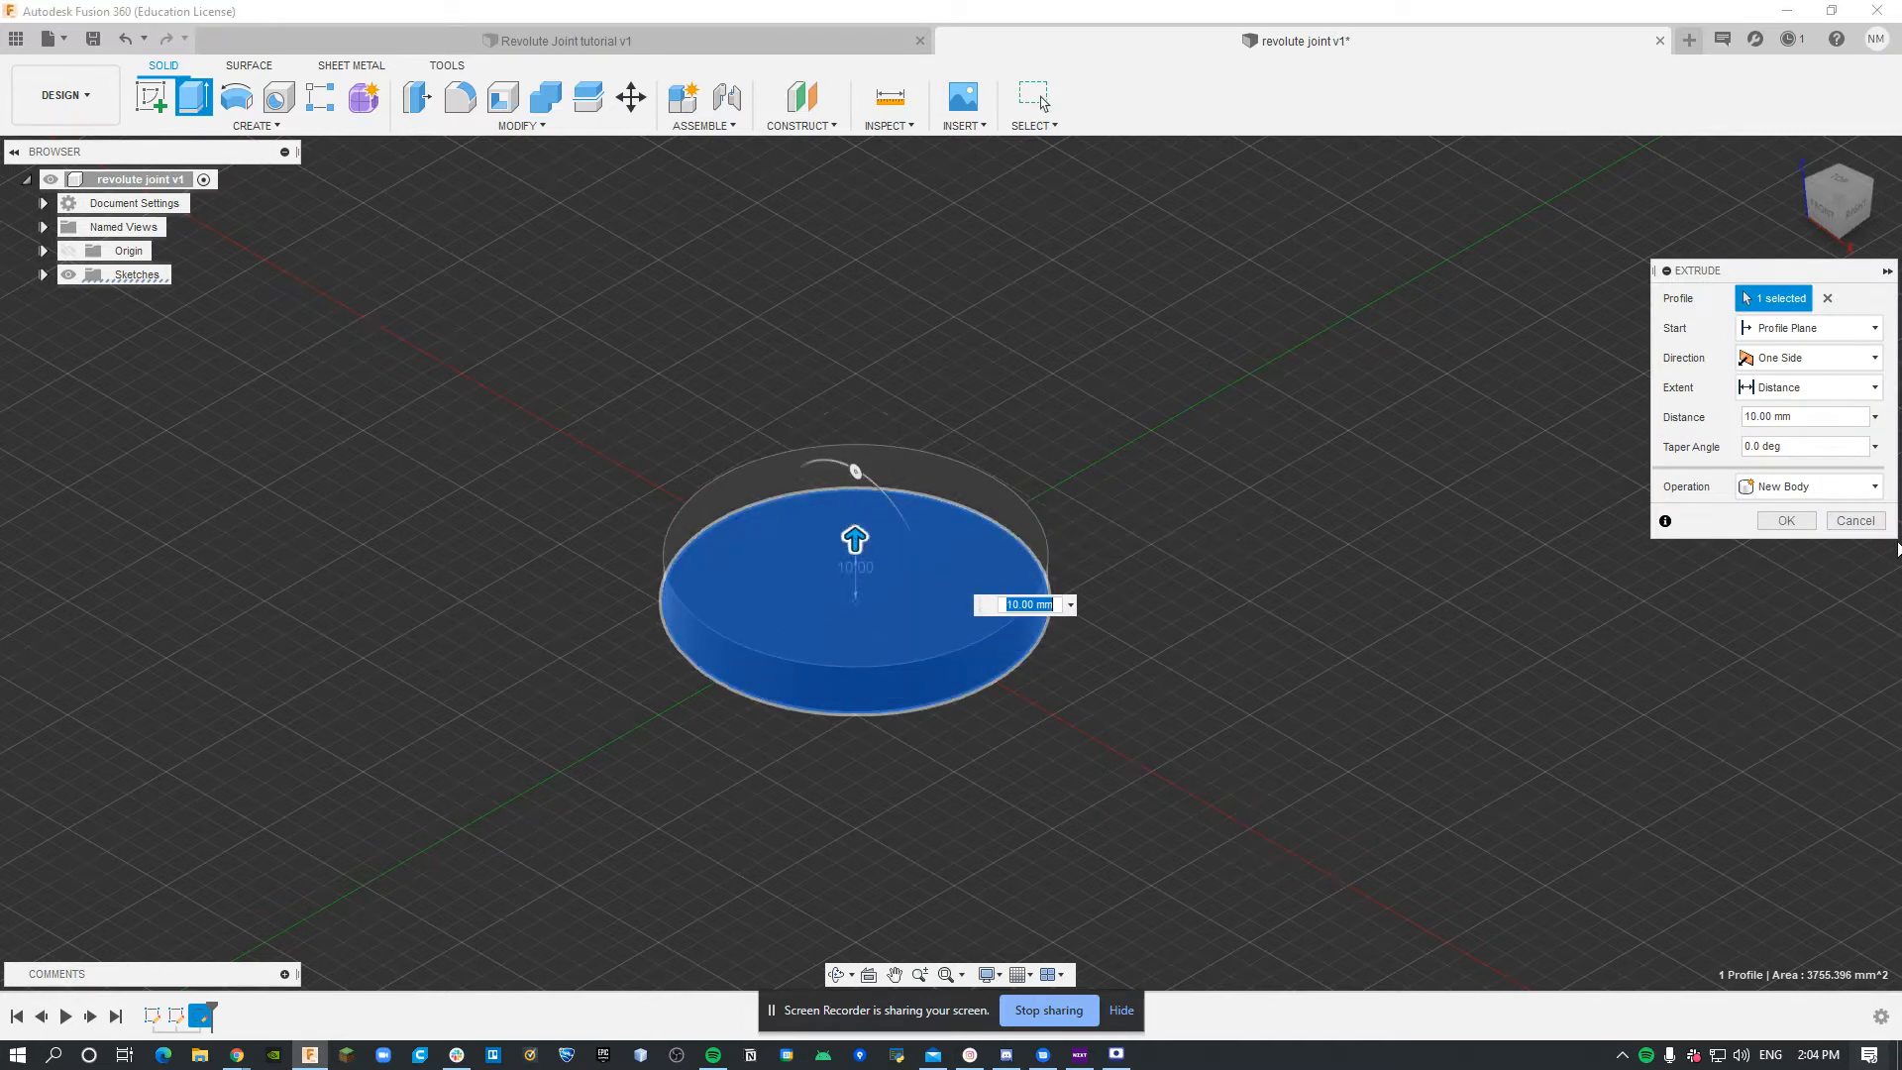
left_click(1784, 519)
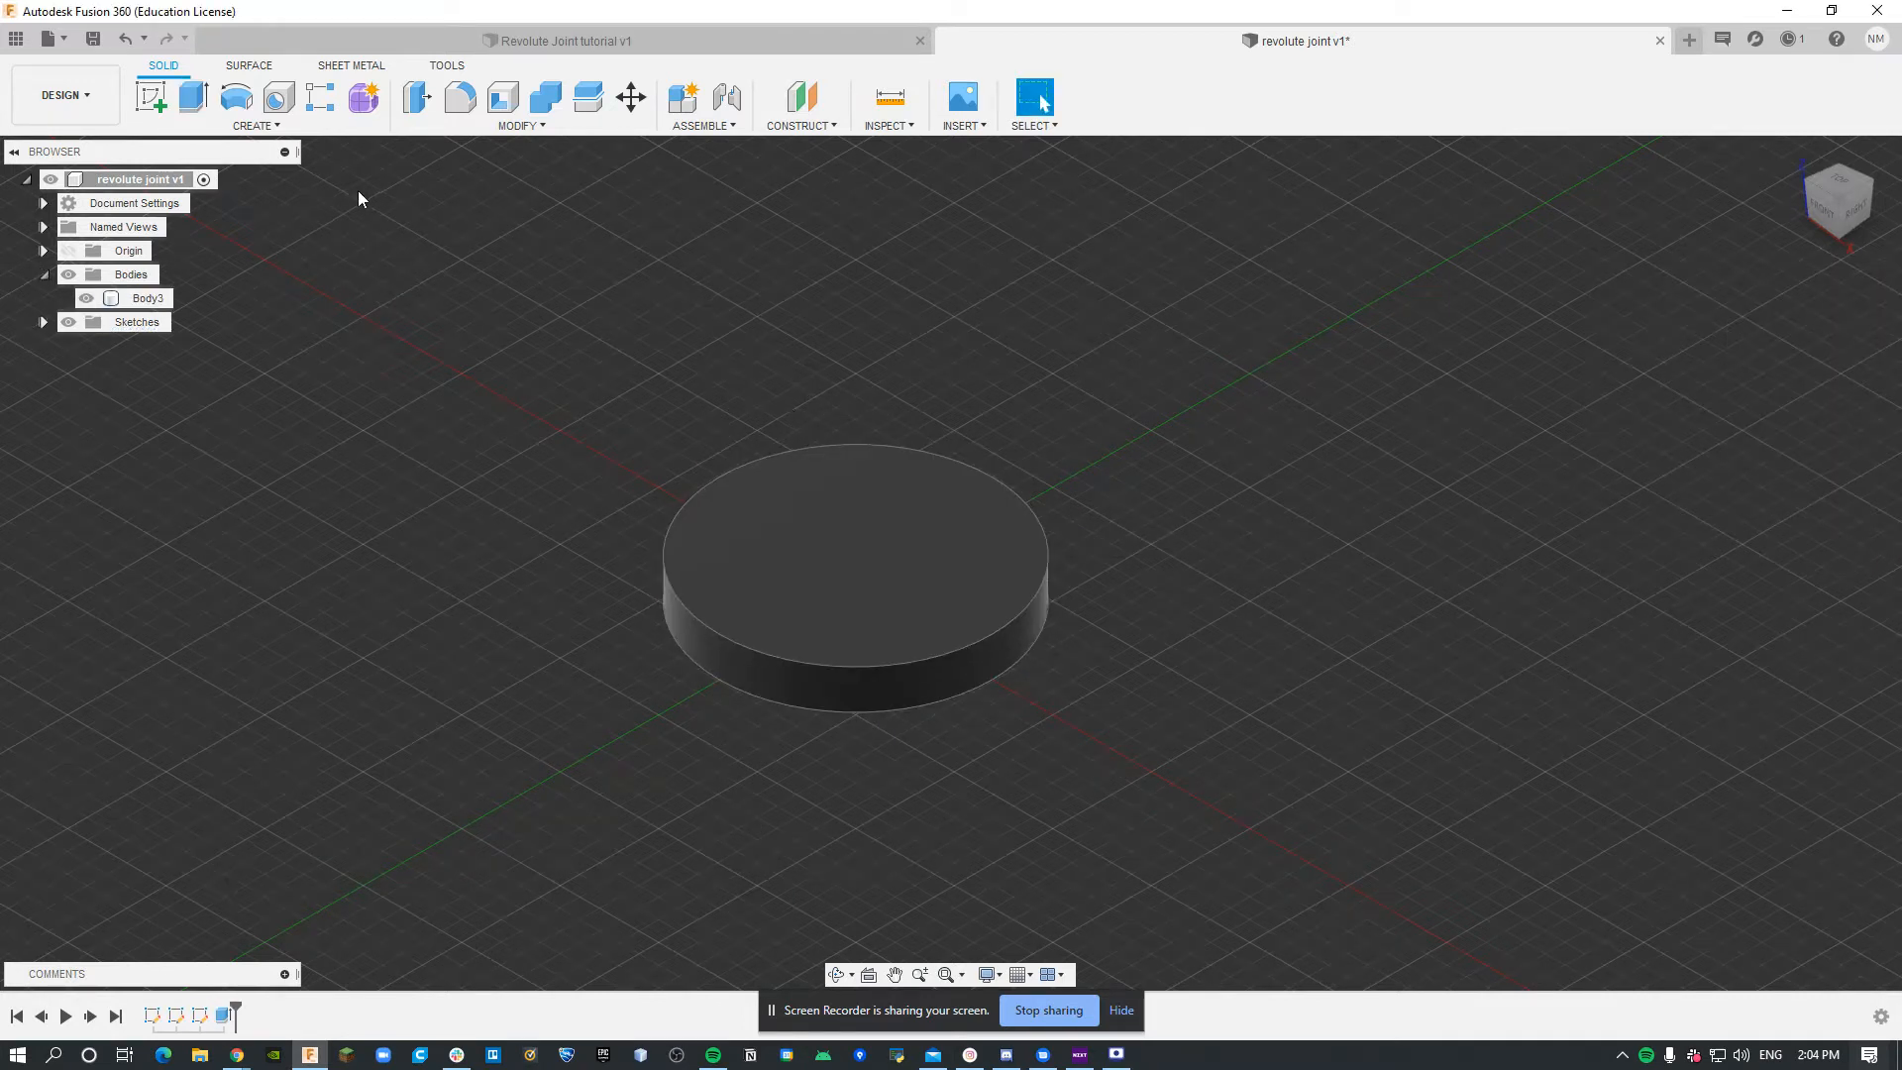
left_click(147, 297)
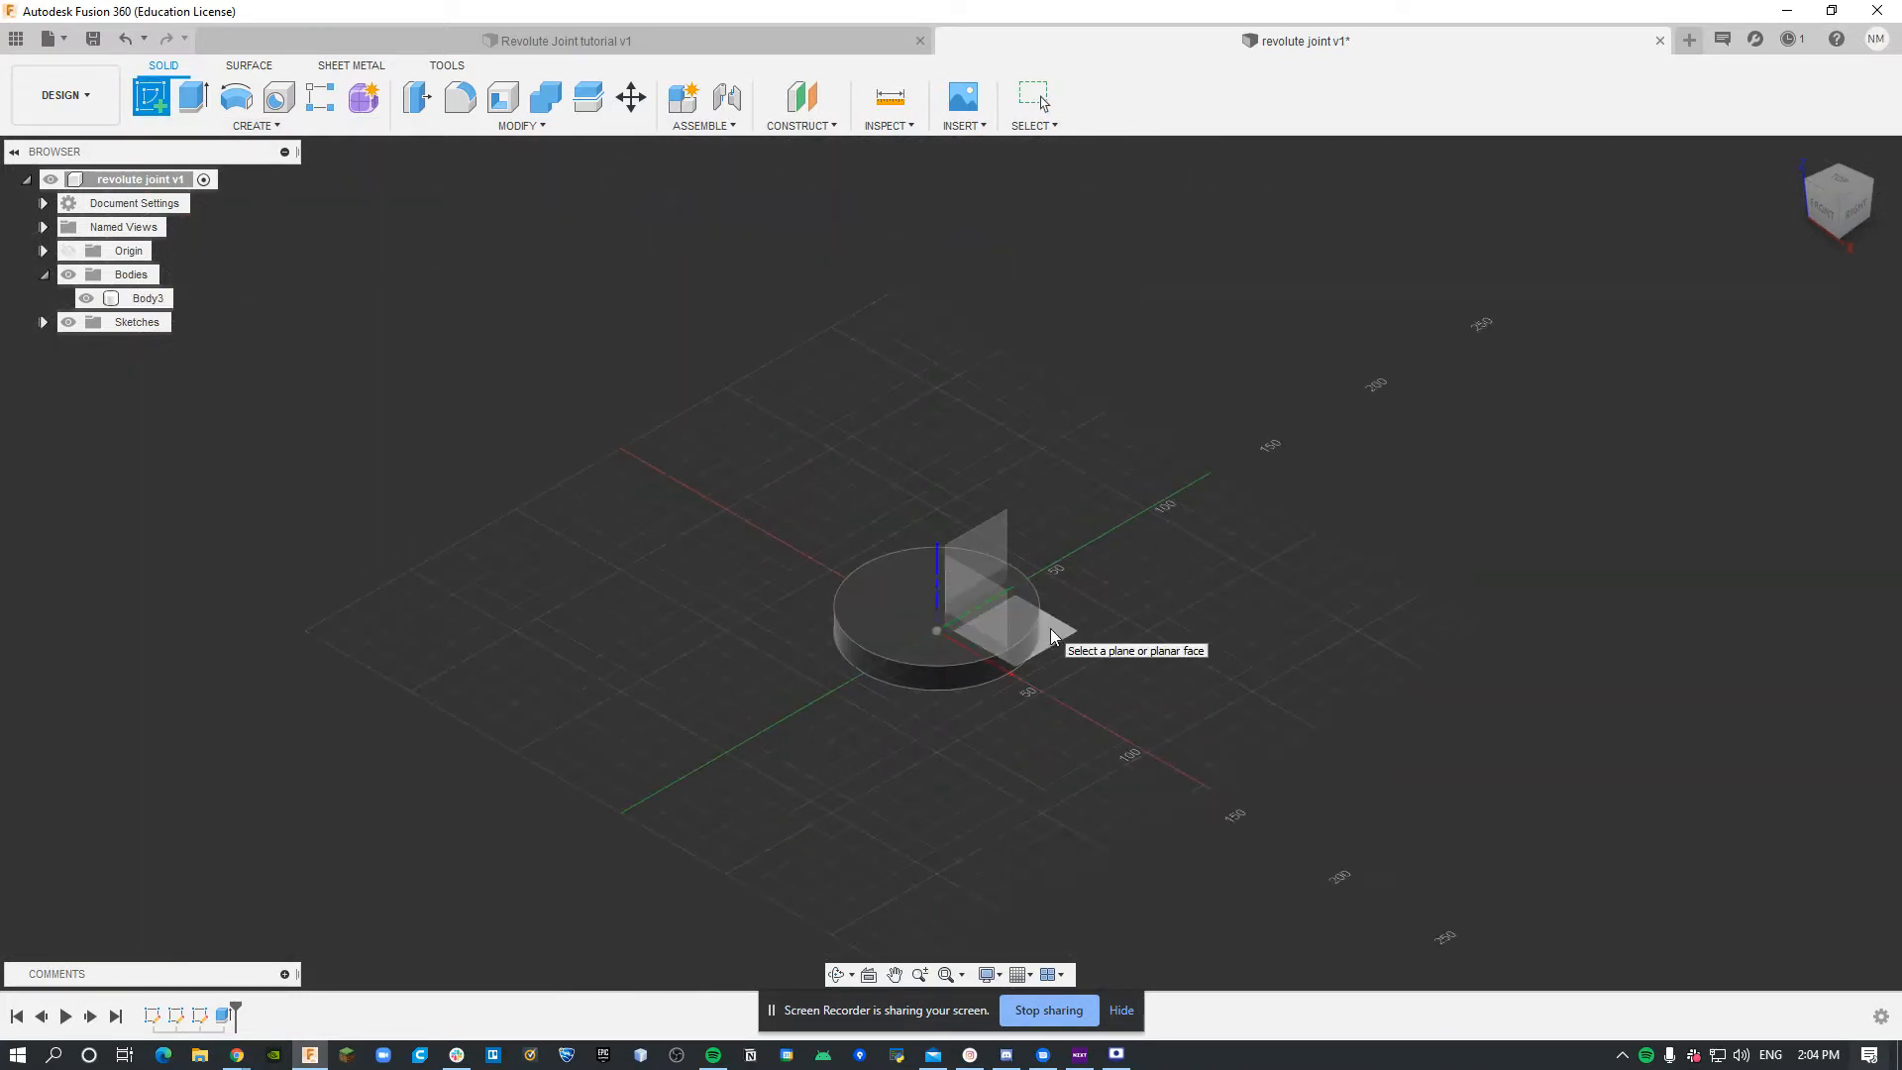
Sketch a rectangle on the ground plane and extrude it 10 mm as a new body
left_click(934, 570)
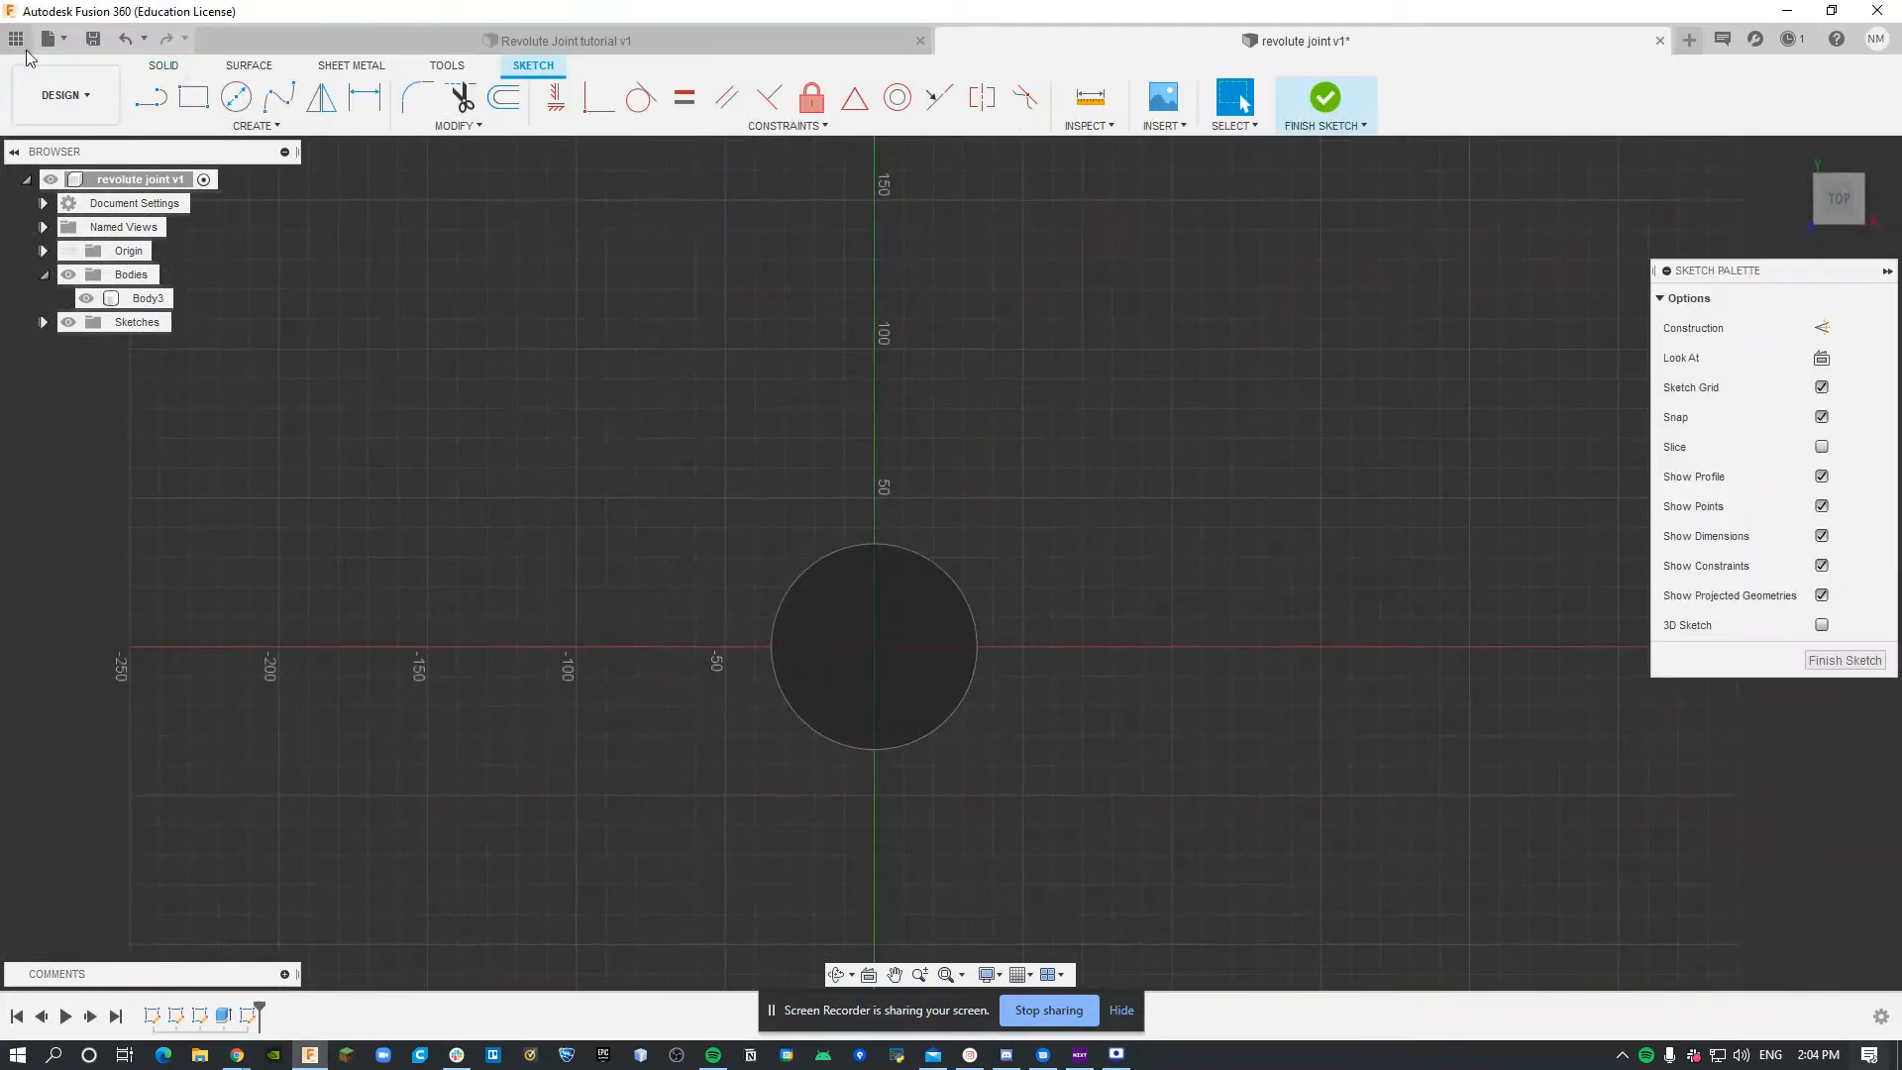
left_click(191, 97)
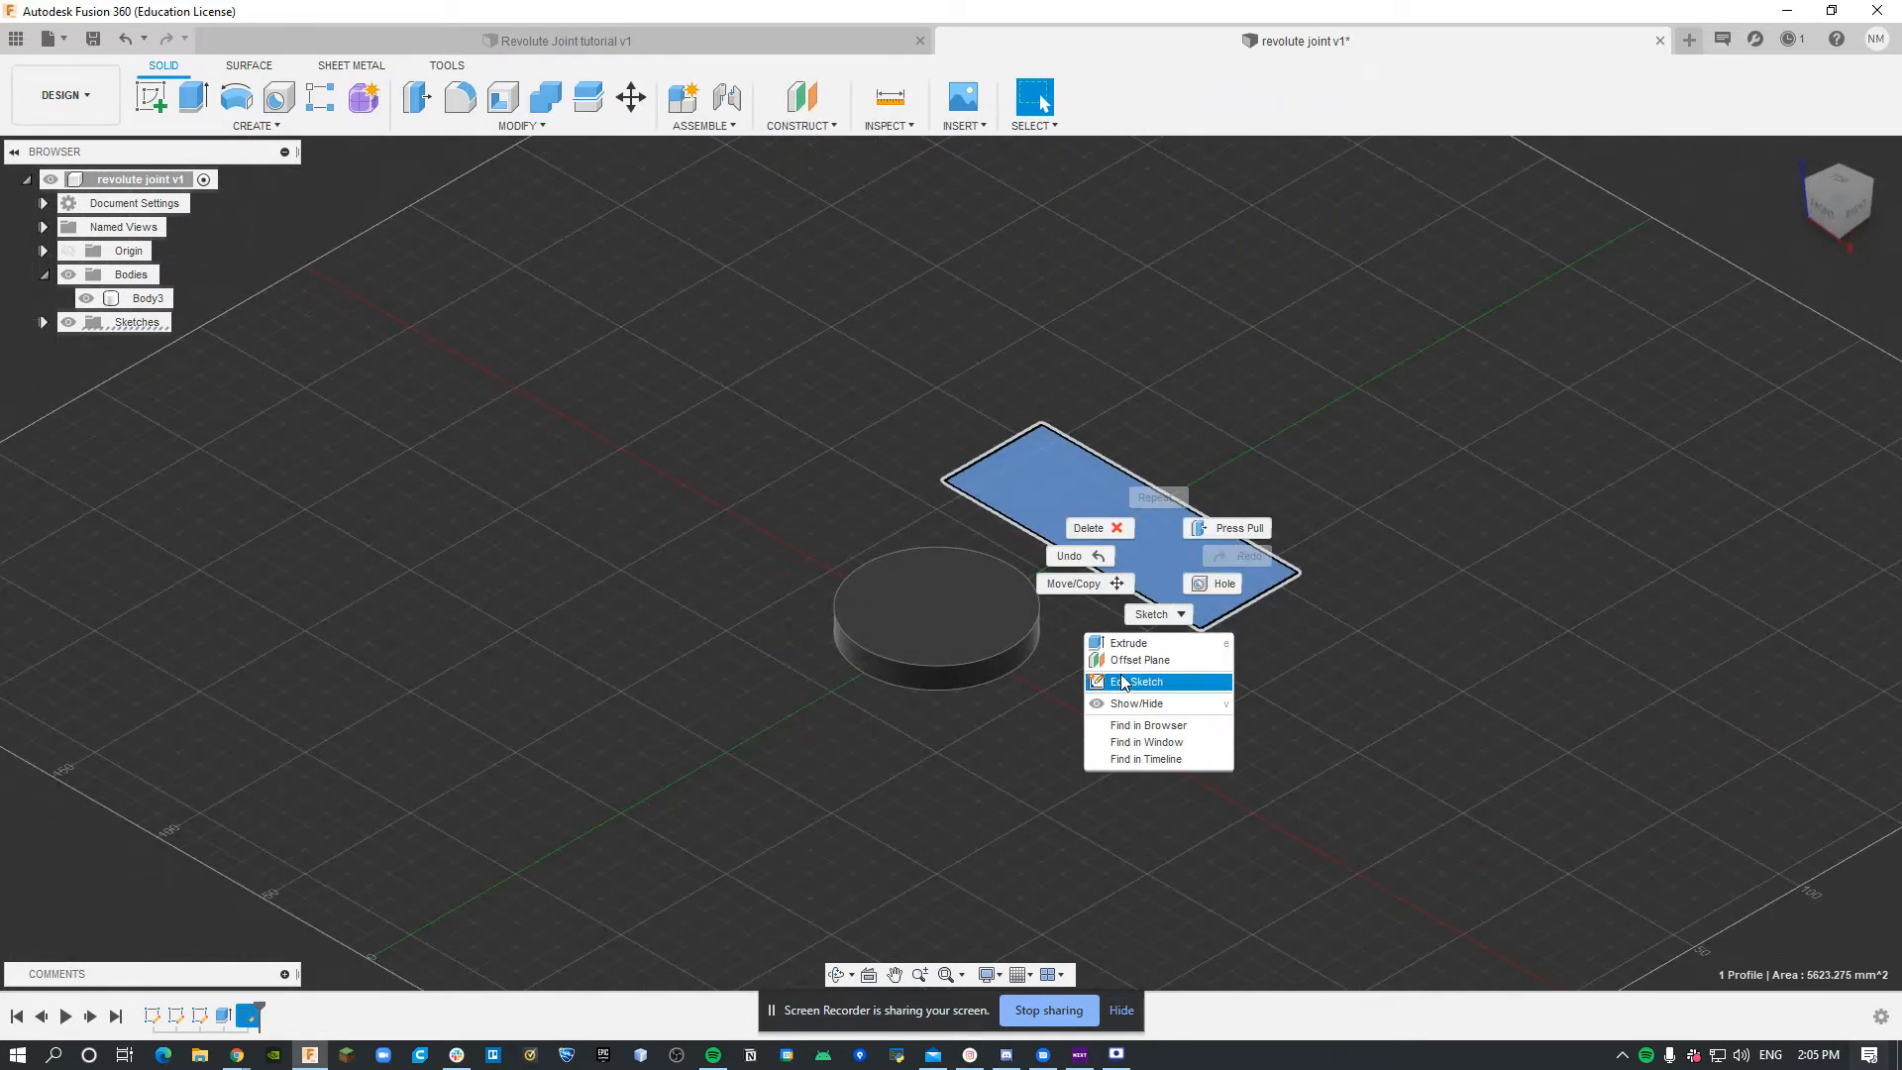
left_click(1127, 643)
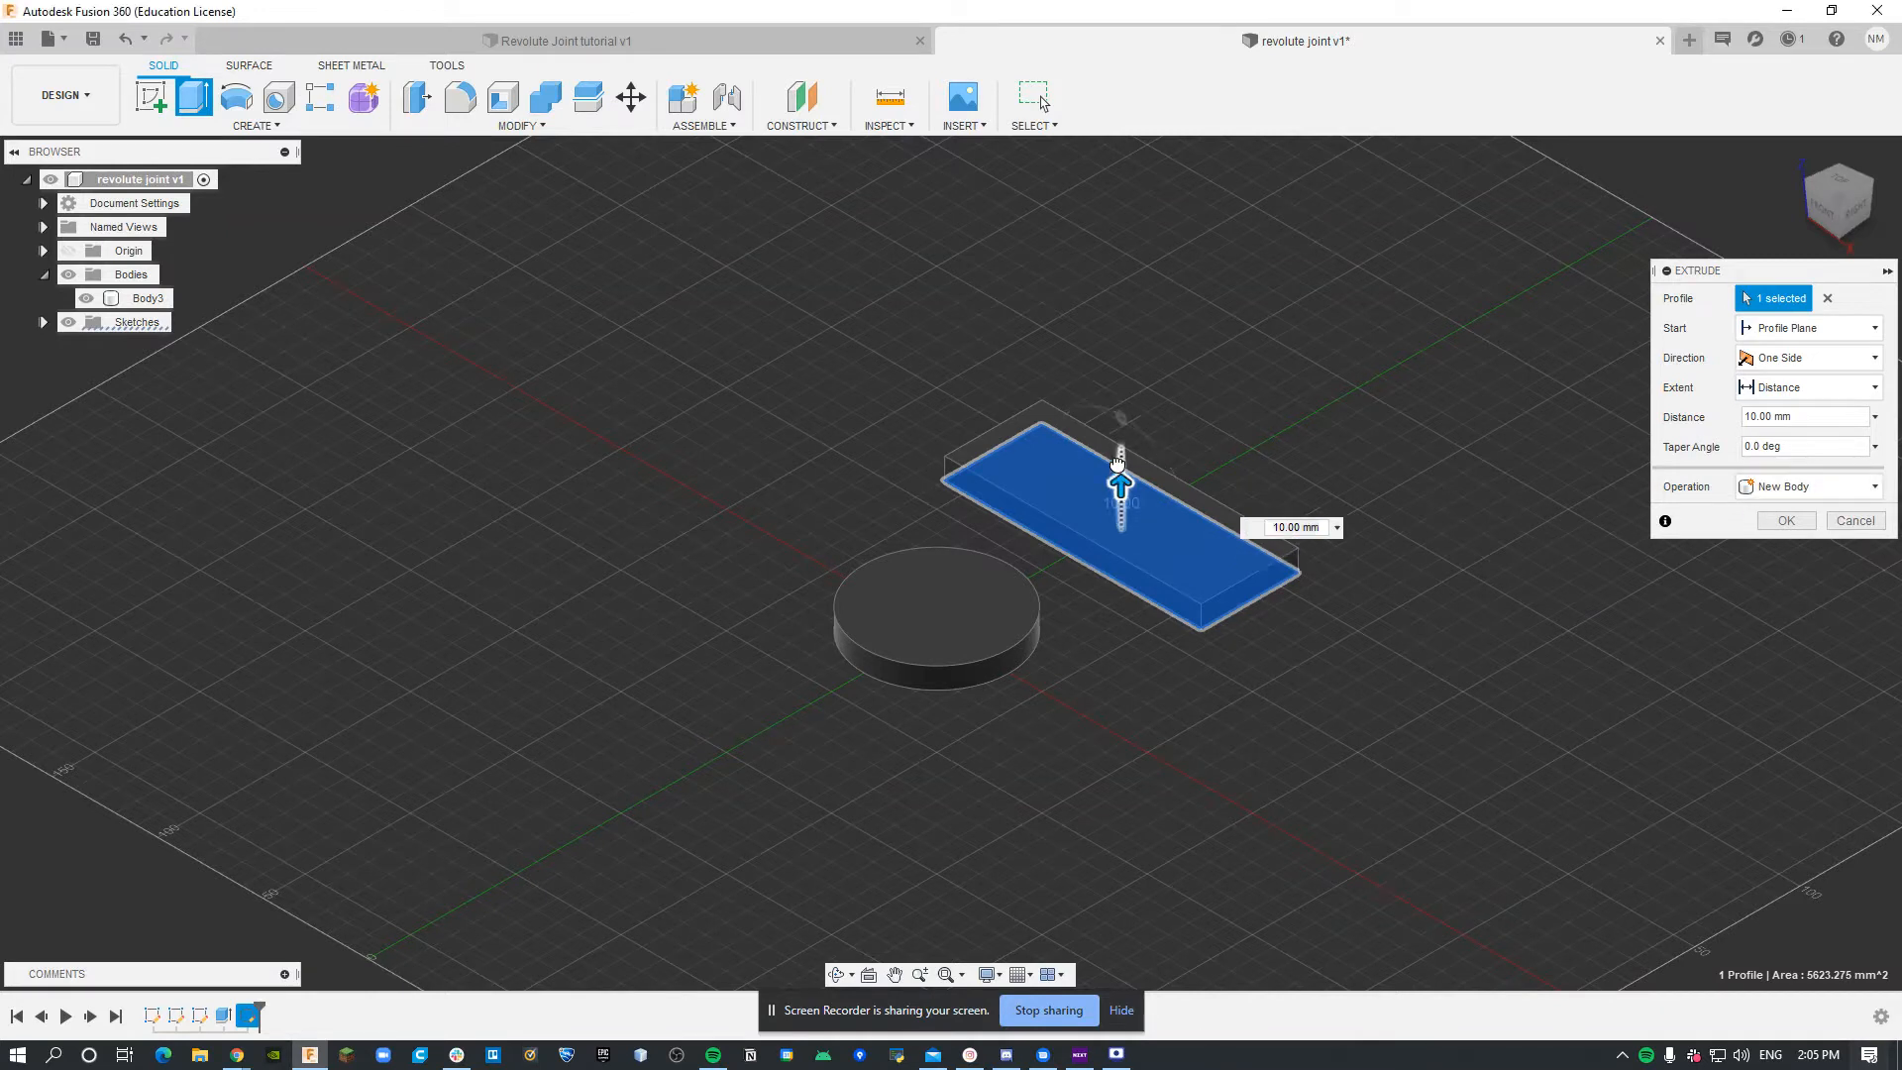
left_click(1784, 519)
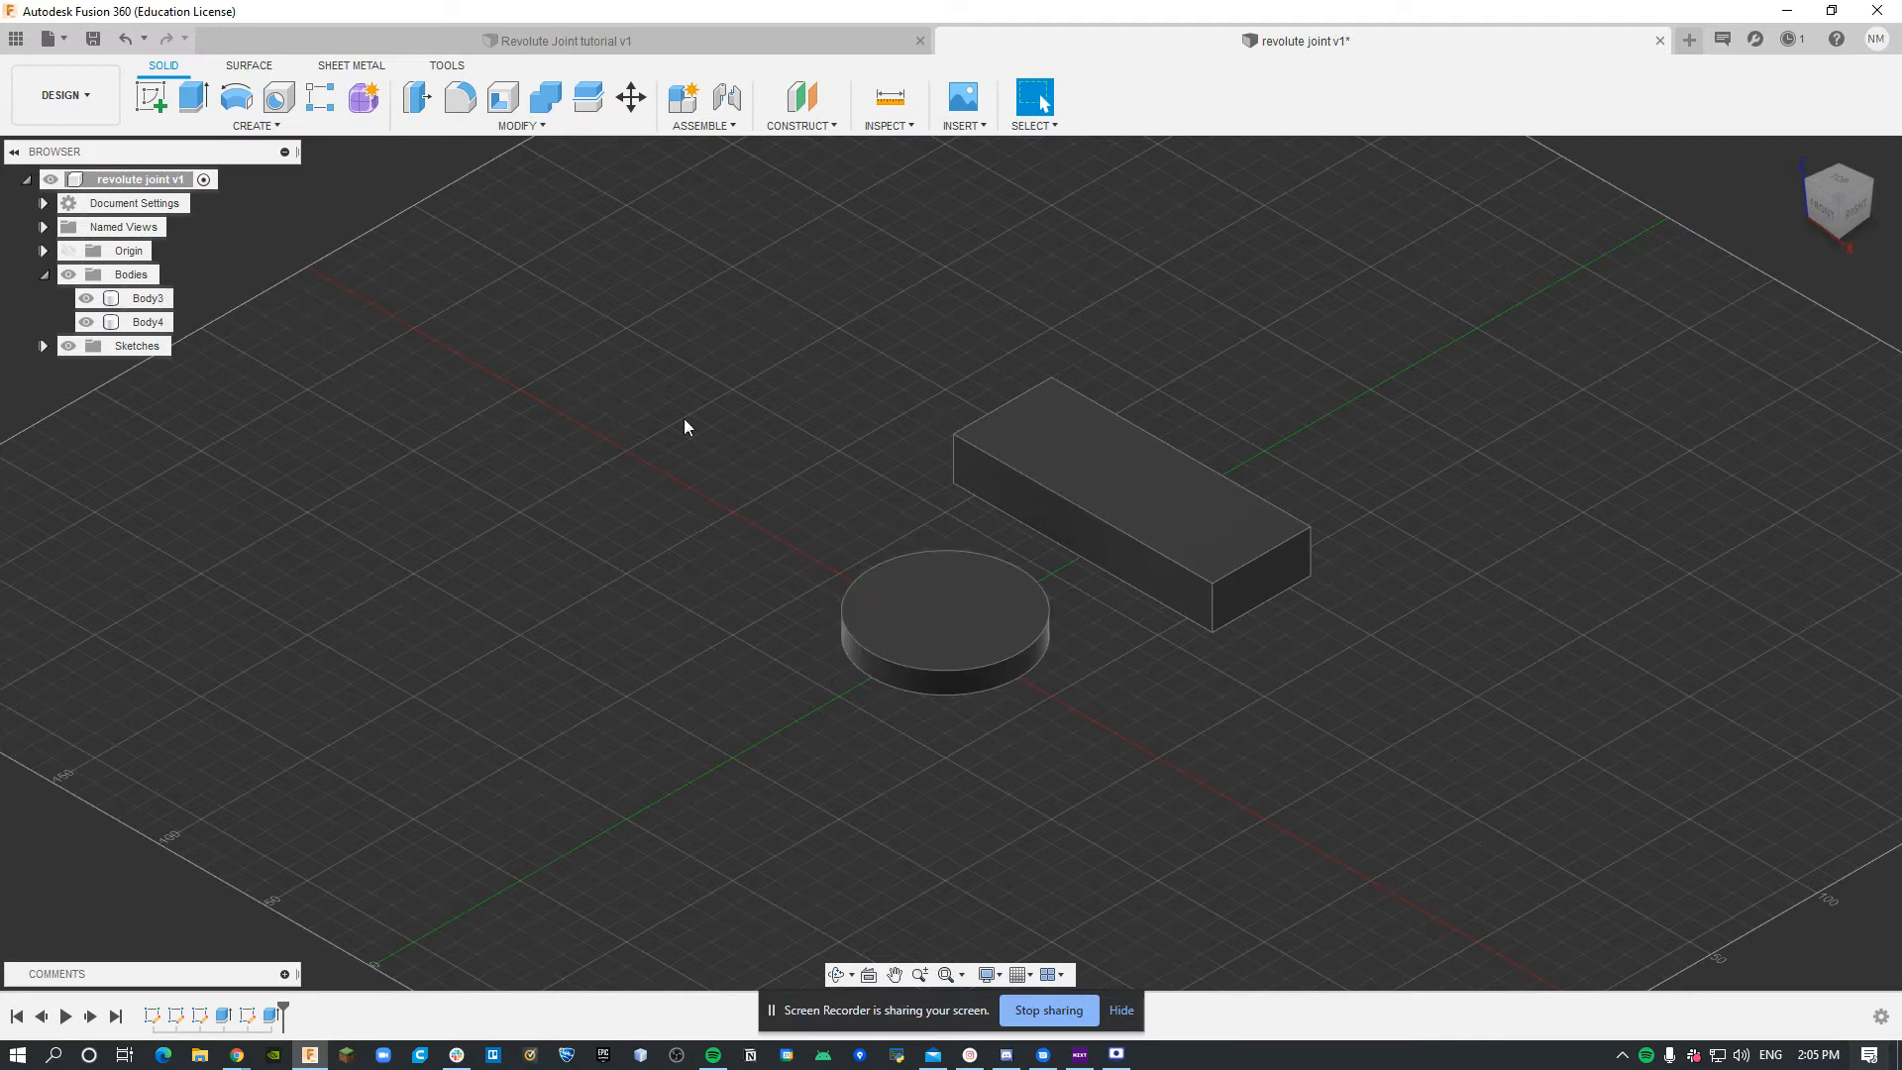
Convert the disc and bar bodies with Create Components from Bodies
right_click(148, 297)
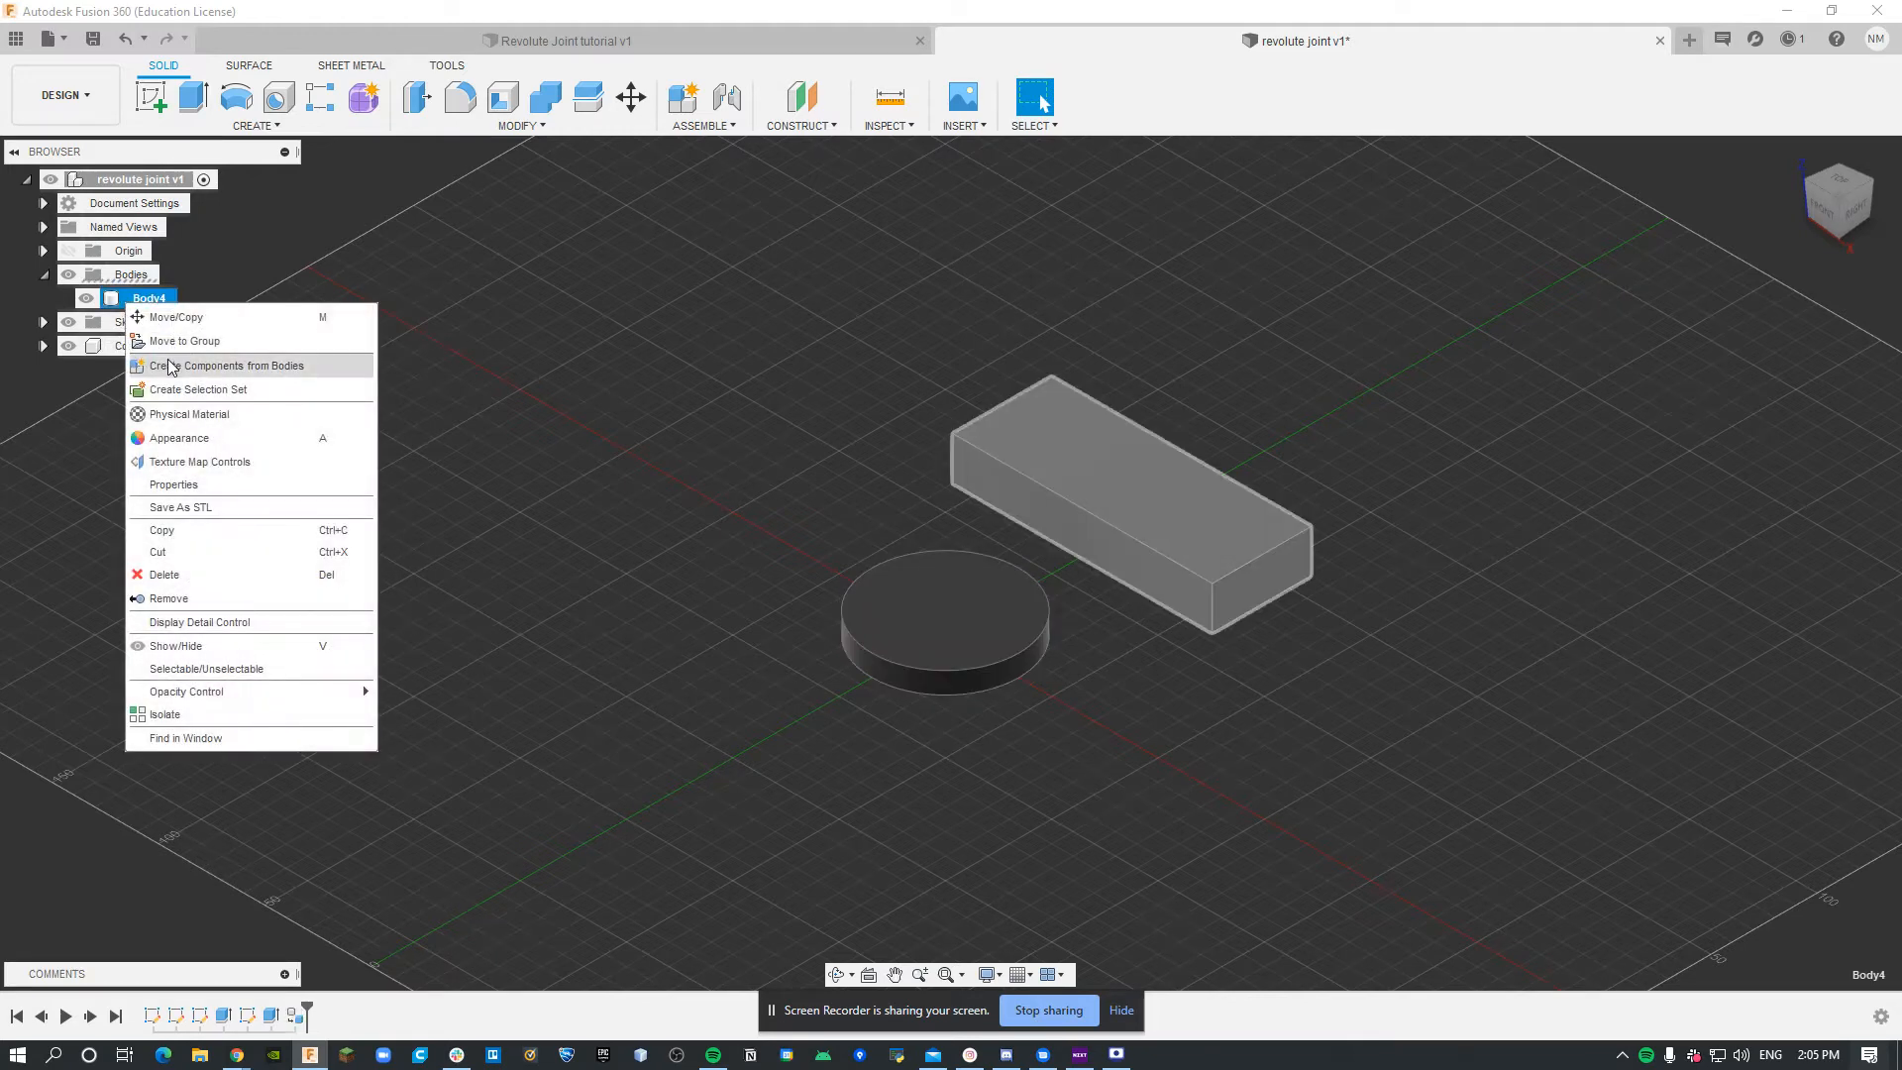
left_click(231, 365)
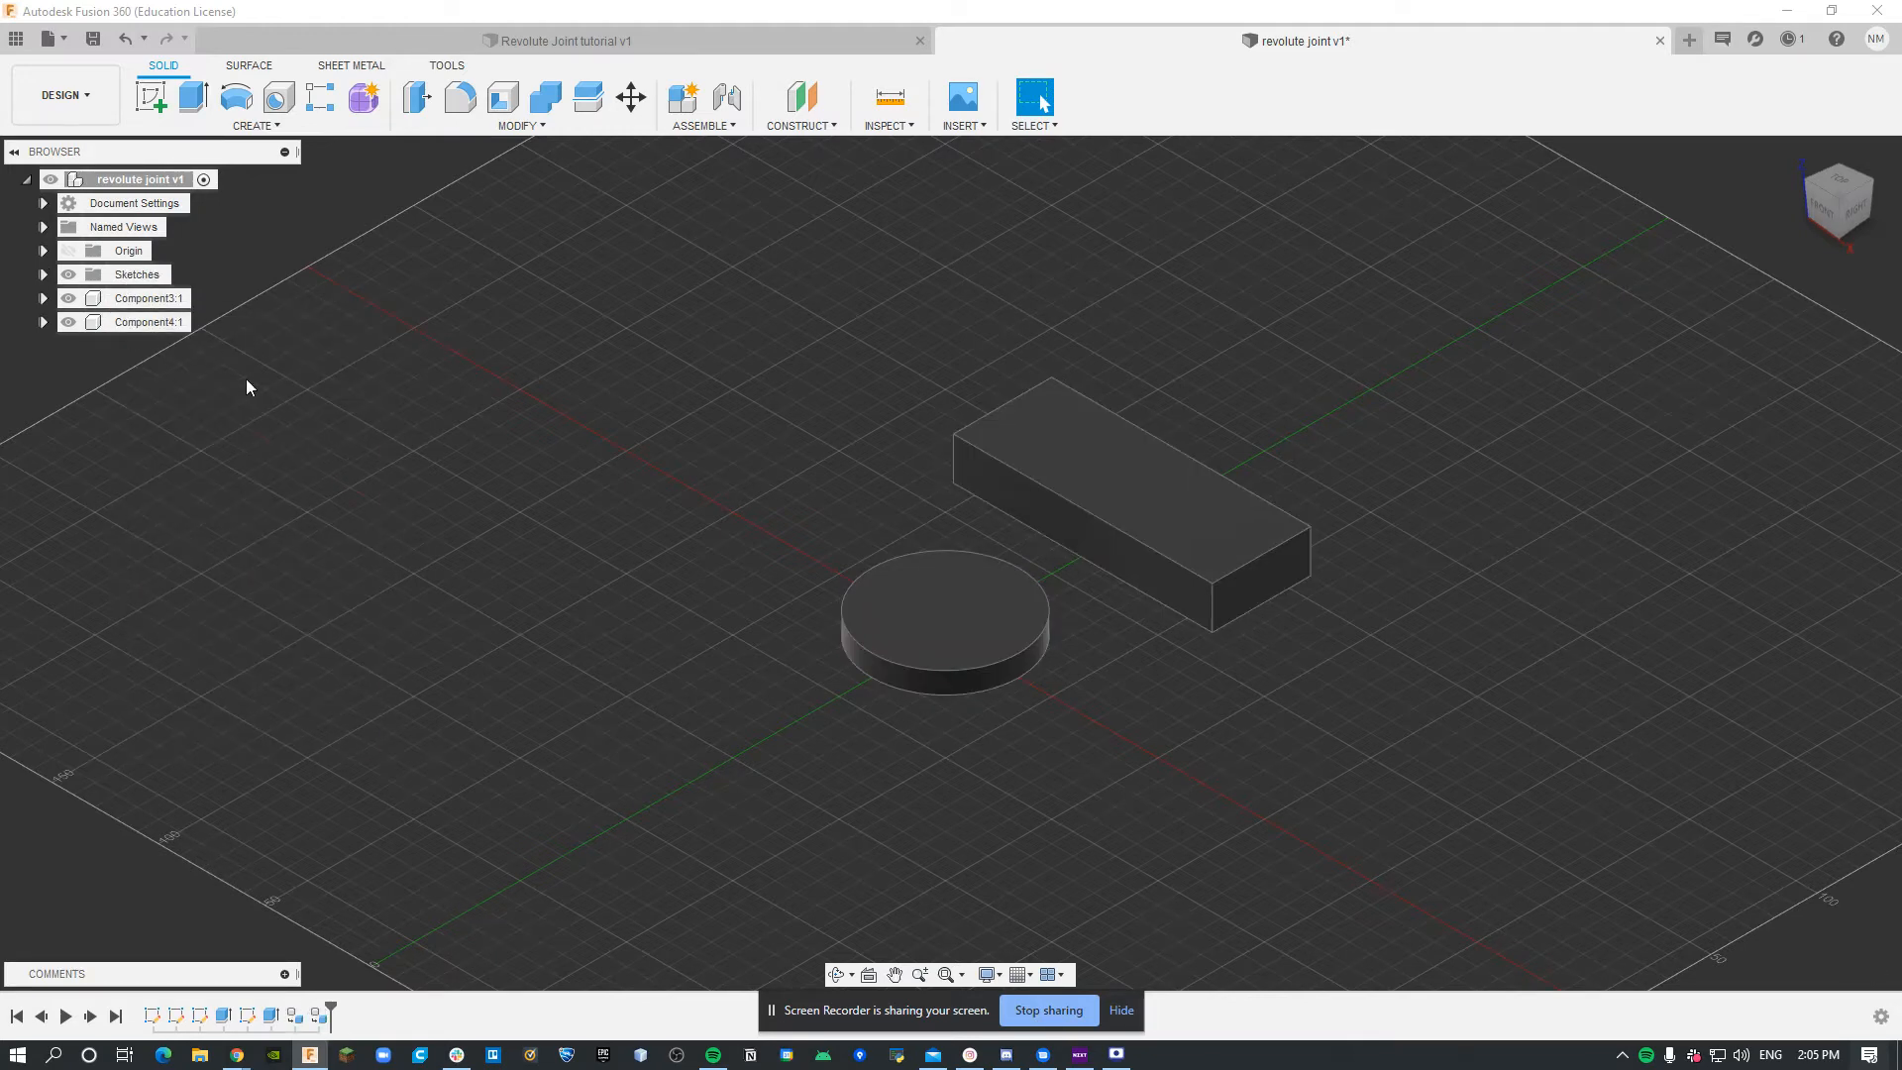
mouse_move(725, 97)
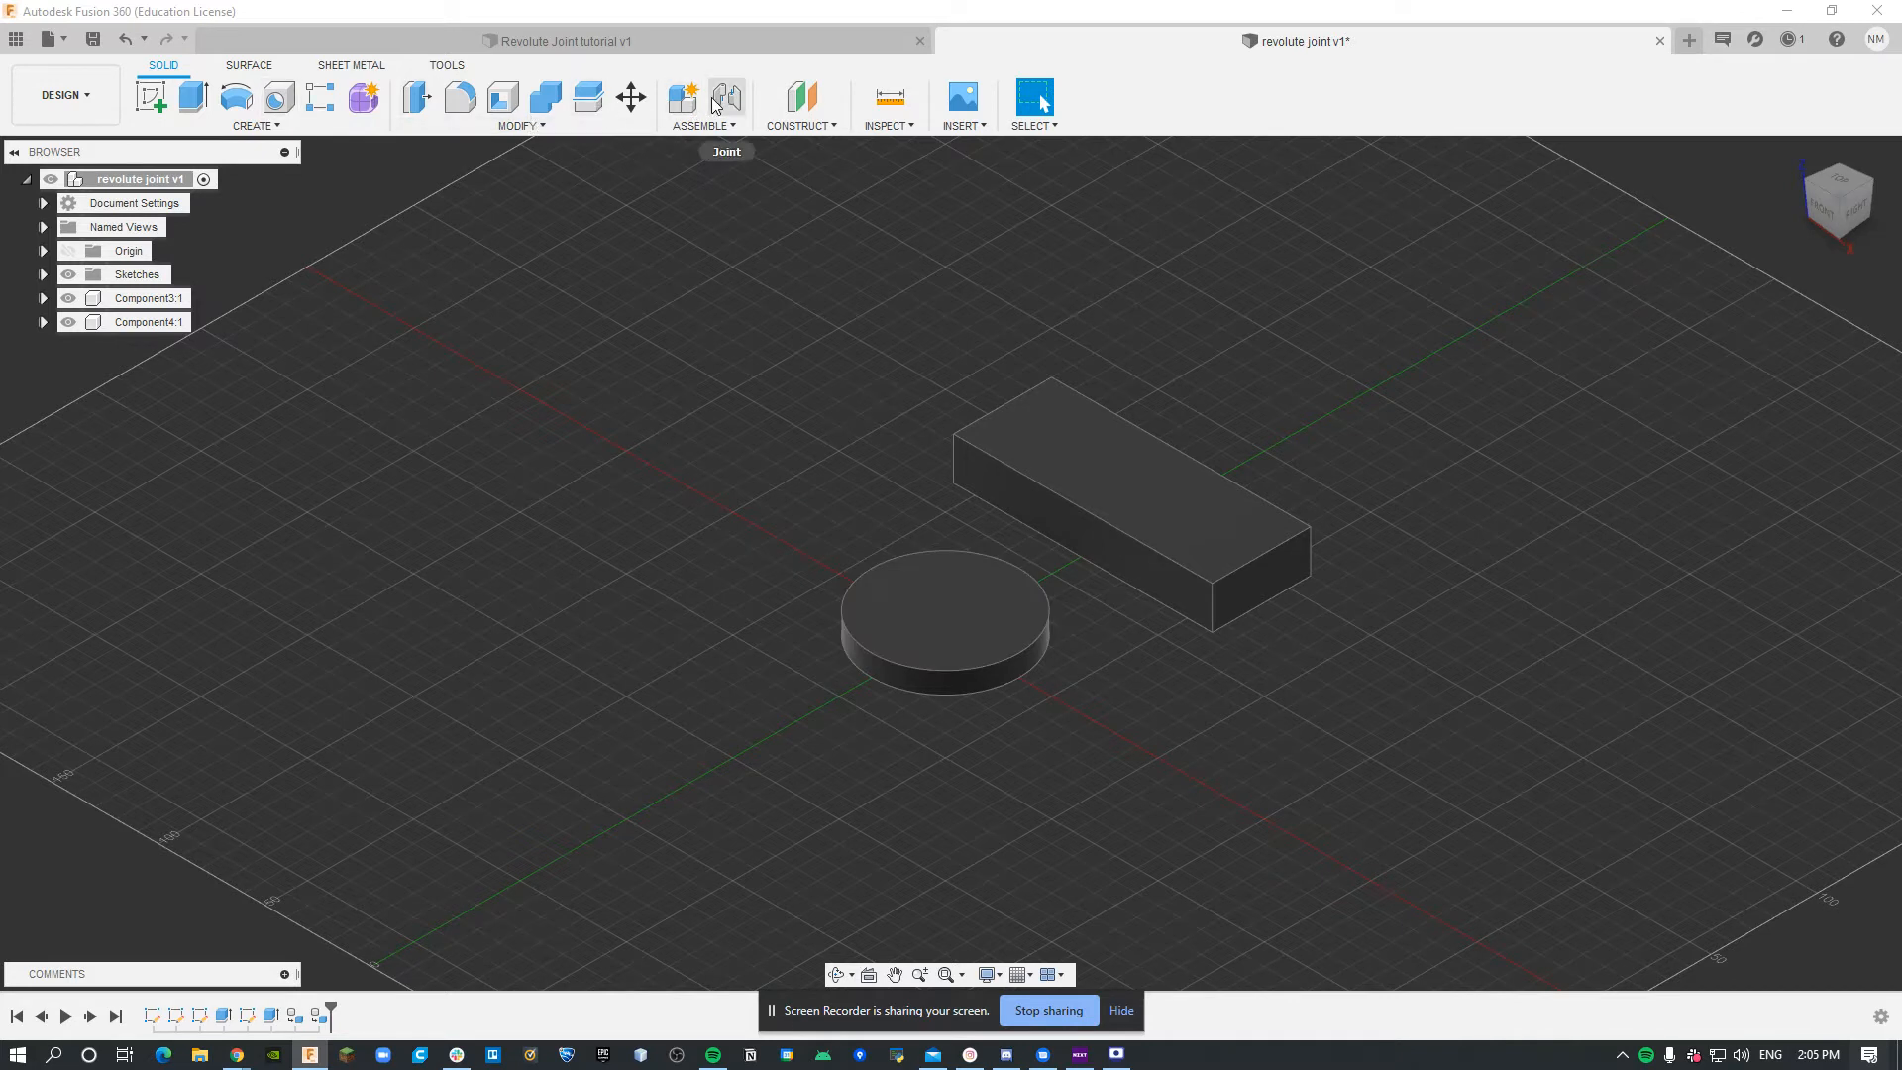
Create a Revolute joint from the disc centre to the bar edge midpoint, named Rev1
left_click(725, 97)
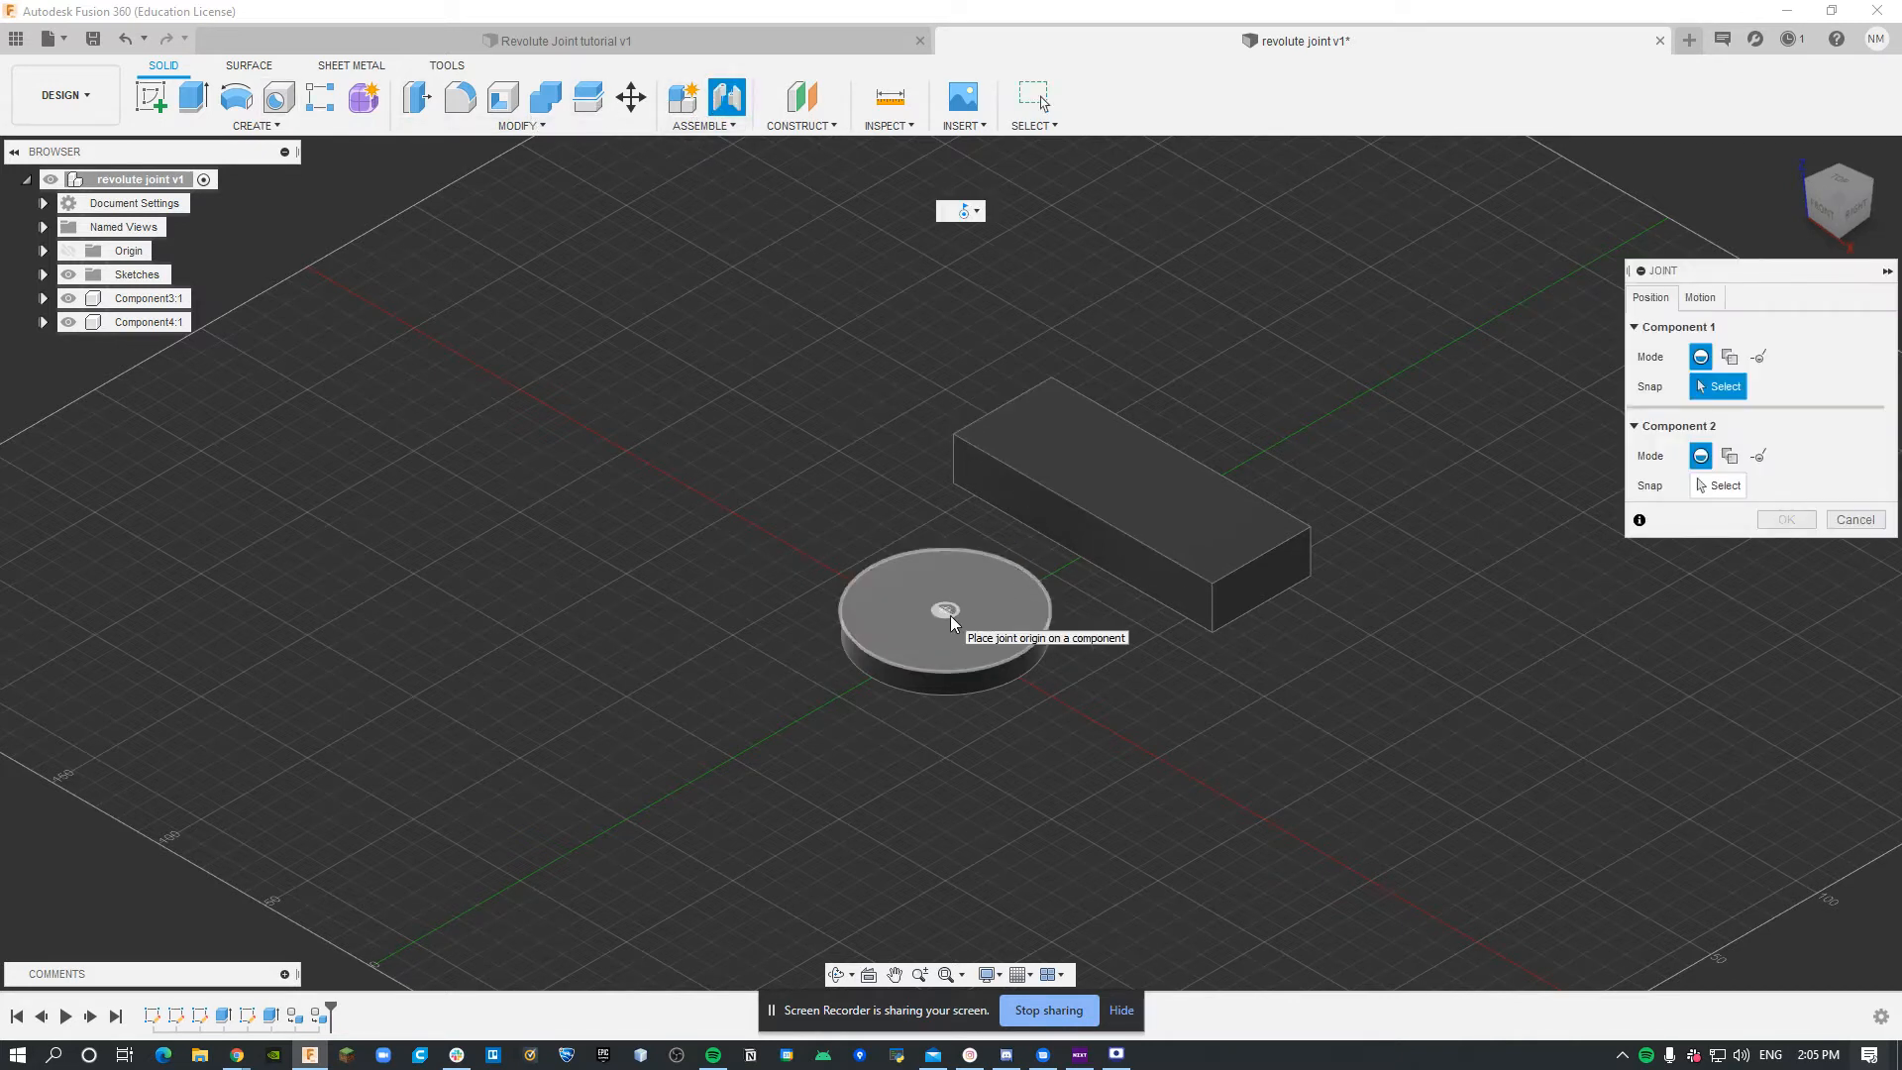
mouse_move(950, 619)
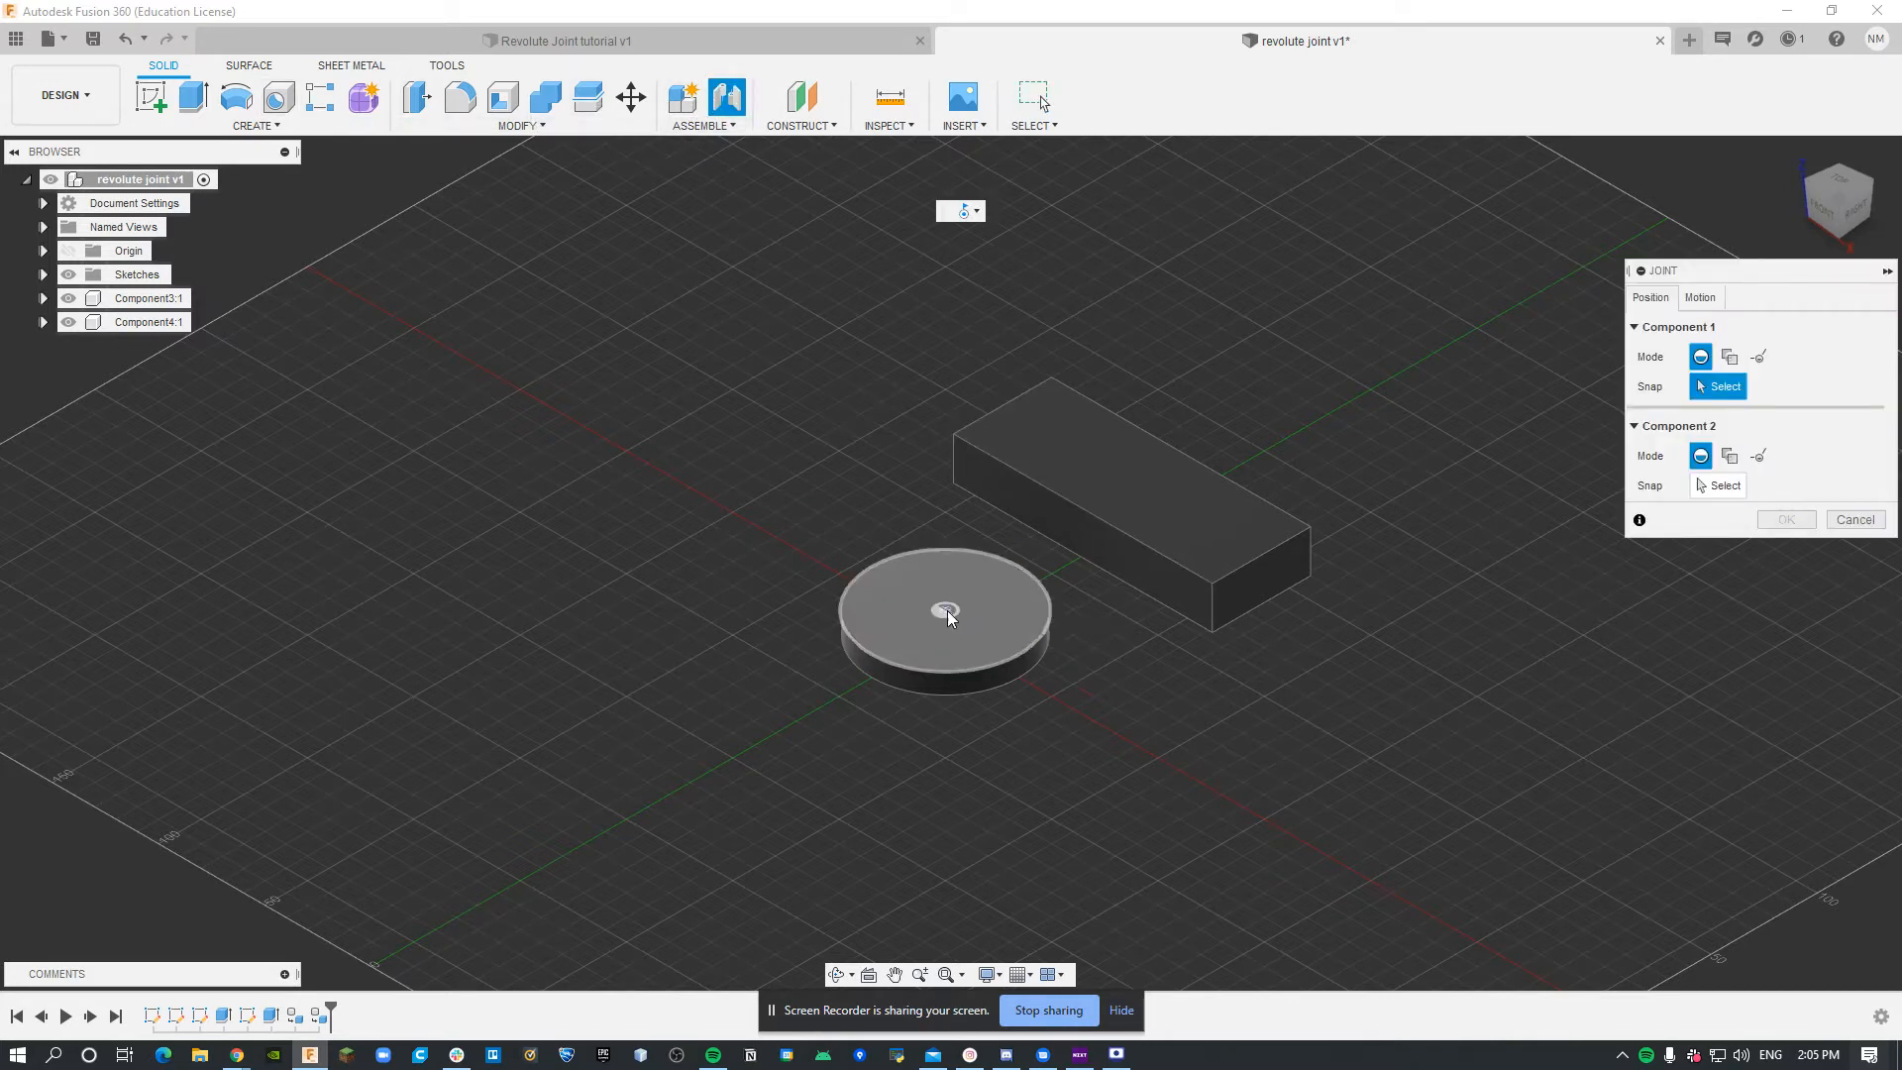
mouse_move(949, 612)
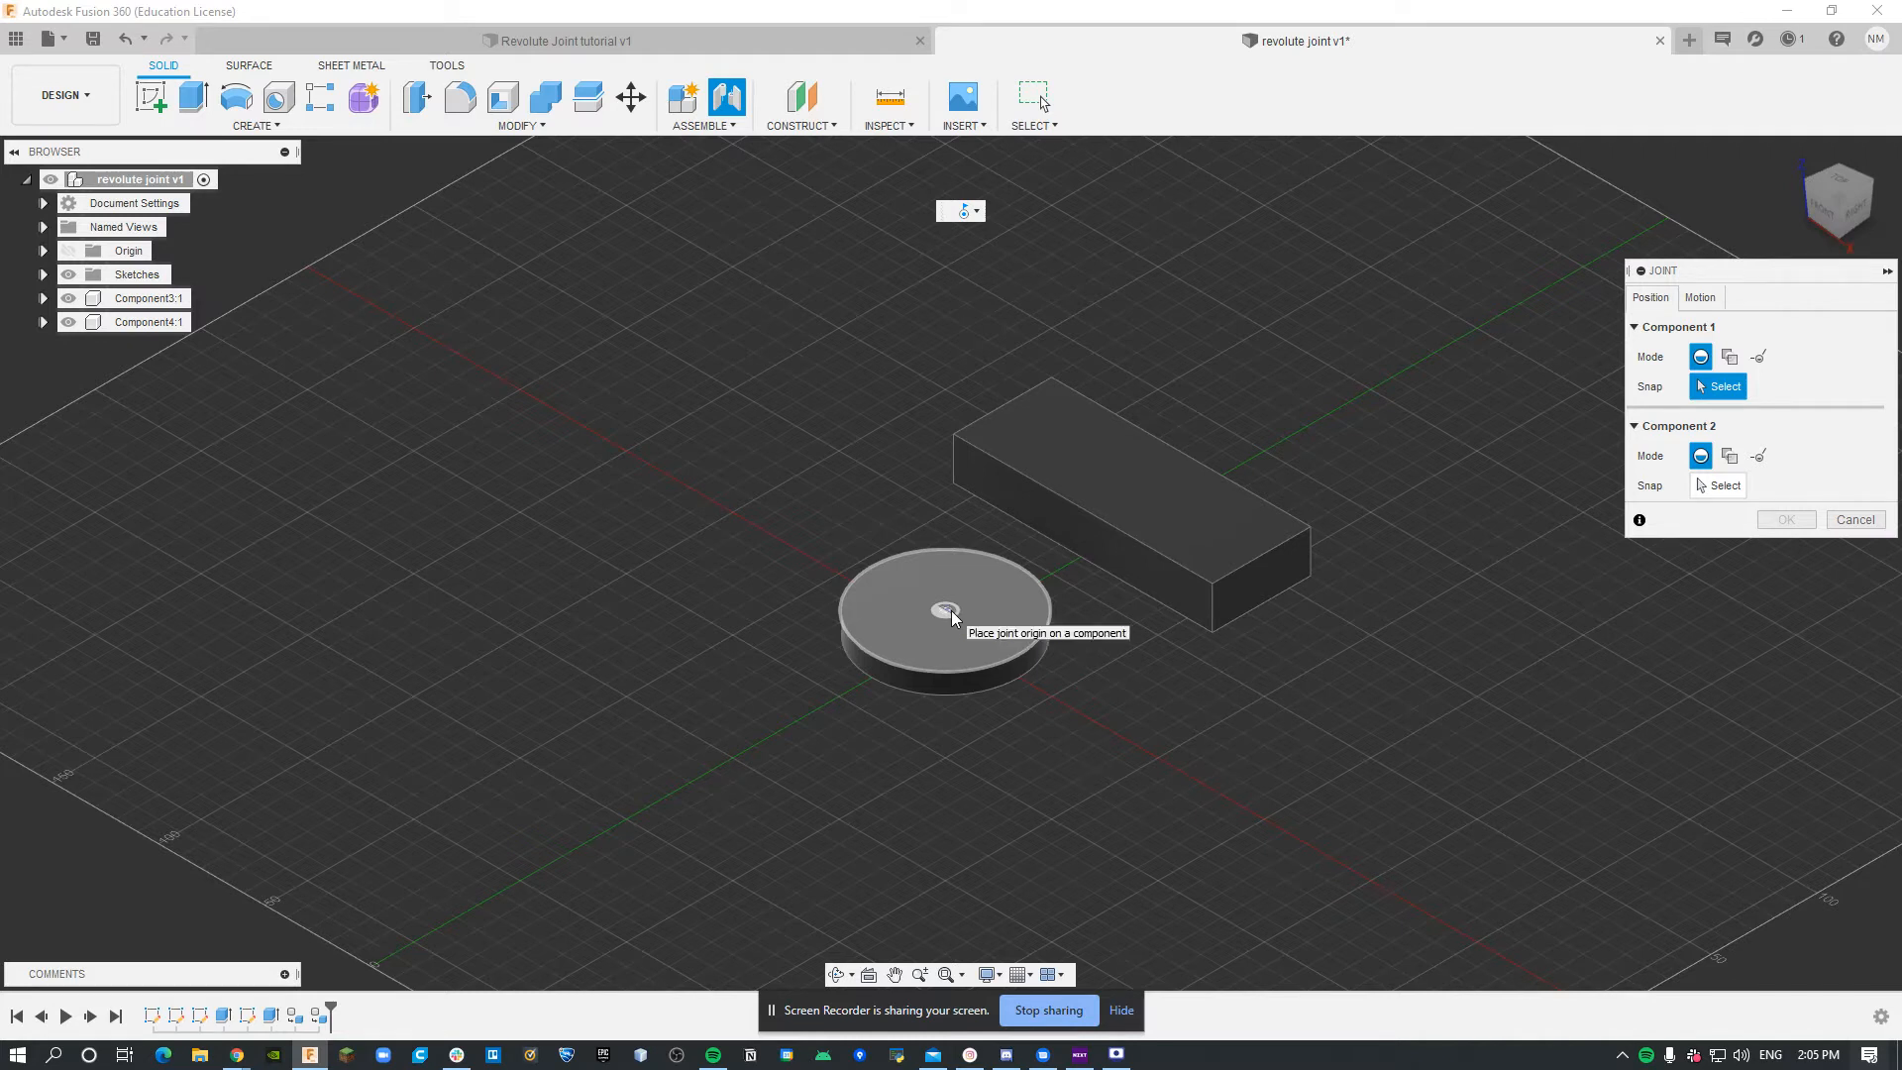
left_click(946, 609)
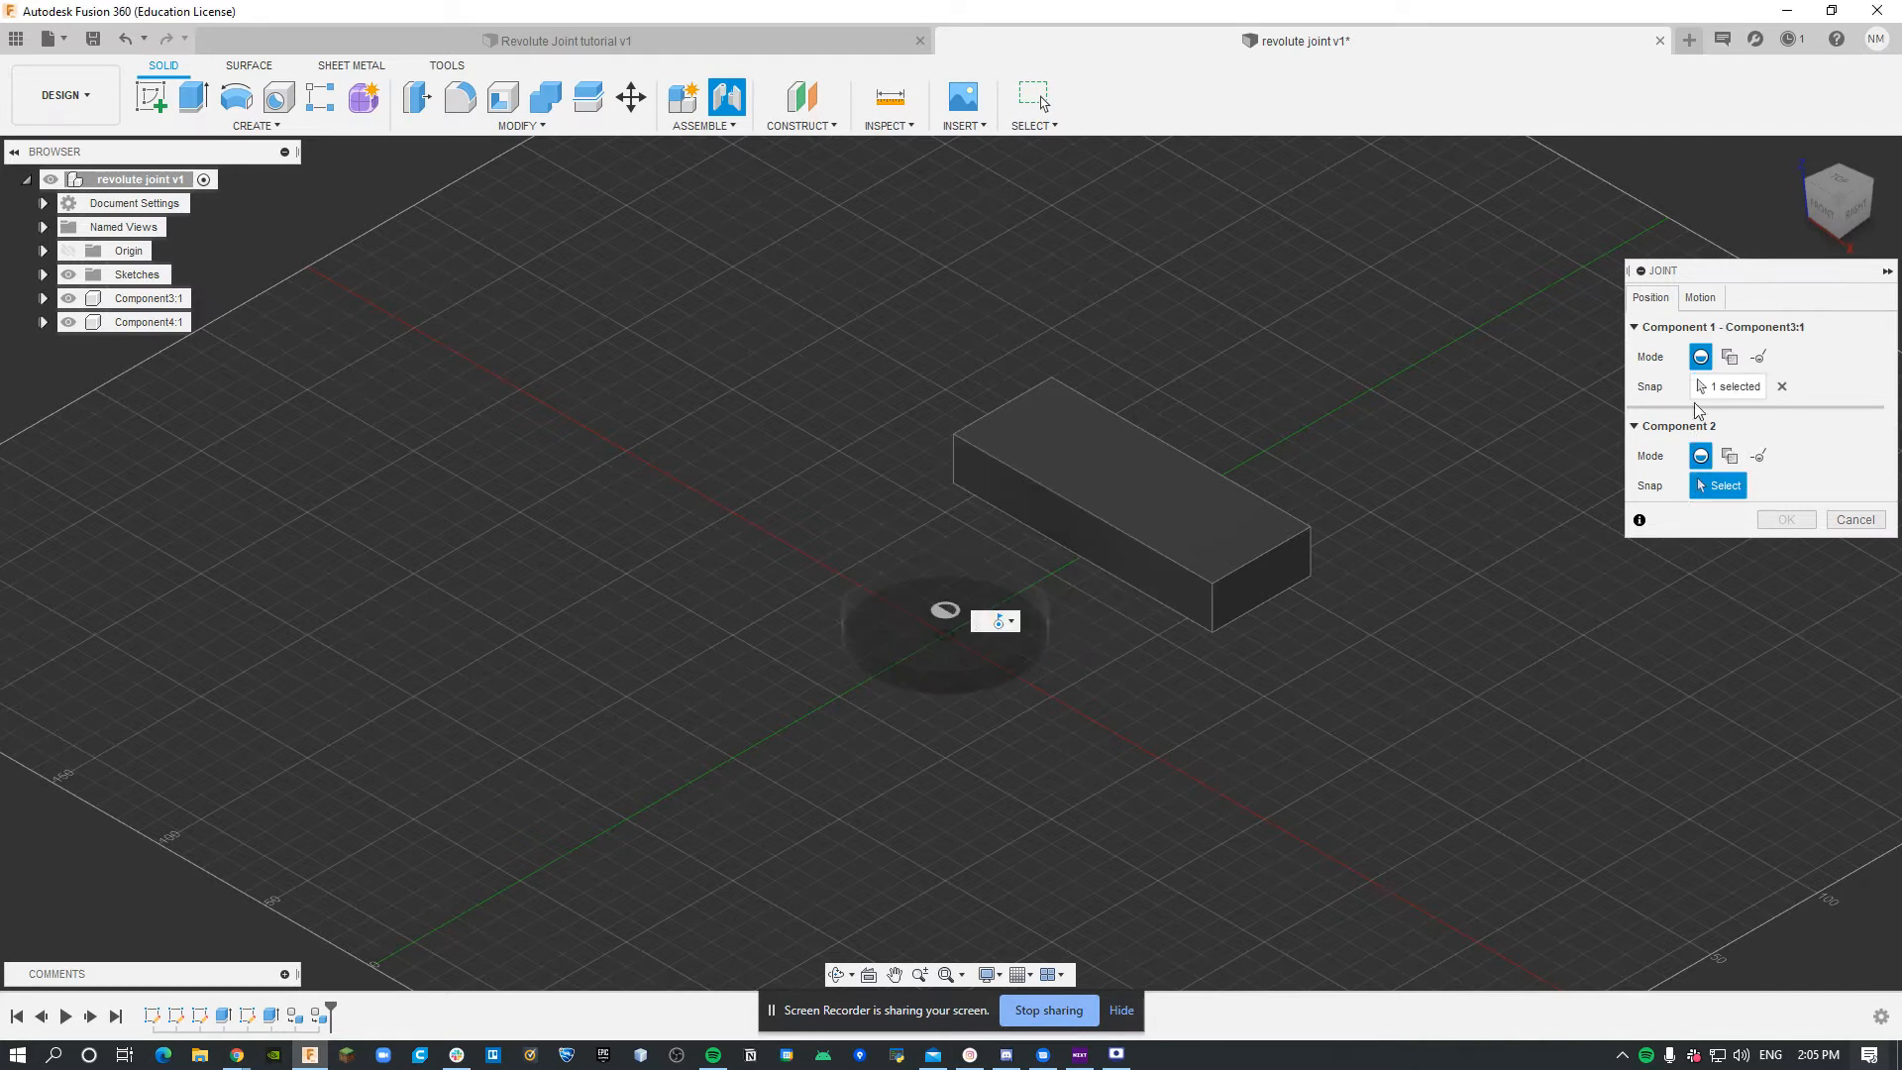
left_click(1700, 297)
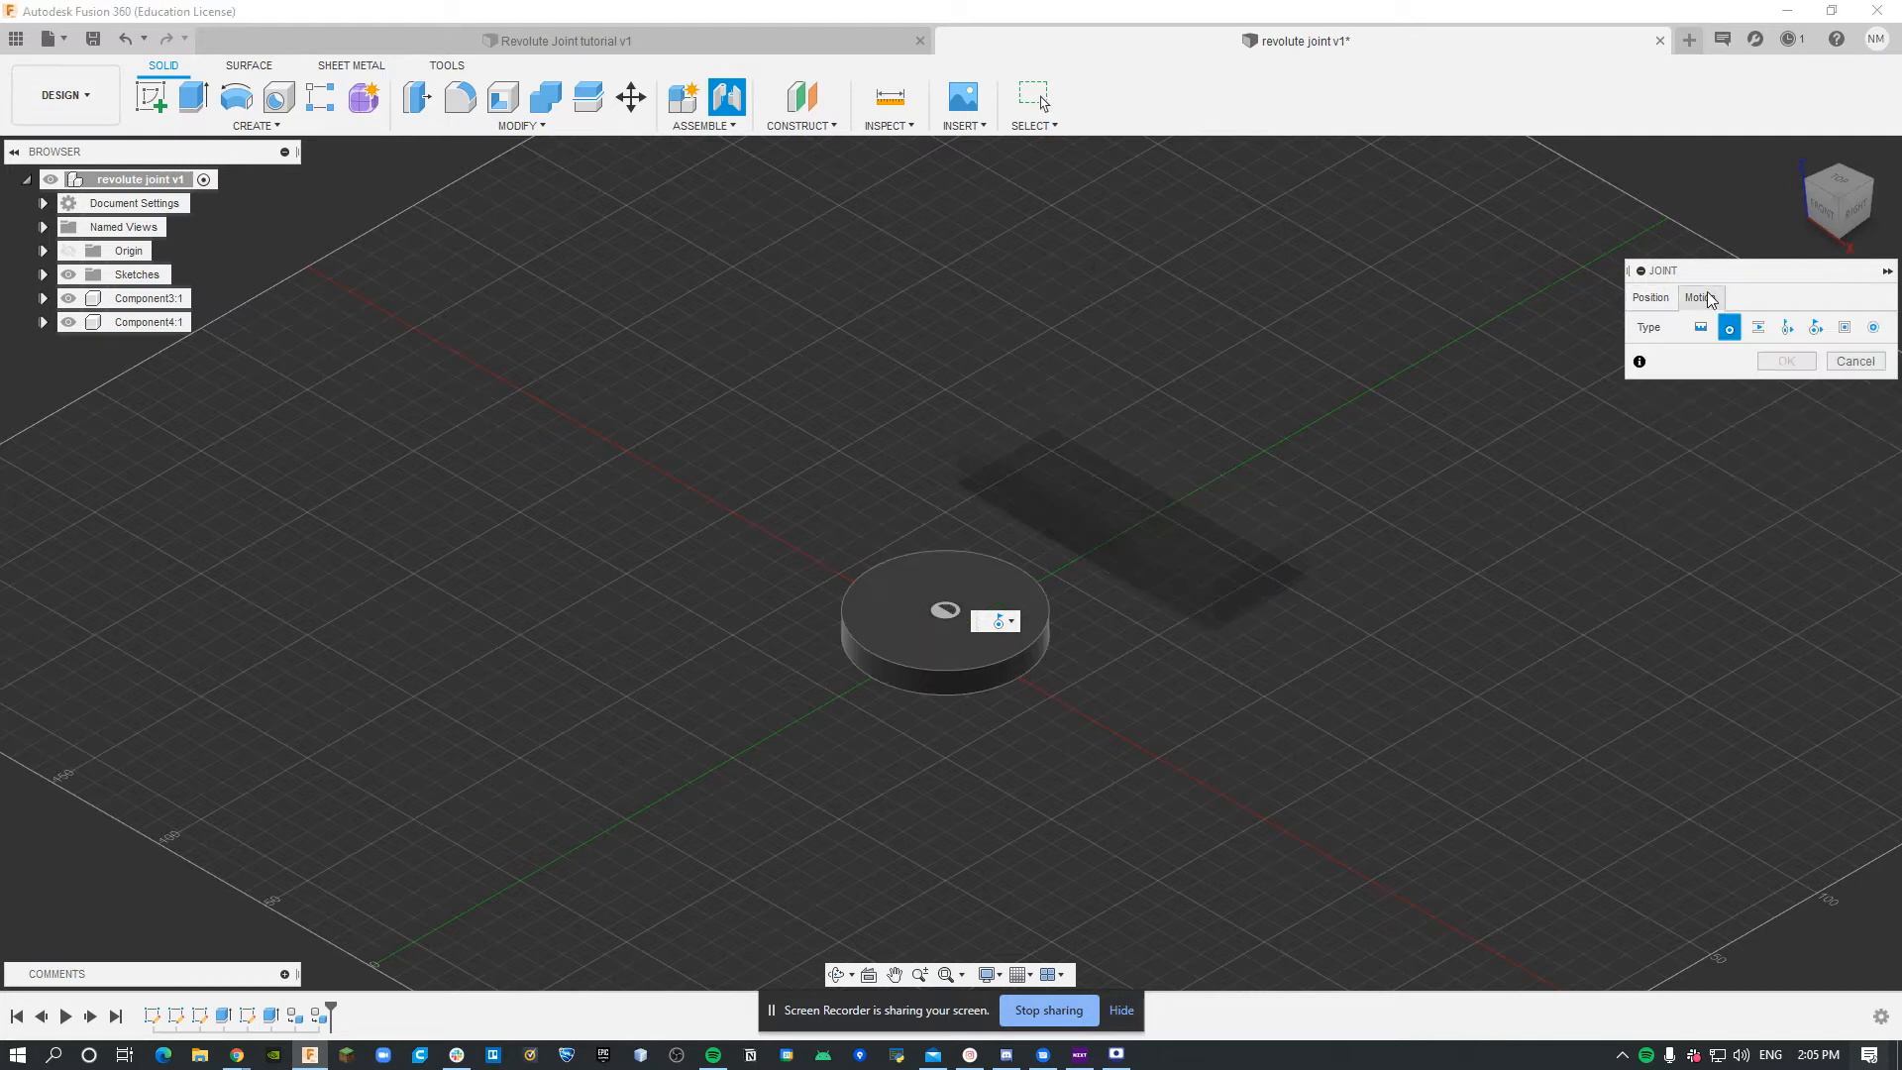
mouse_move(1729, 328)
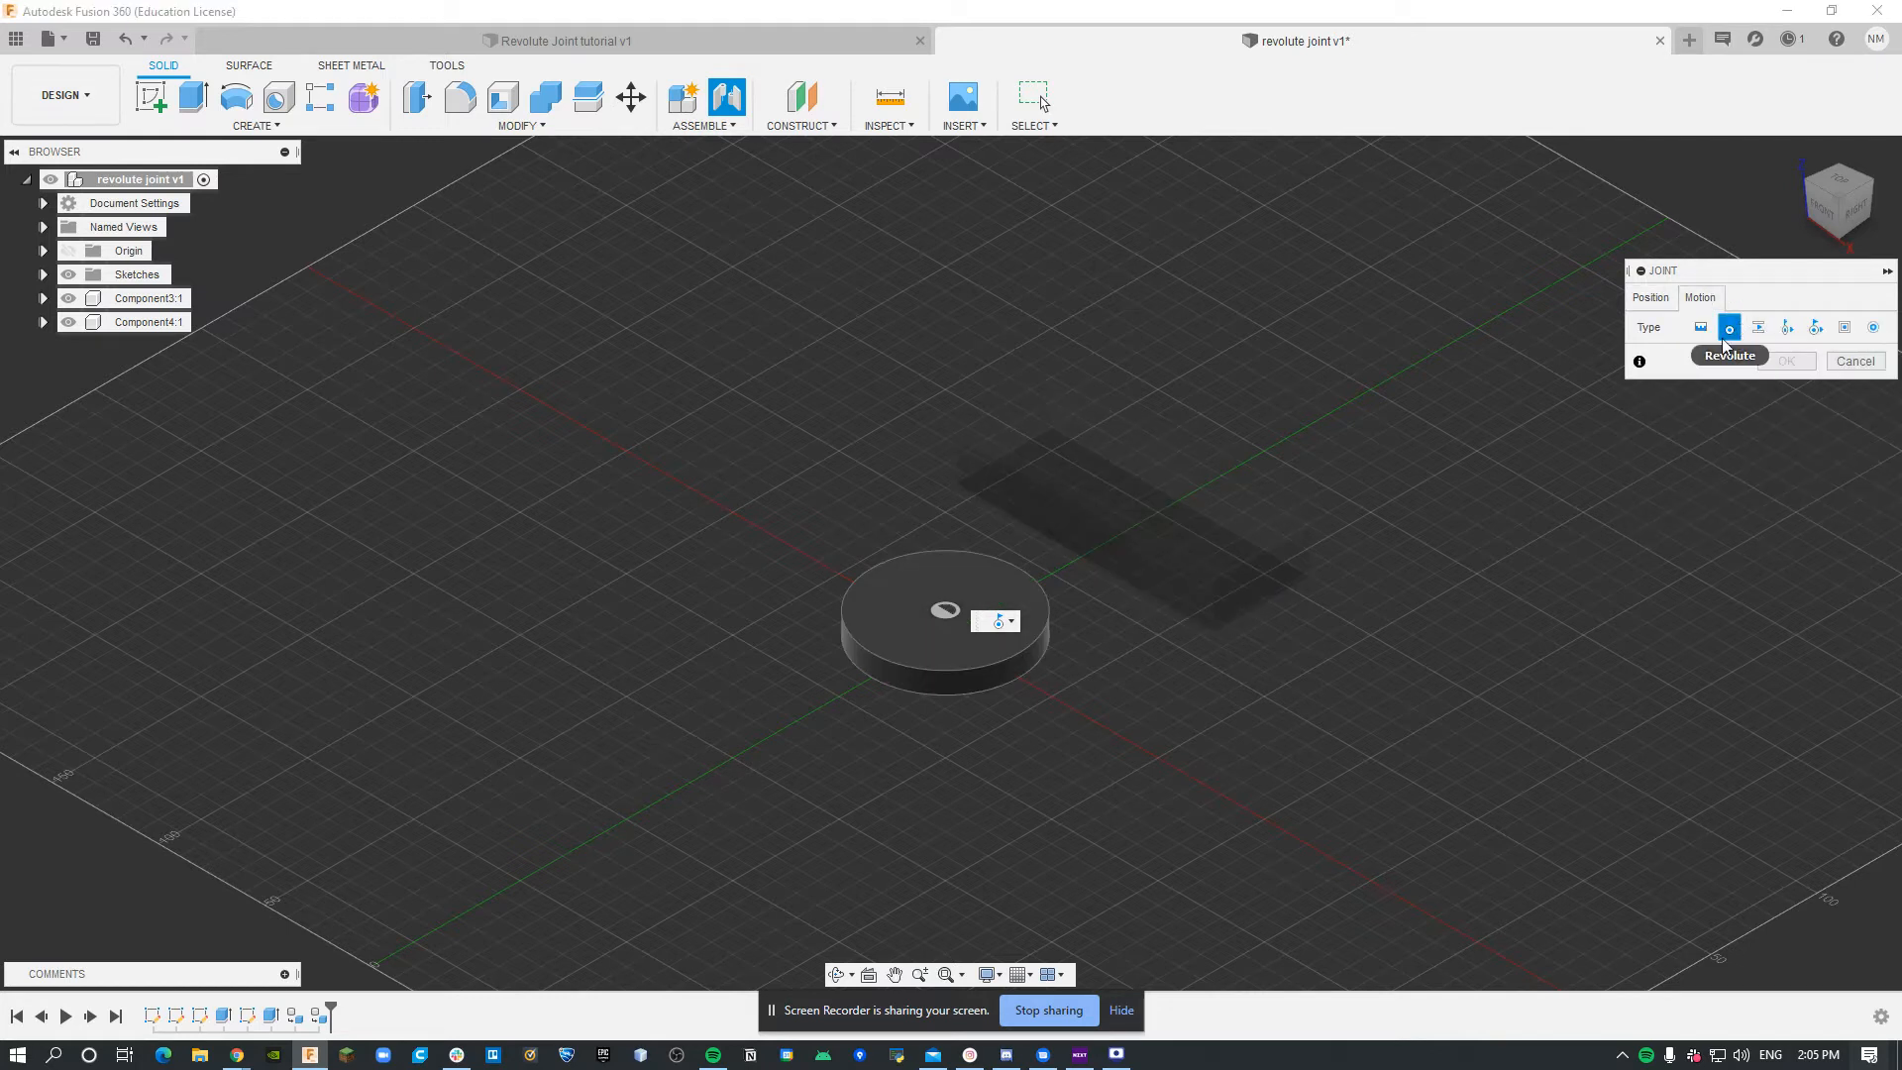
left_click(1699, 326)
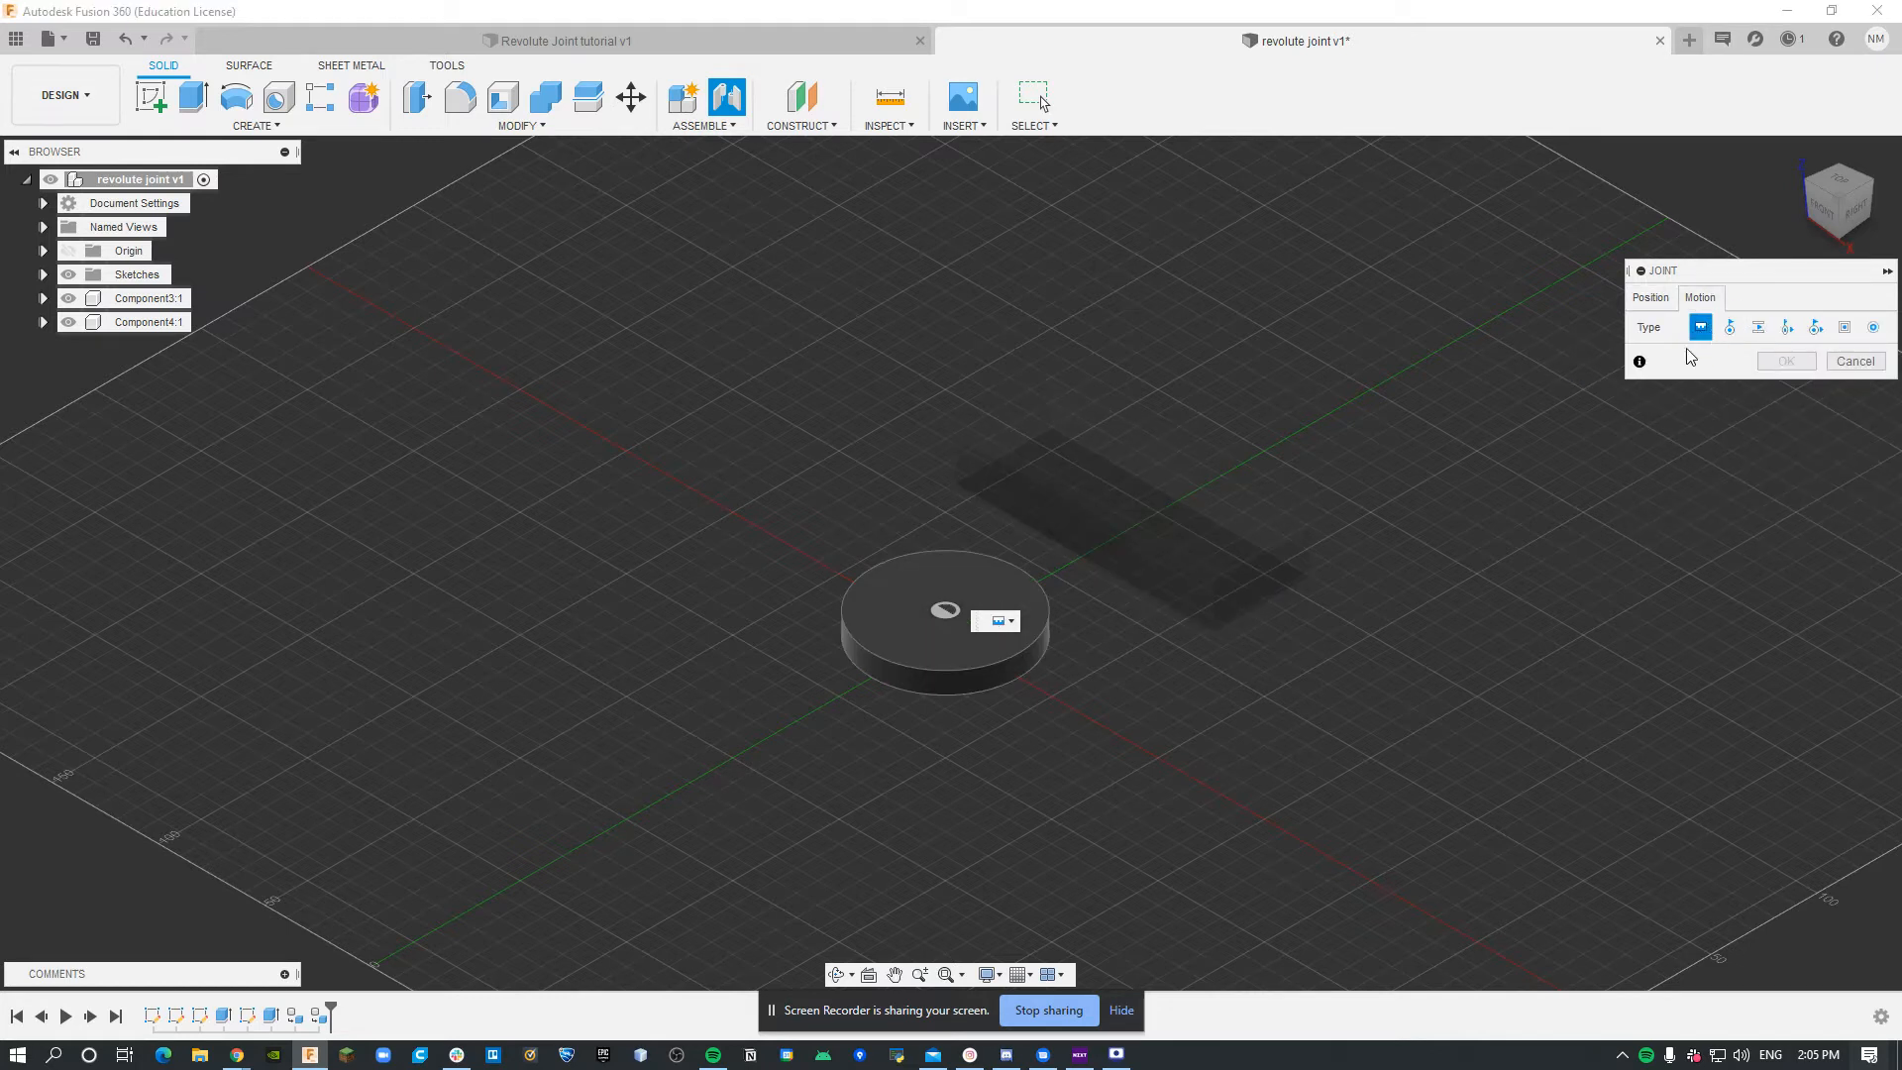
left_click(1728, 326)
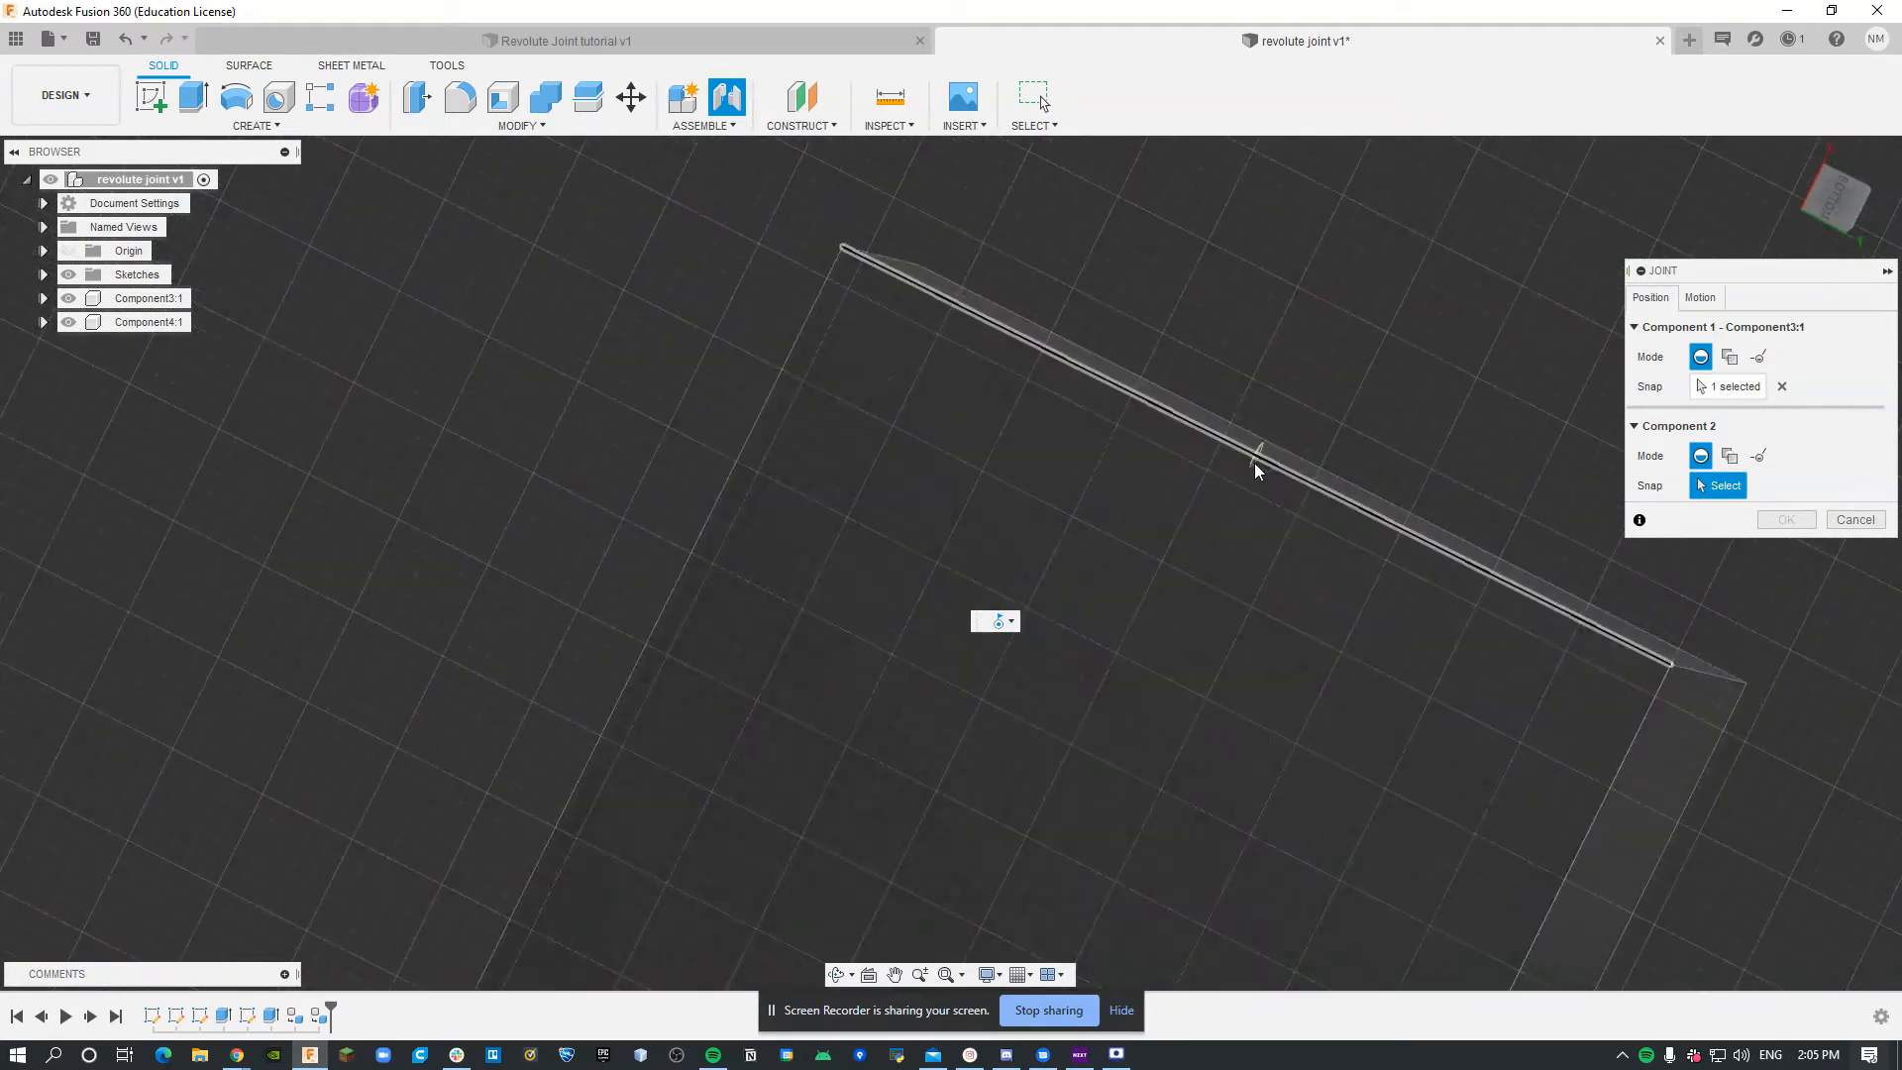
mouse_move(1257, 467)
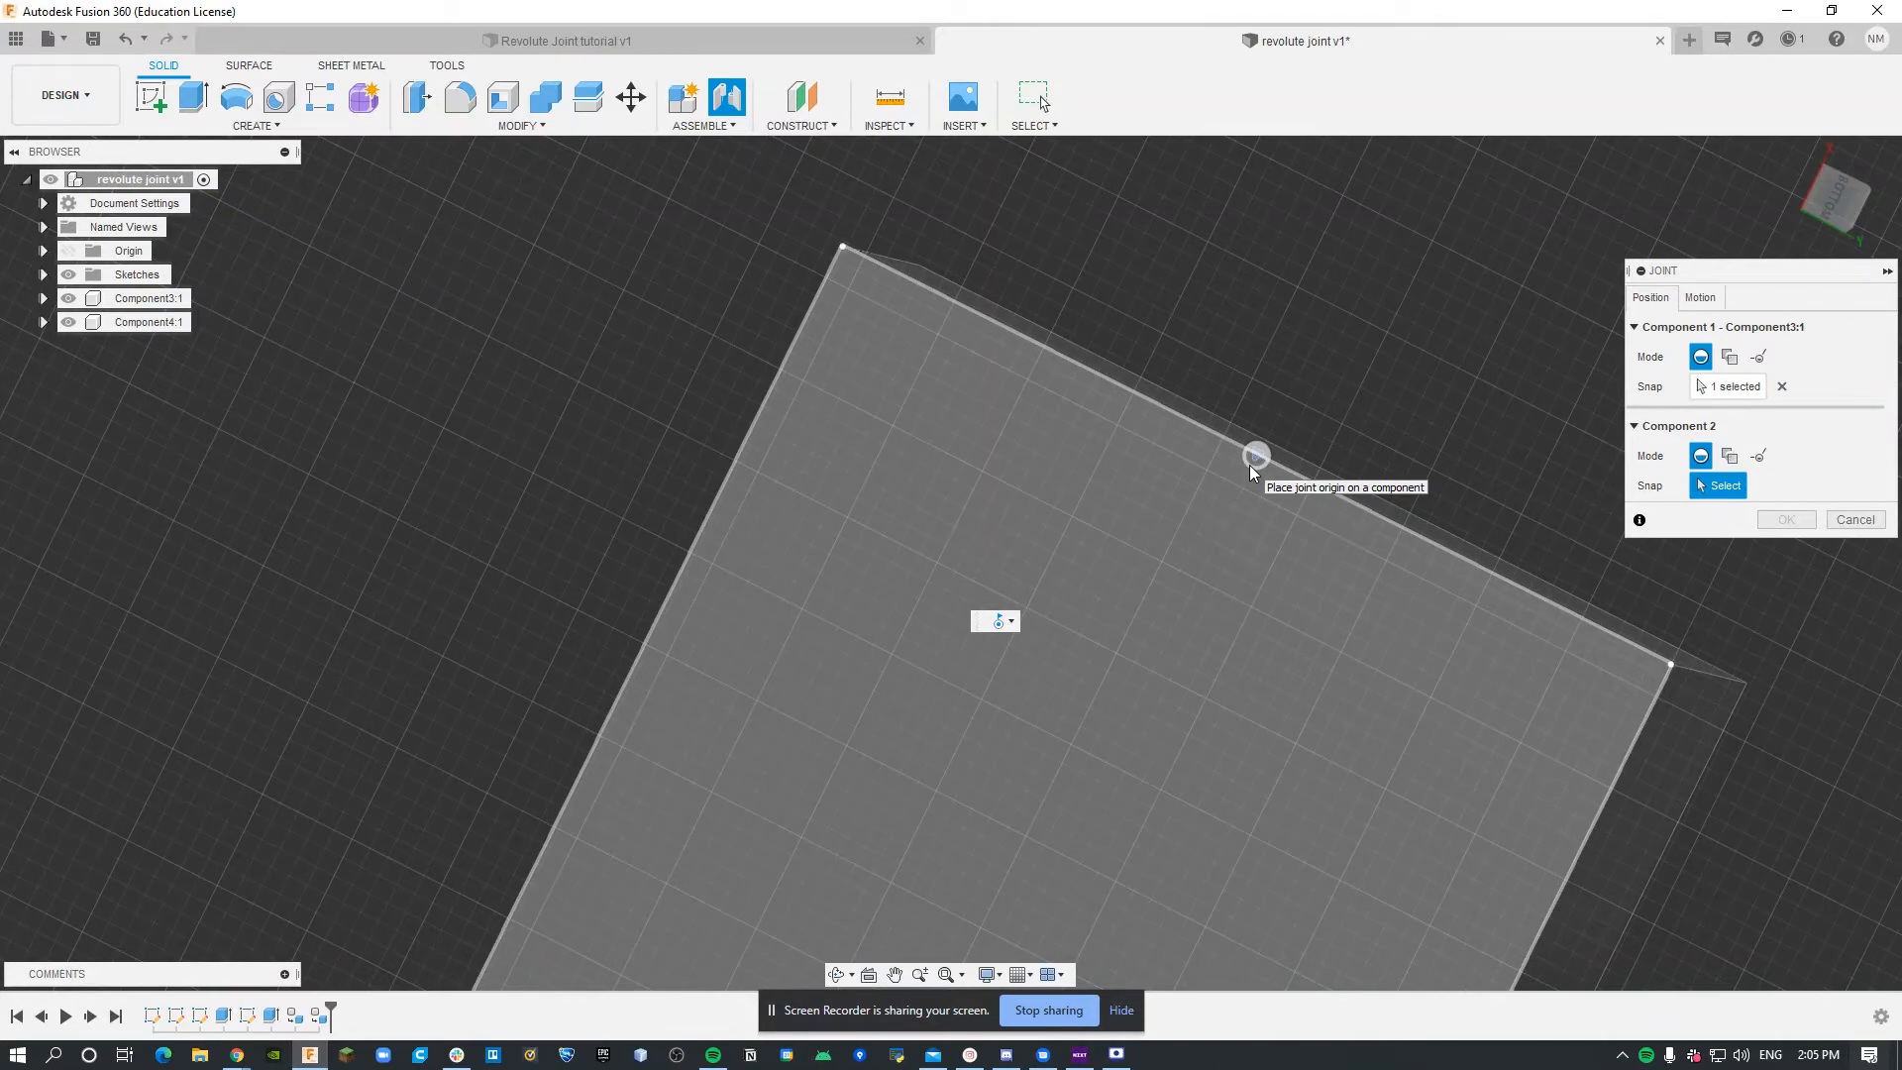
left_click(1255, 455)
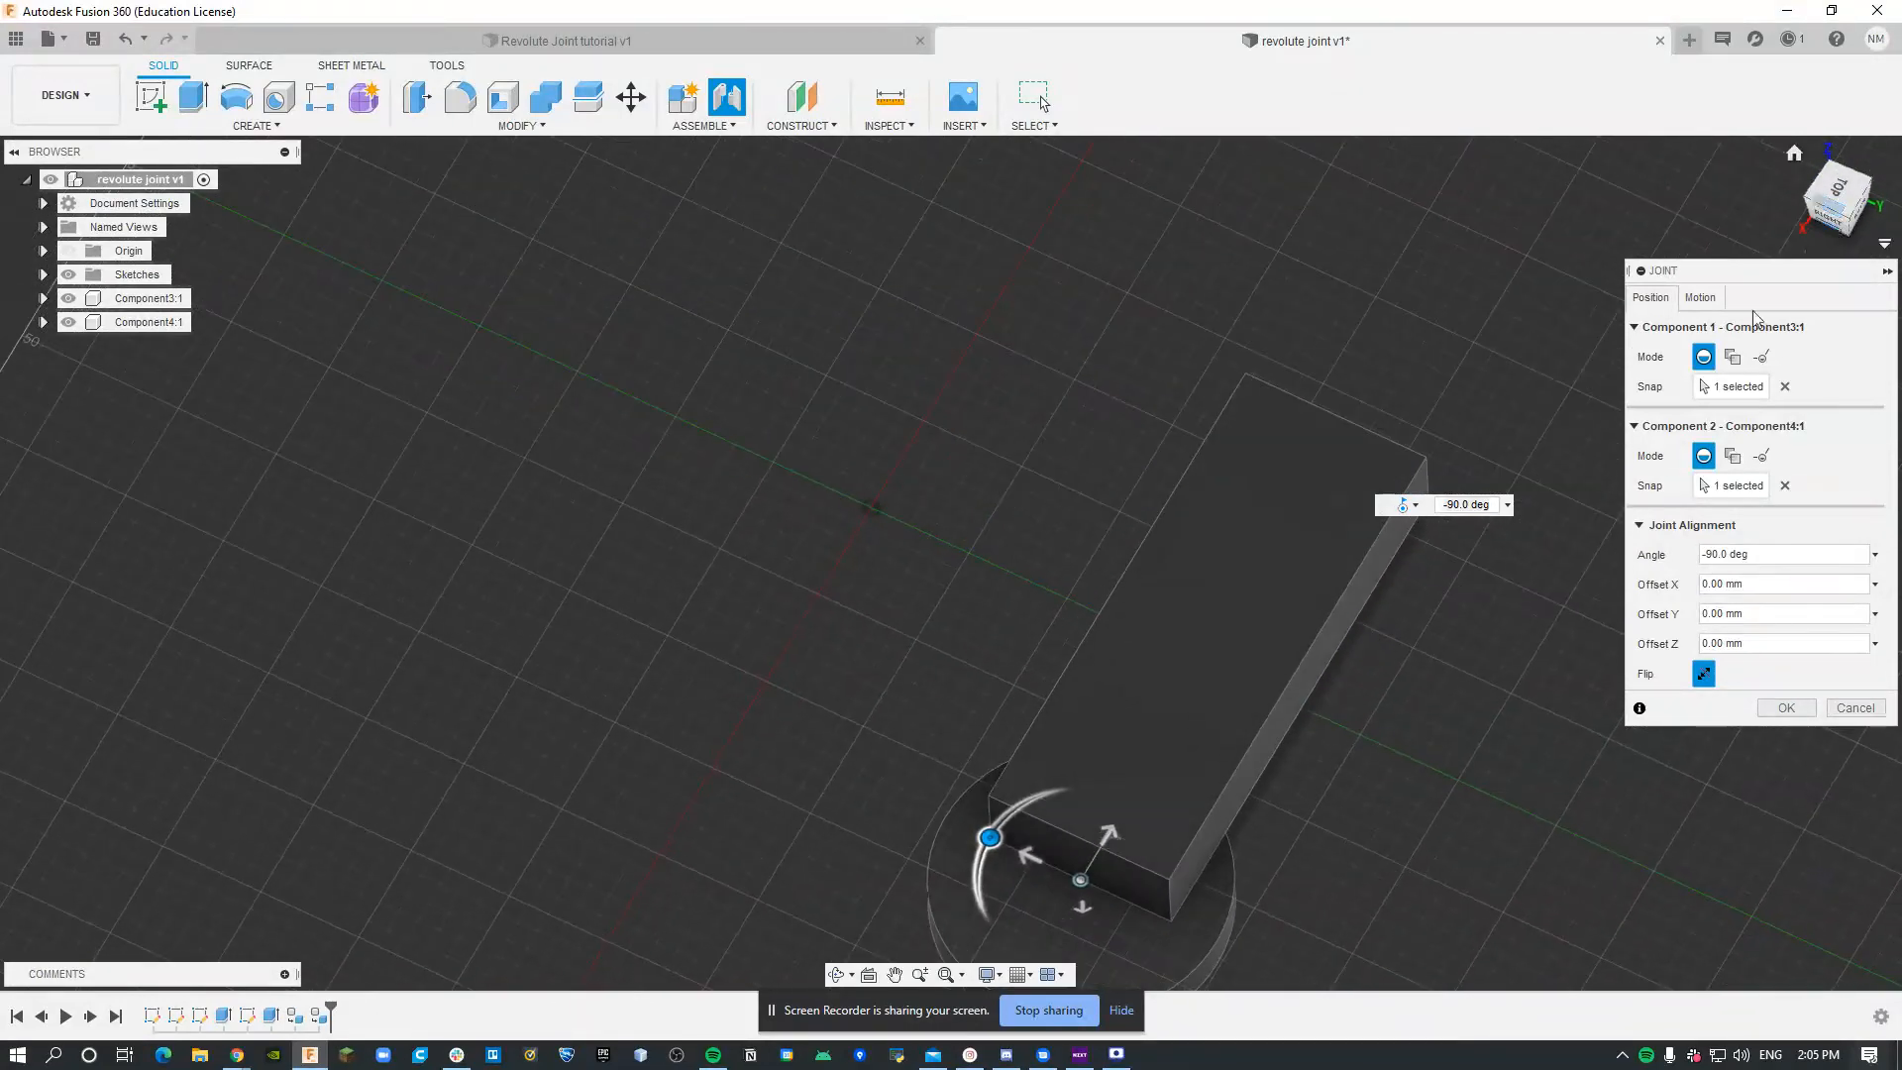
left_click(1783, 708)
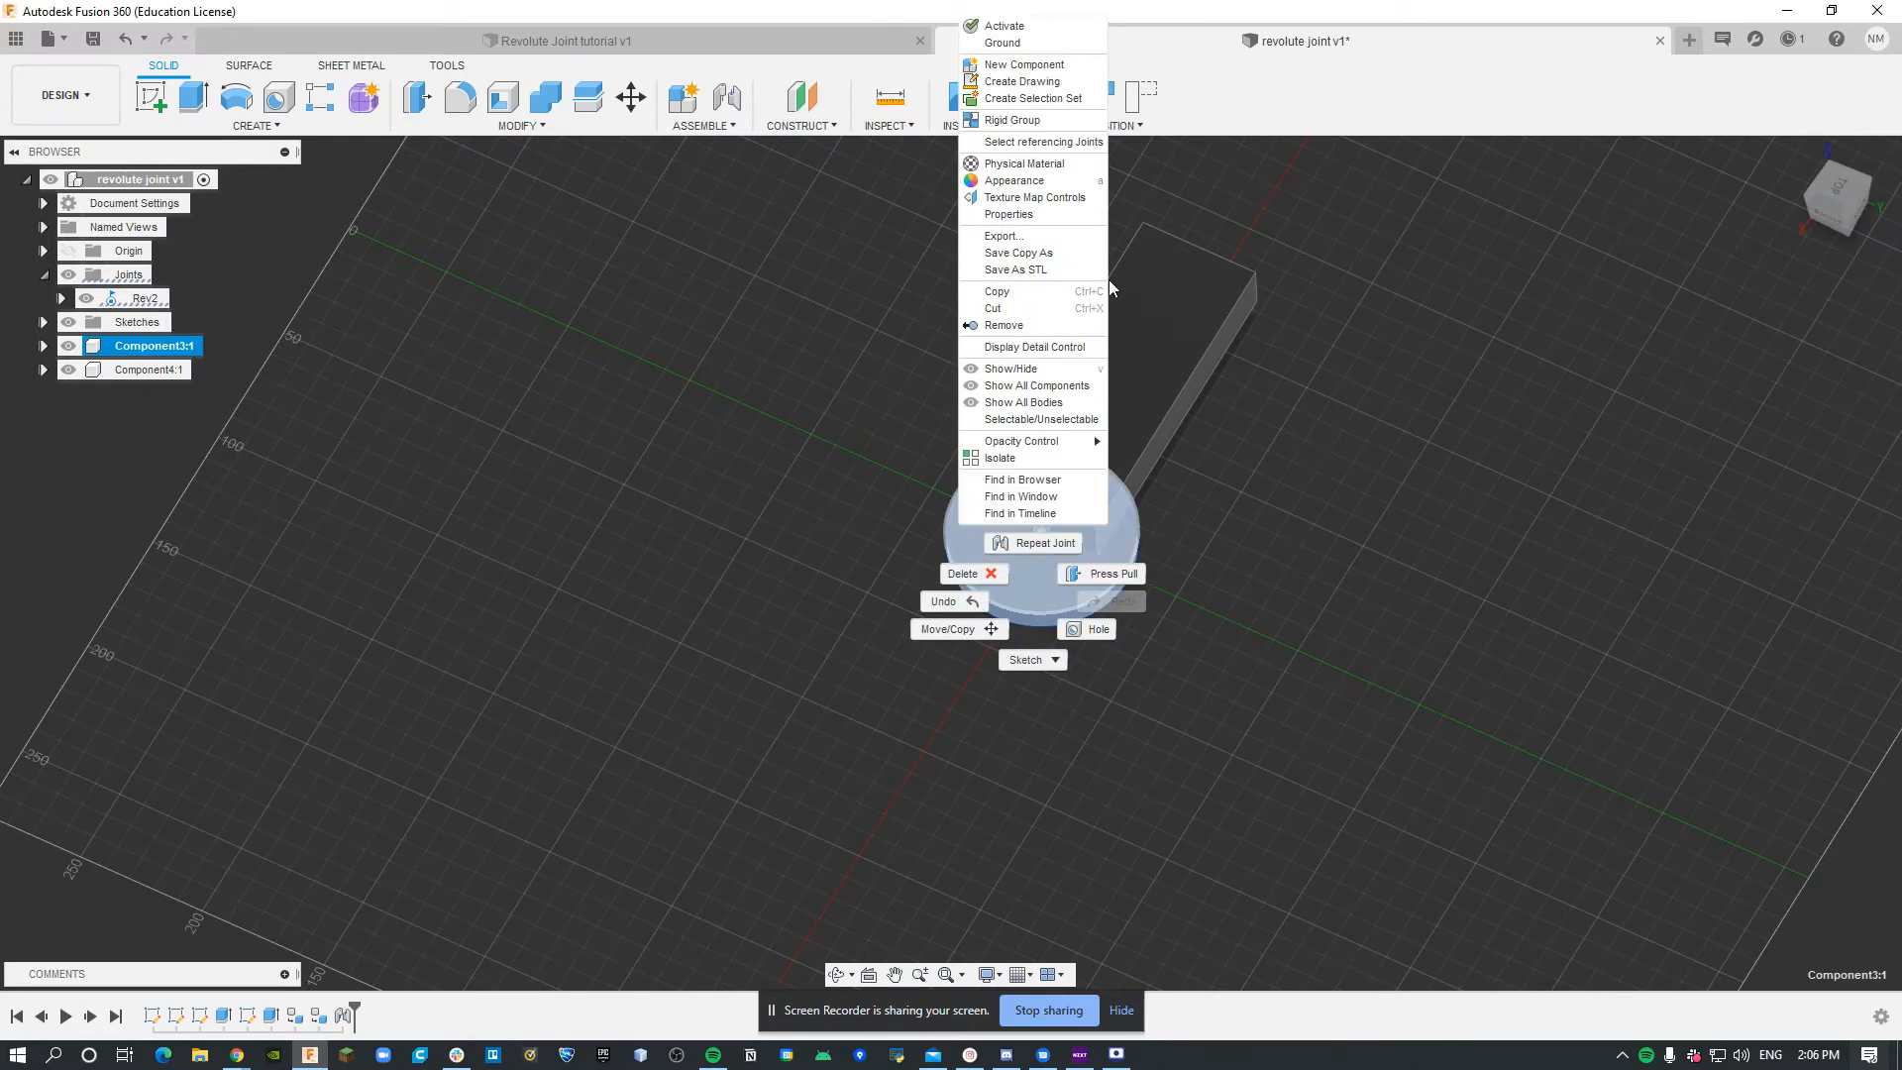
mouse_move(1031, 215)
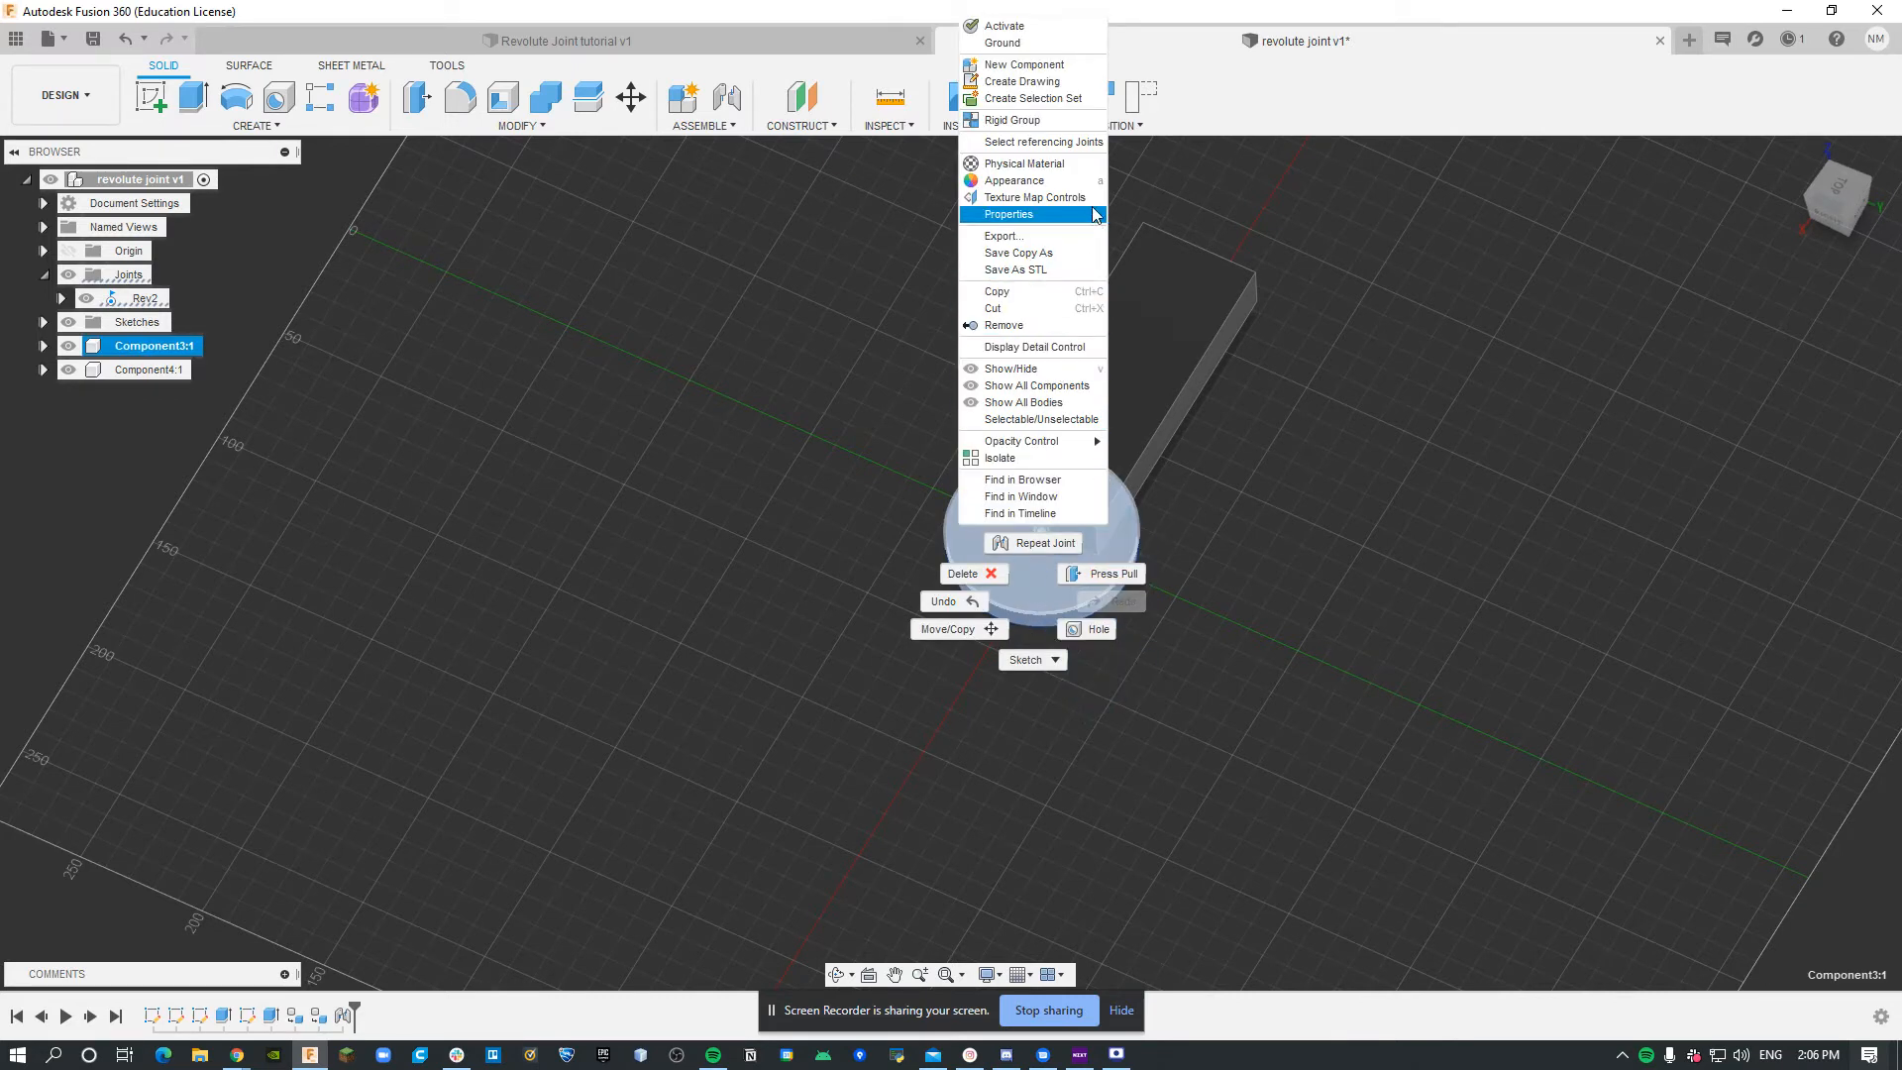
mouse_move(1011, 119)
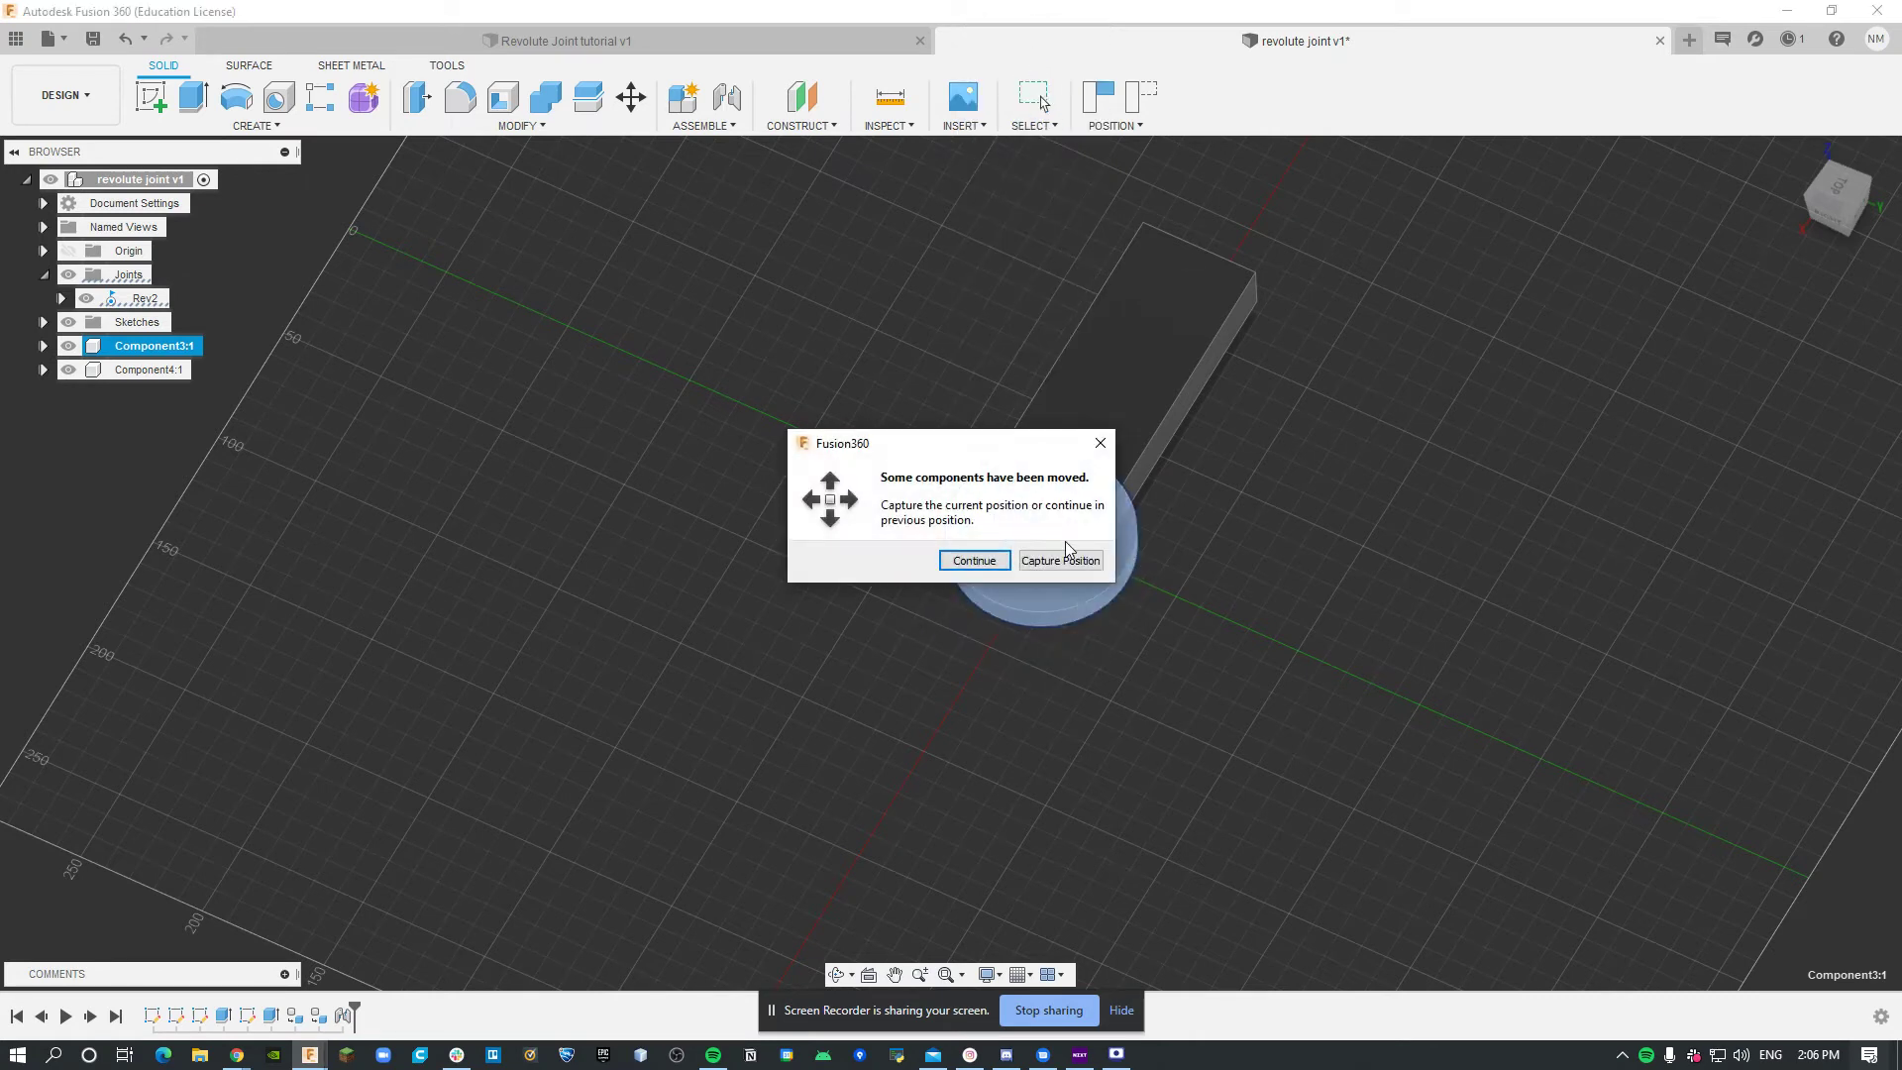
Capture the bar's moved position seated on the disc centre
left_click(972, 559)
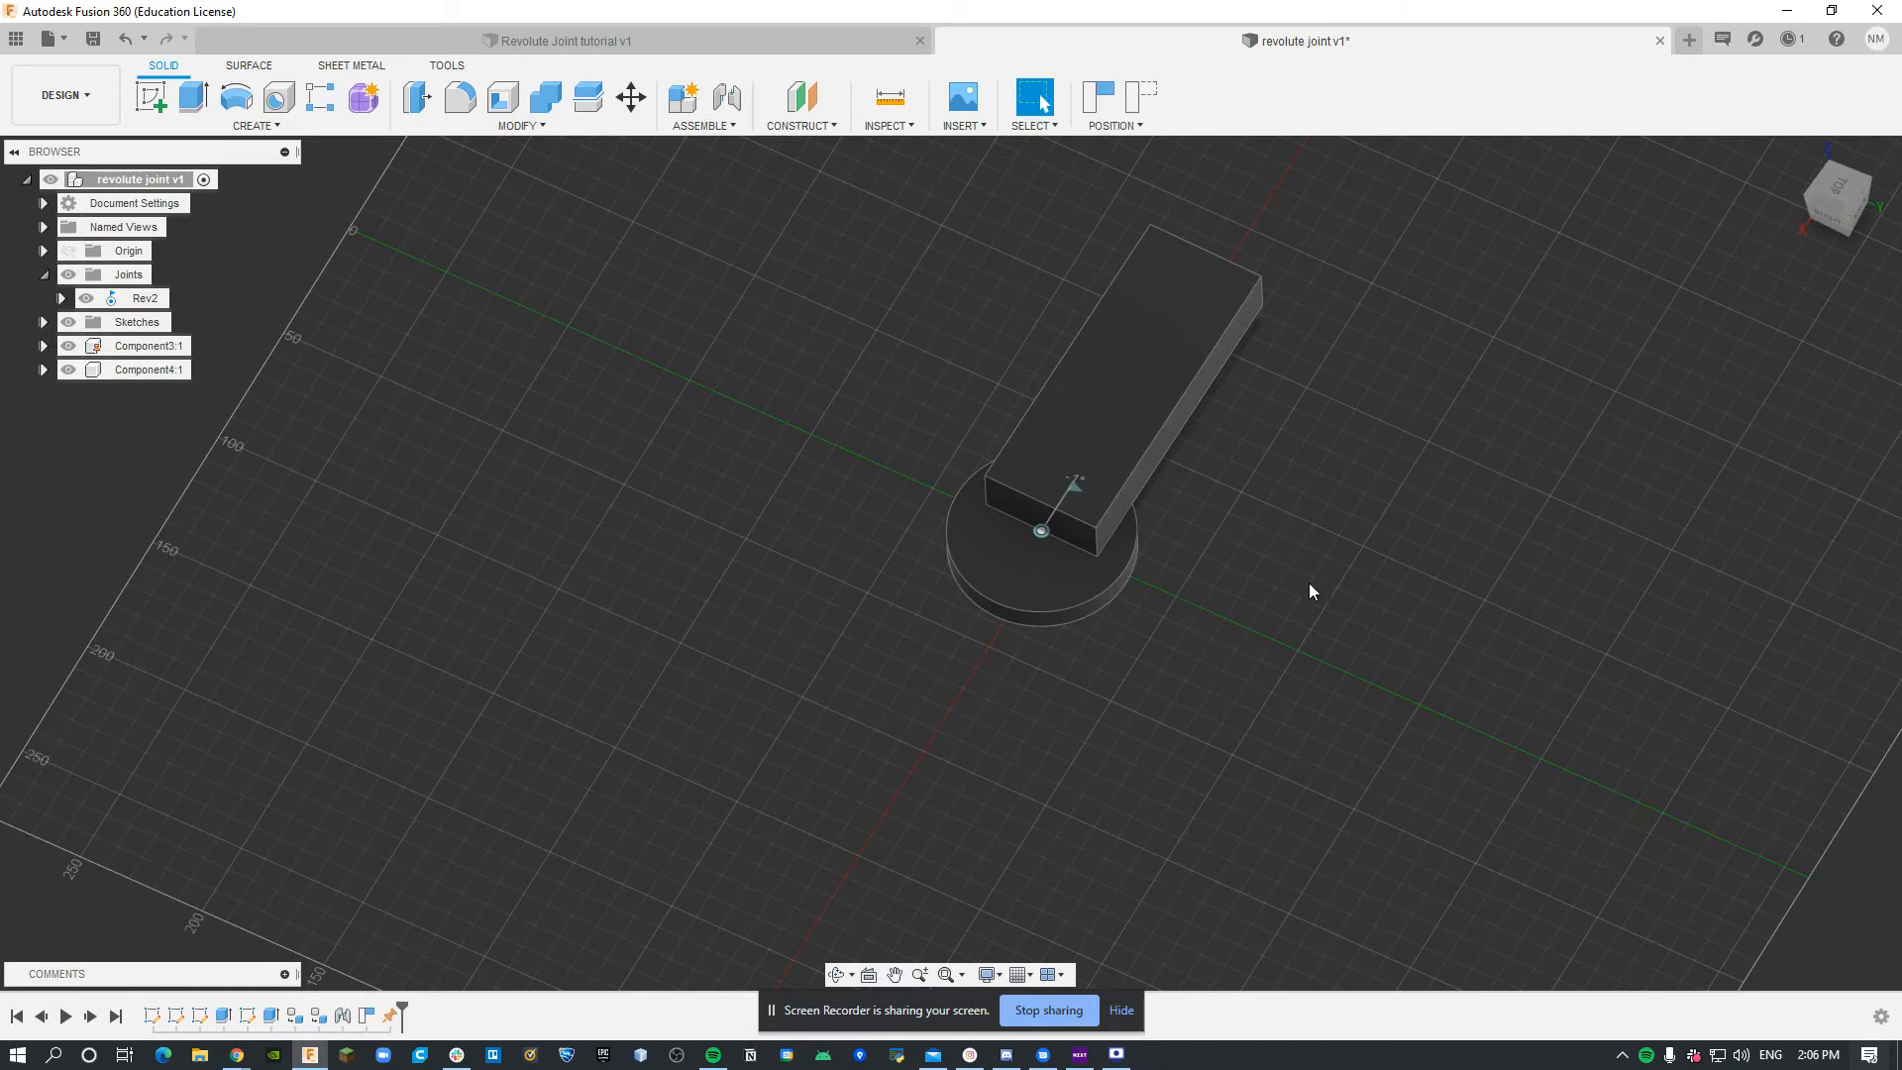
mouse_move(1317, 637)
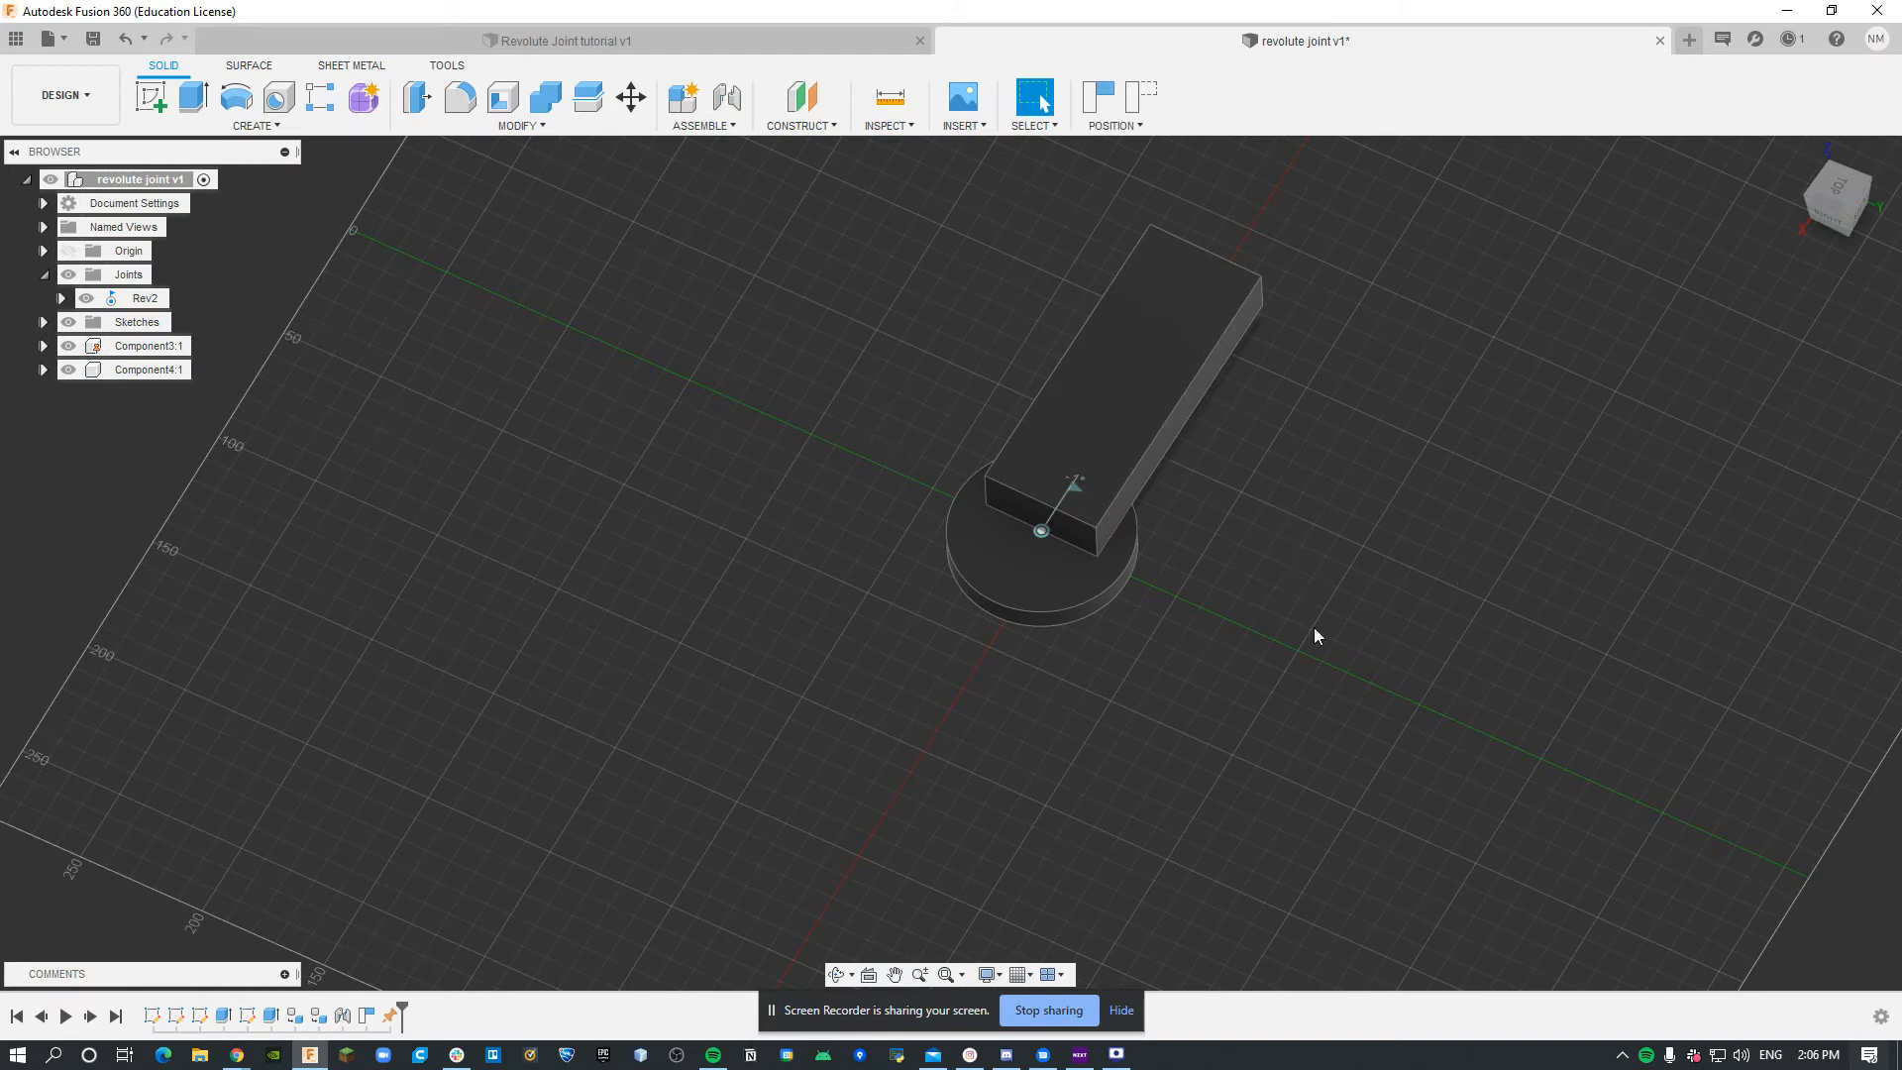
mouse_move(1274, 544)
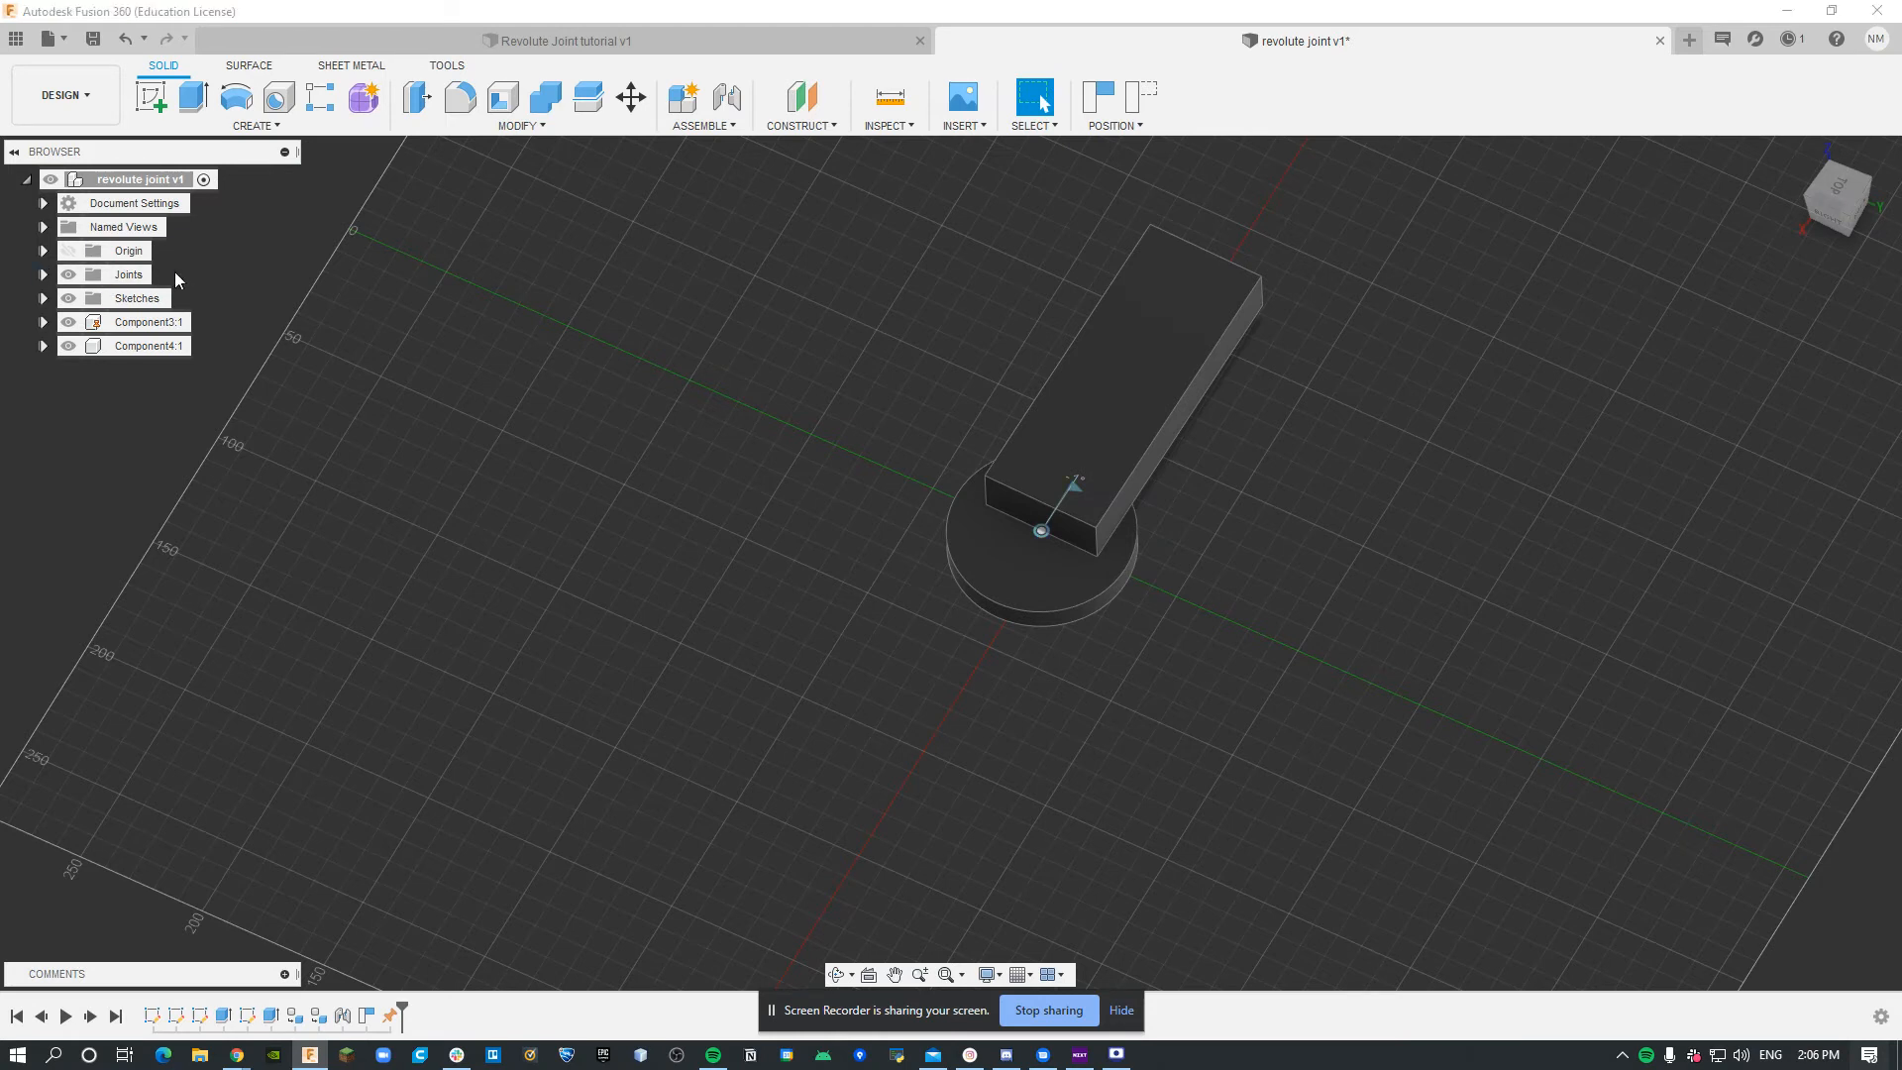
Expand Joints and run Animate Model on Rev2 to swing the bar around the disc
left_click(44, 274)
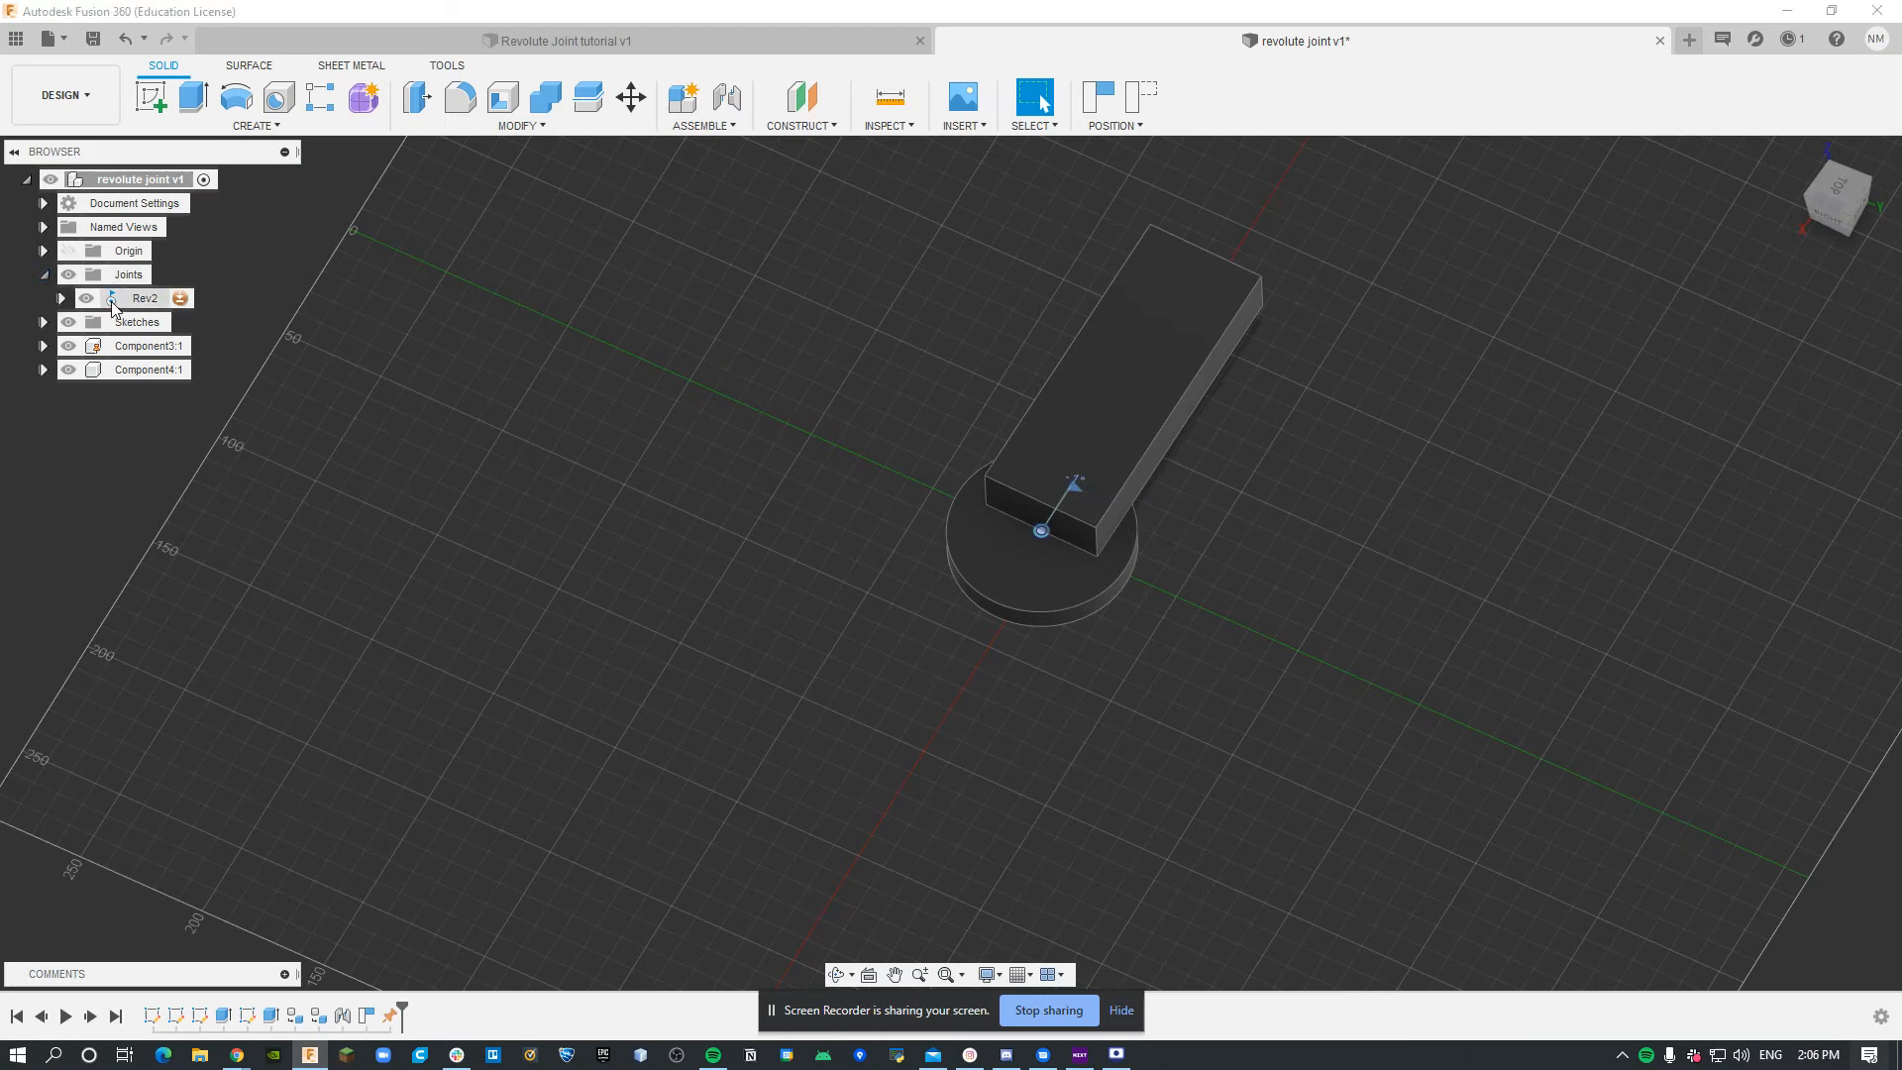
right_click(145, 298)
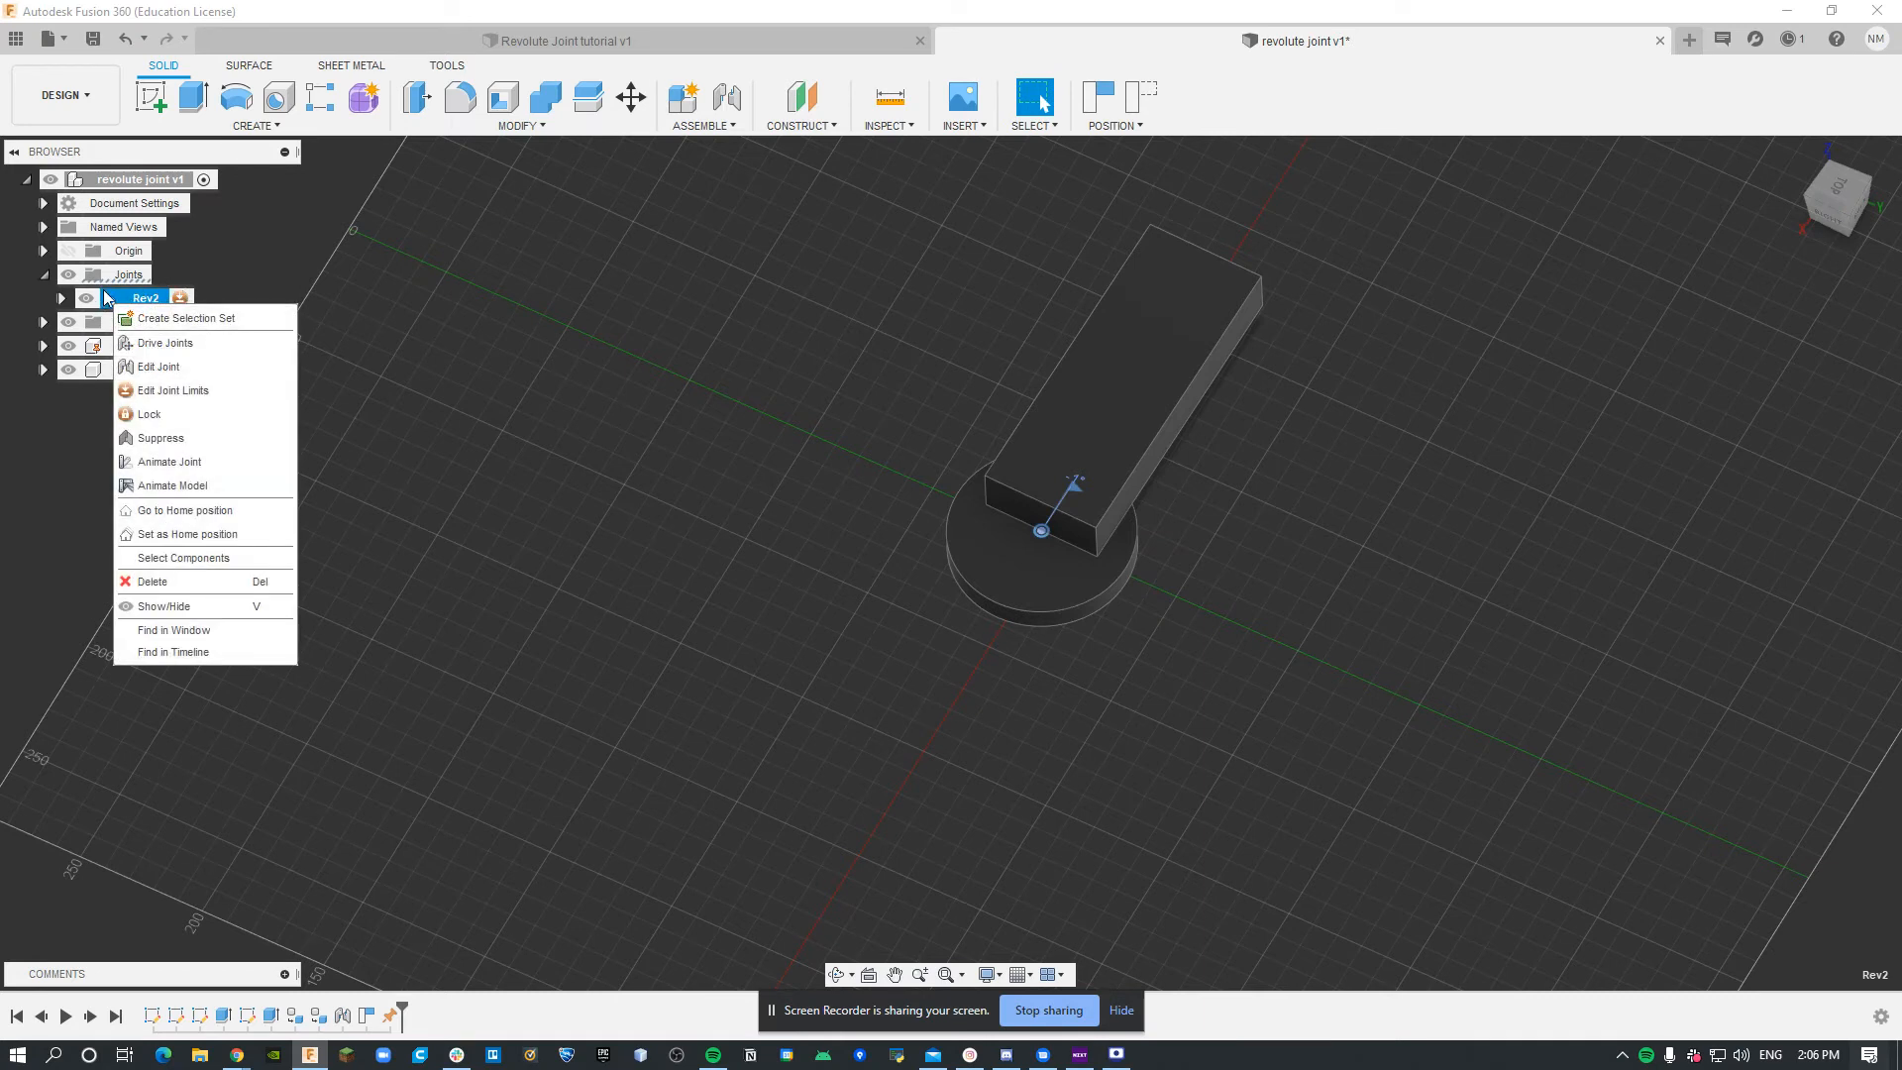
mouse_move(171, 486)
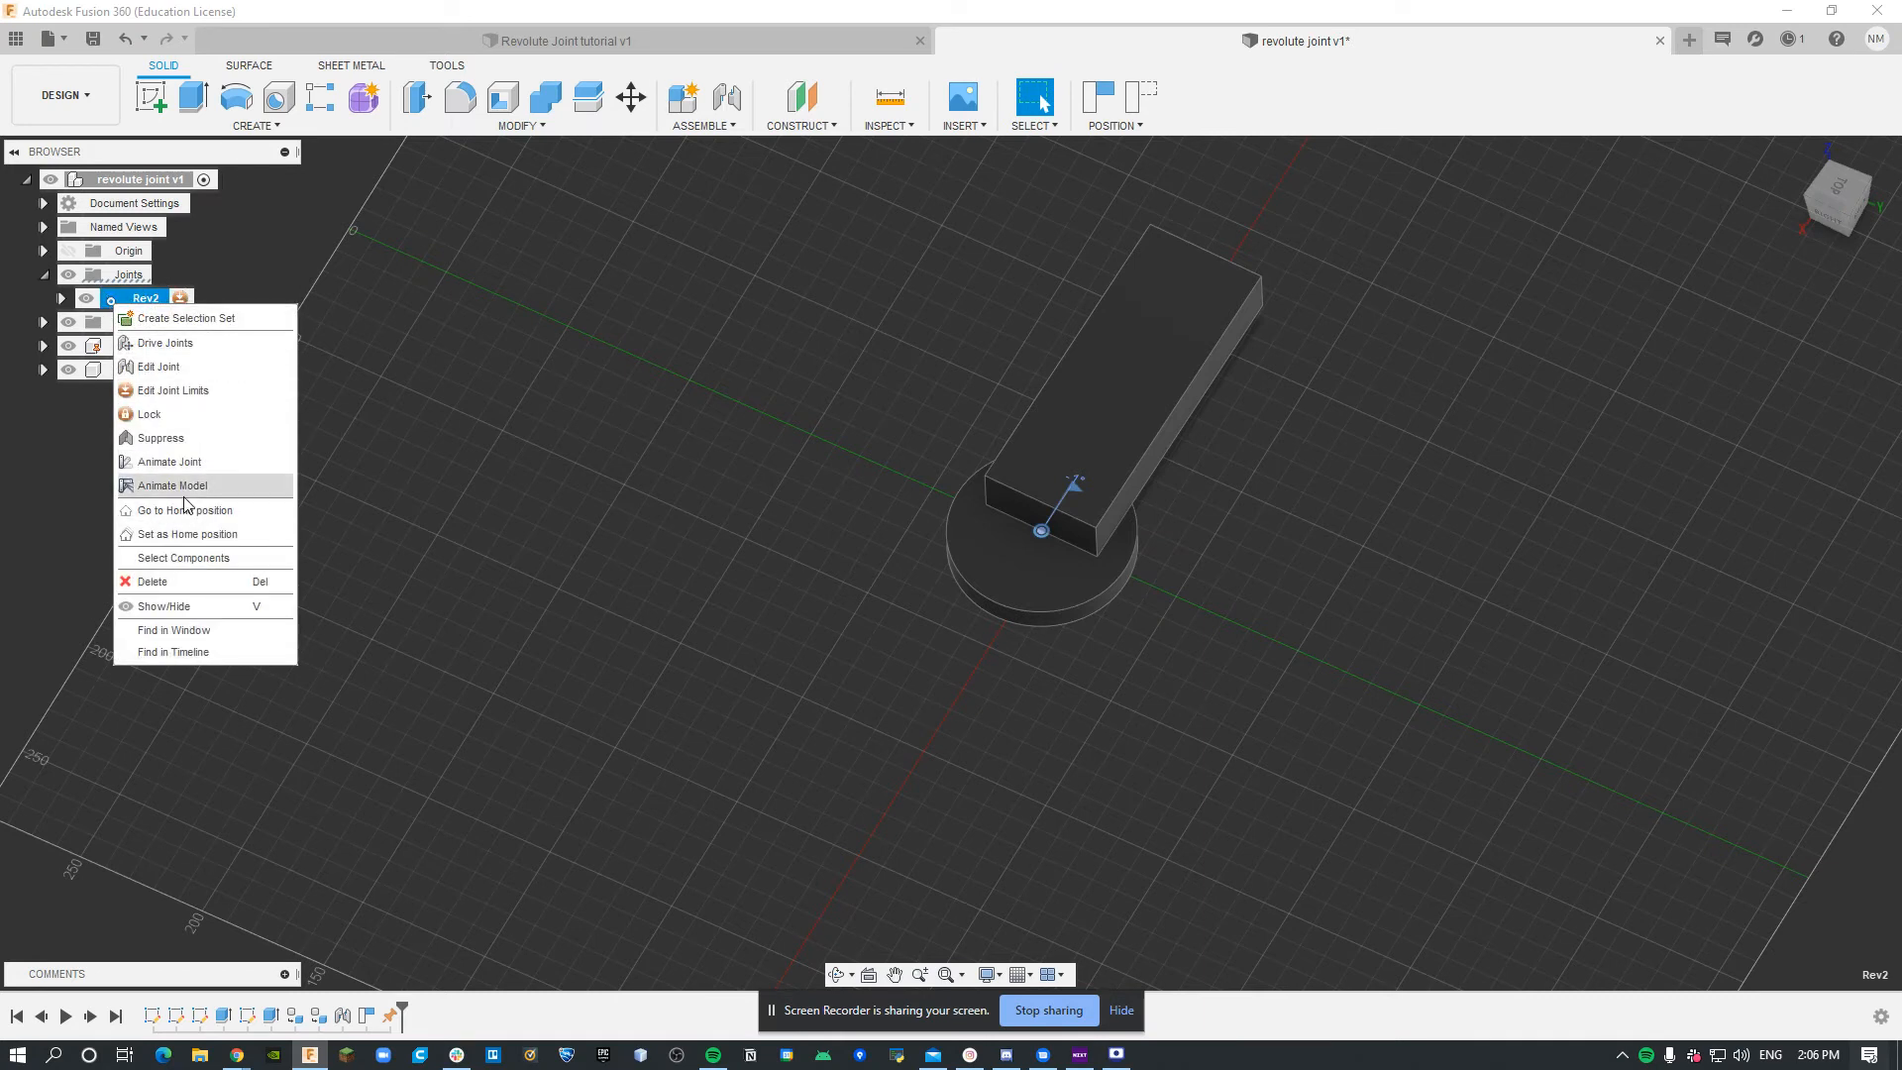
left_click(903, 630)
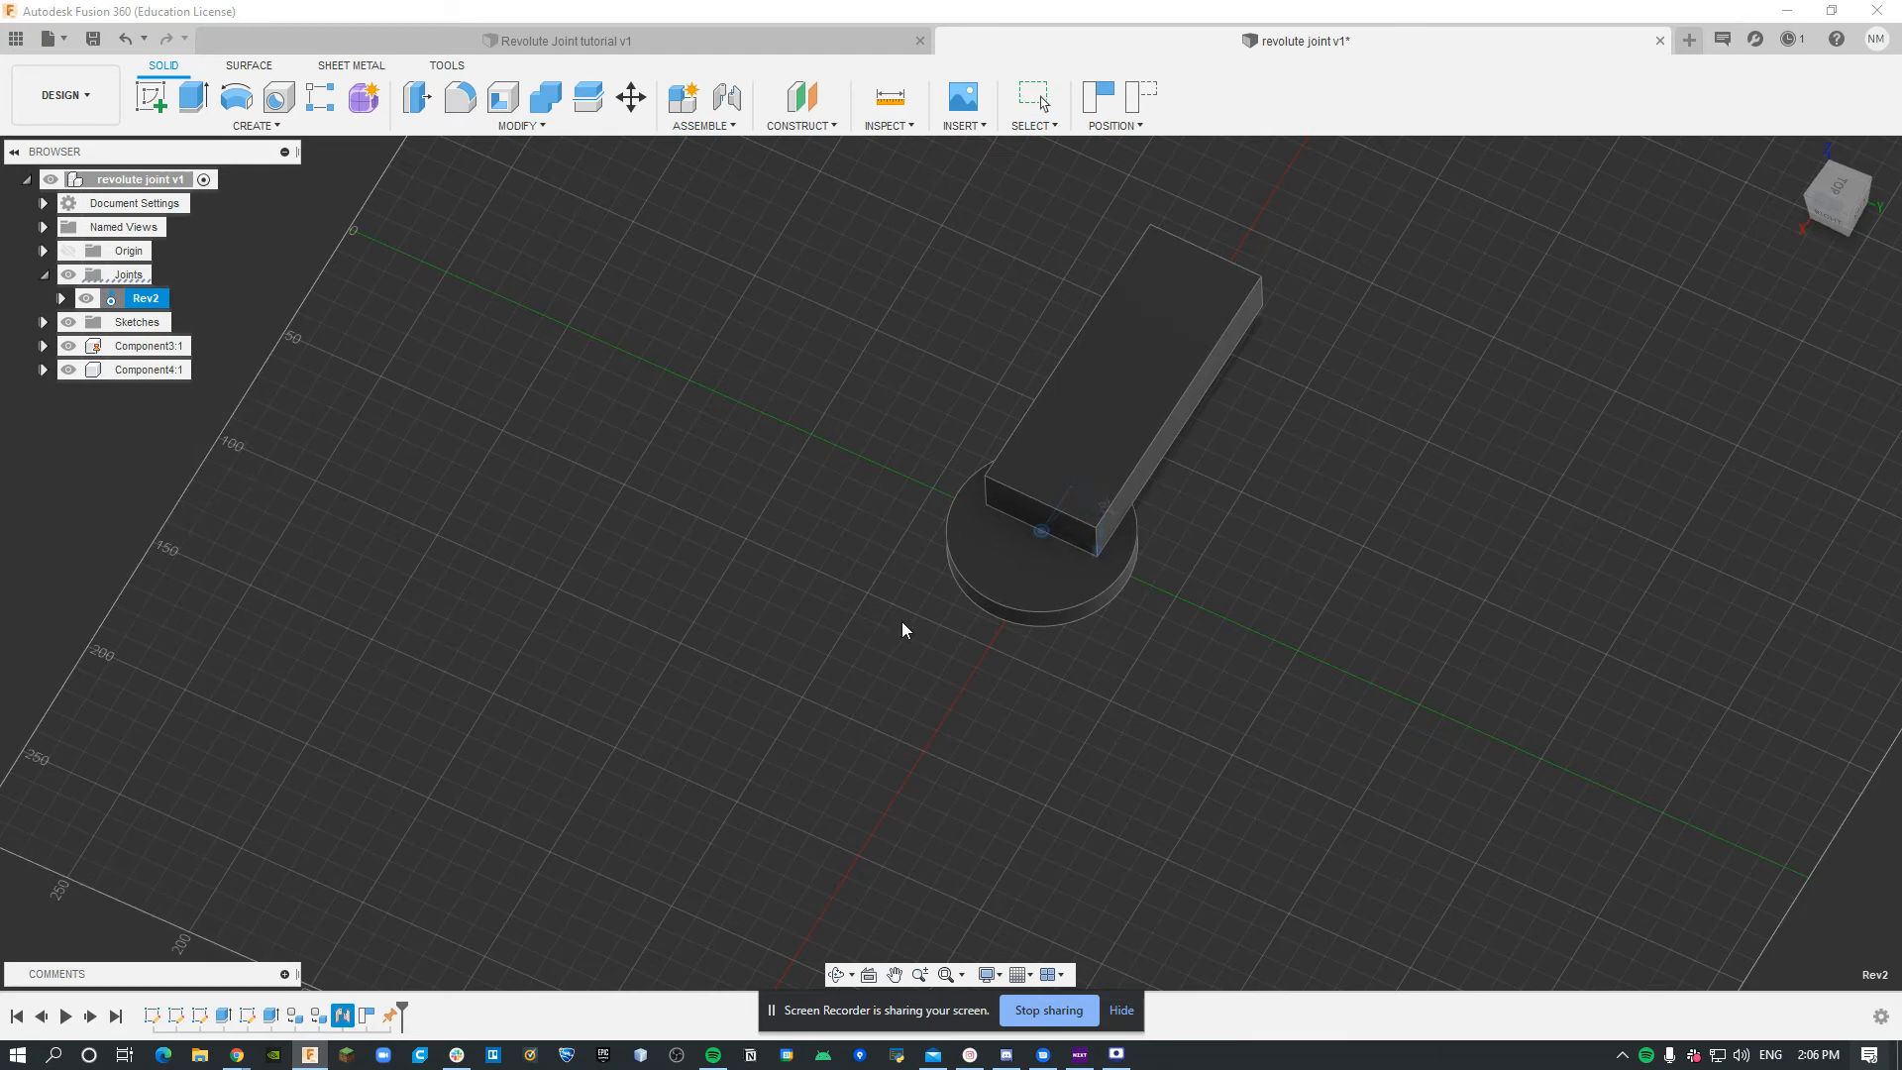
mouse_move(1031, 495)
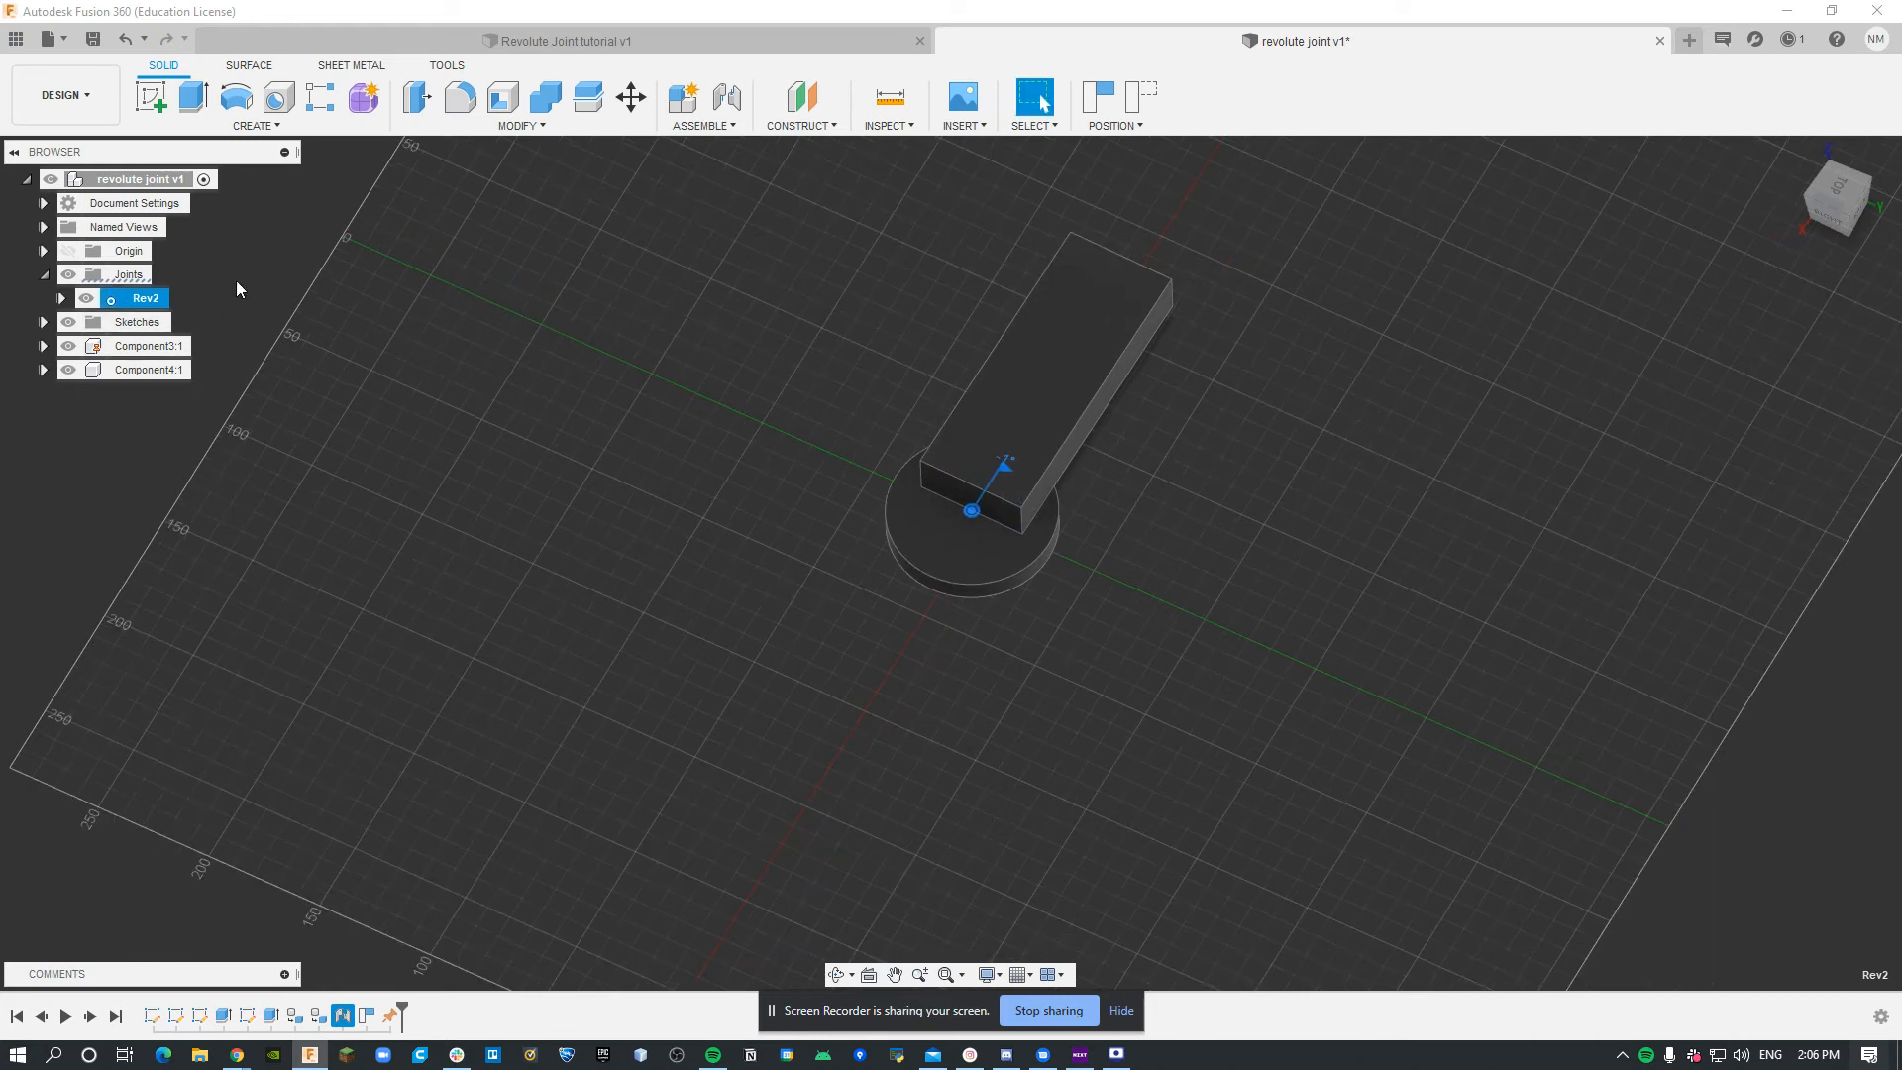
right_click(145, 298)
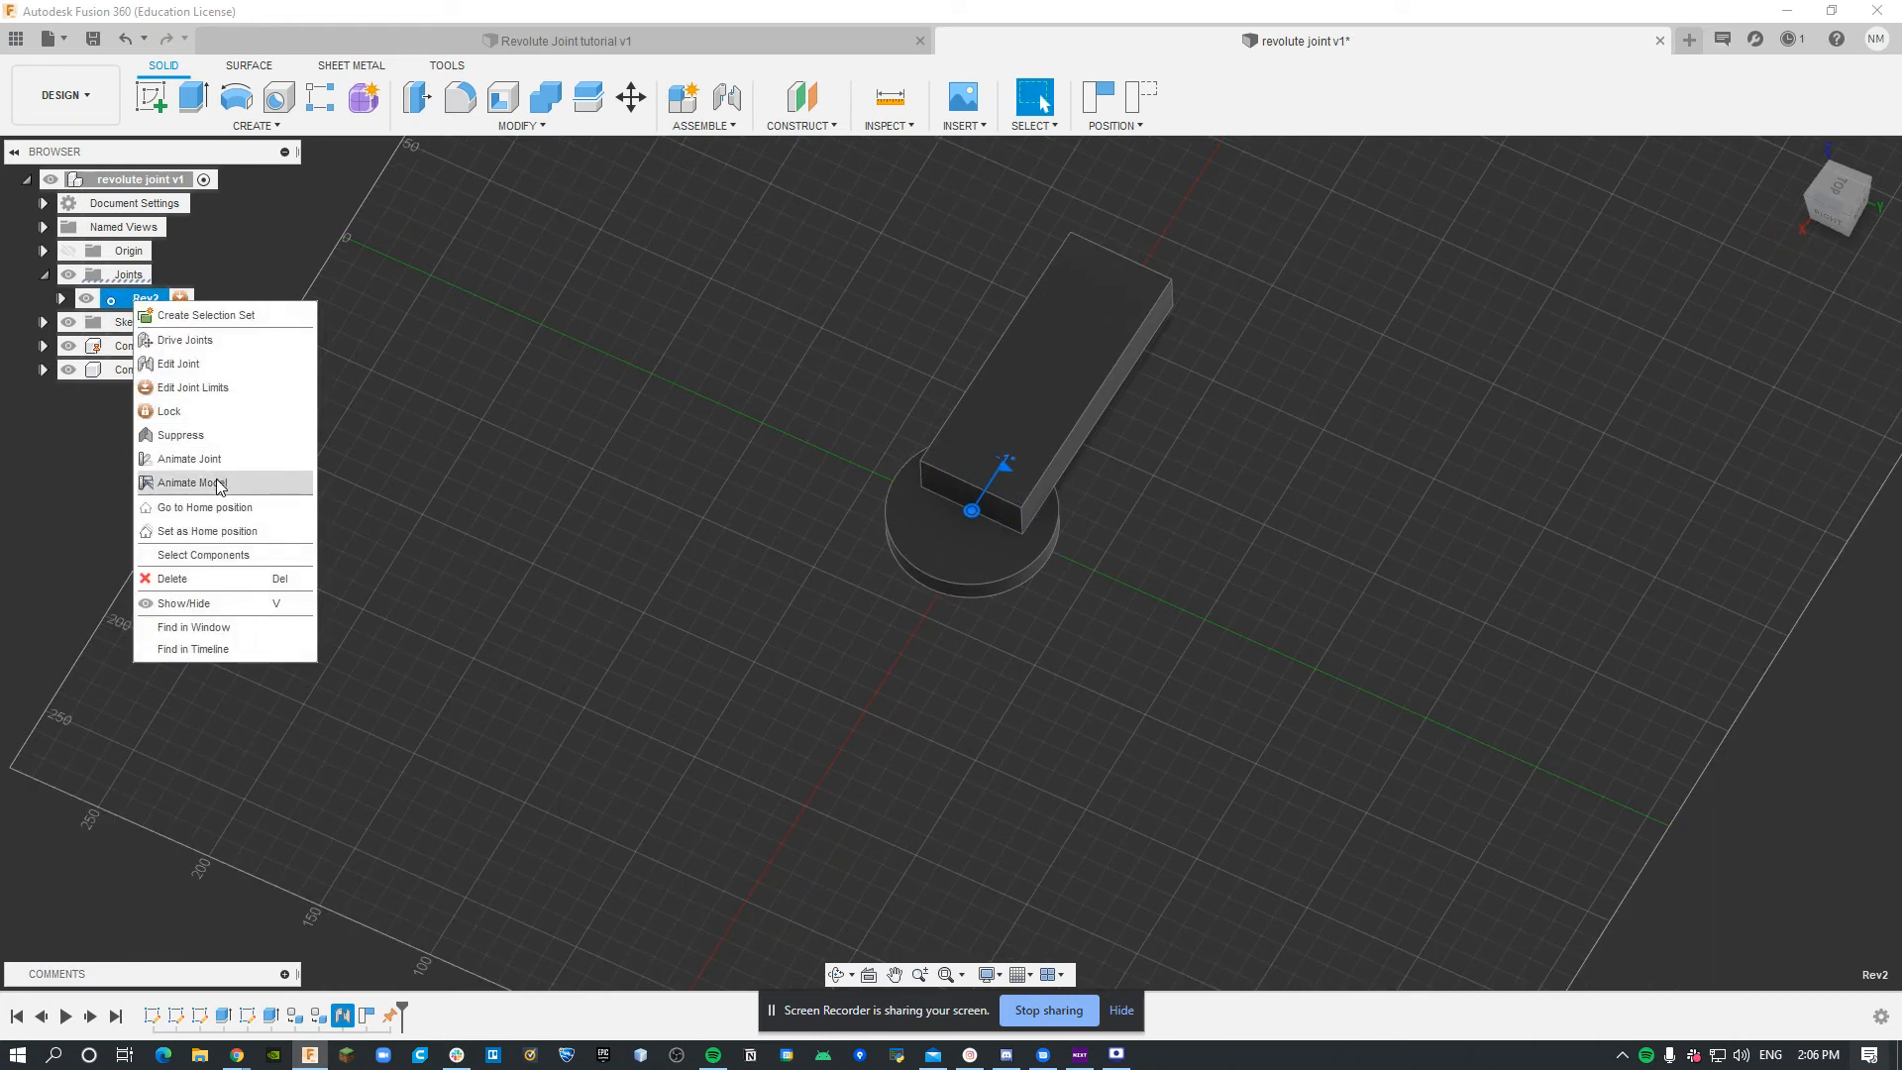
left_click(189, 457)
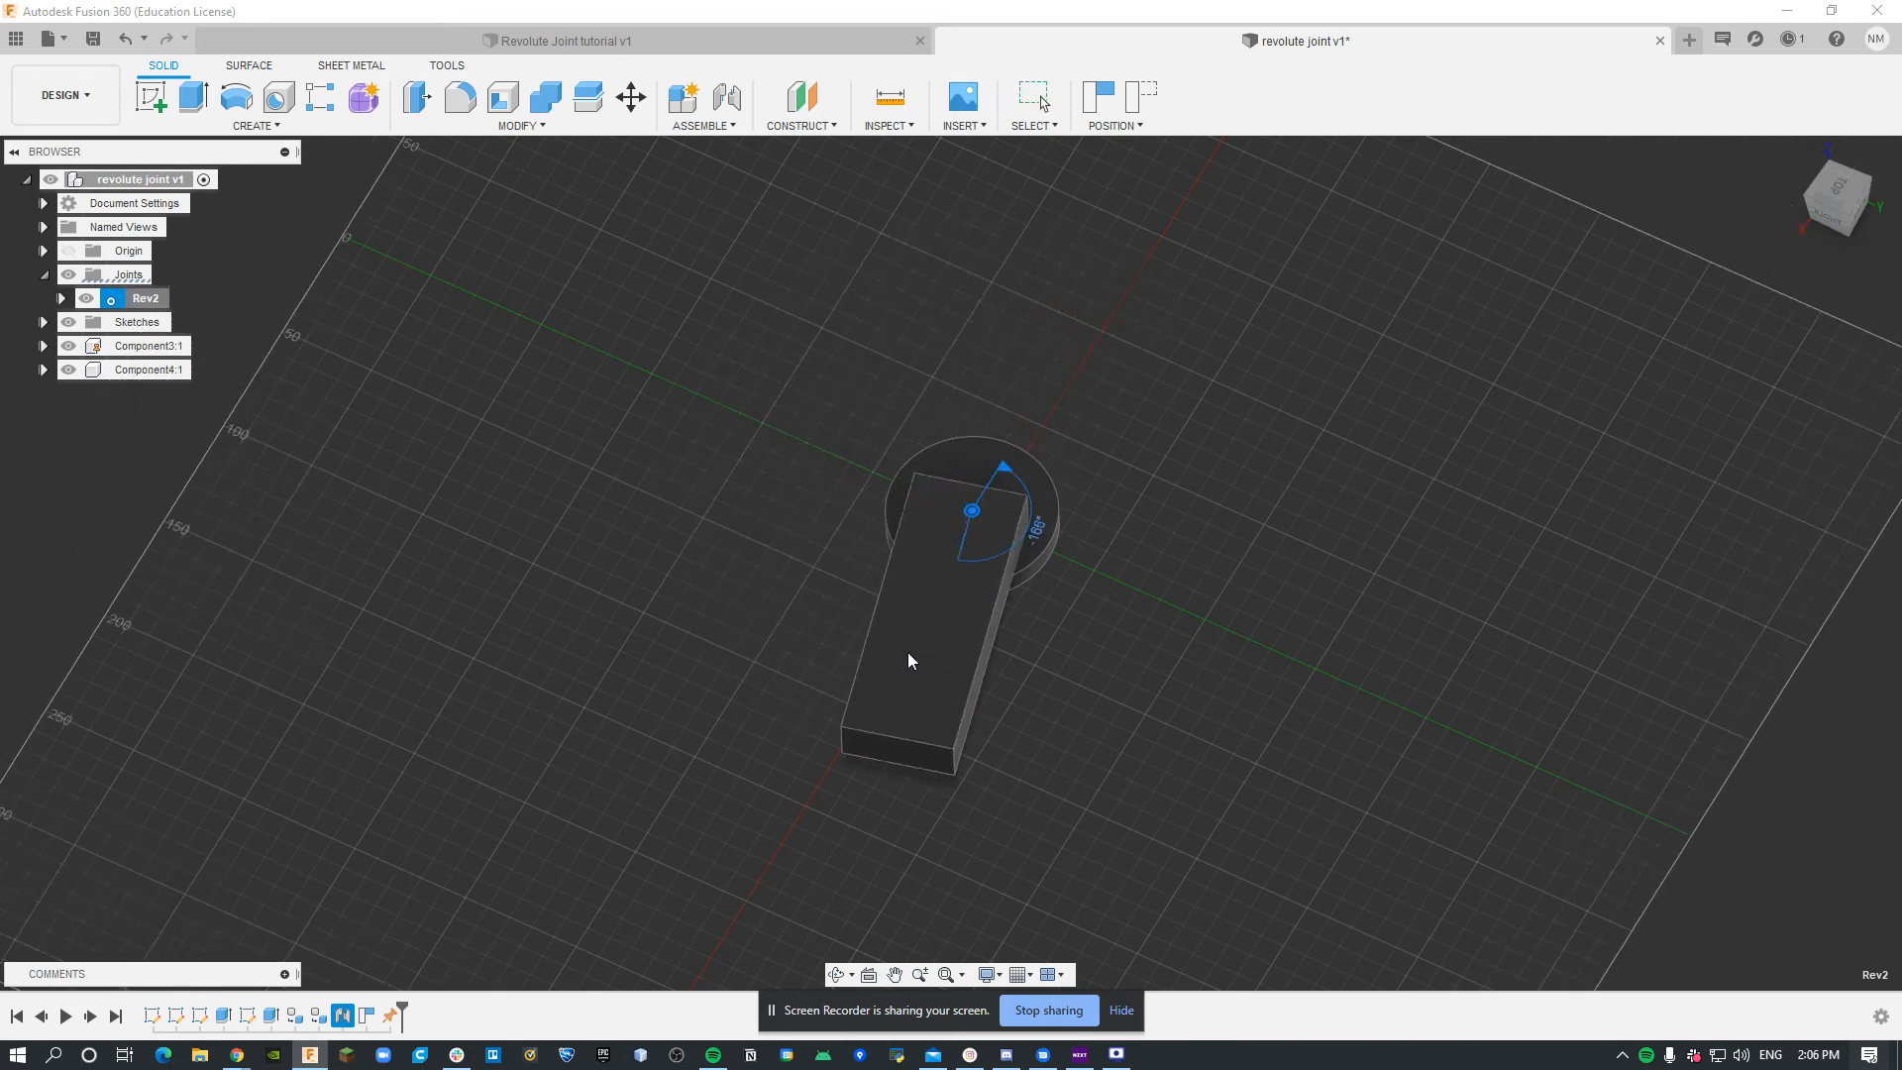